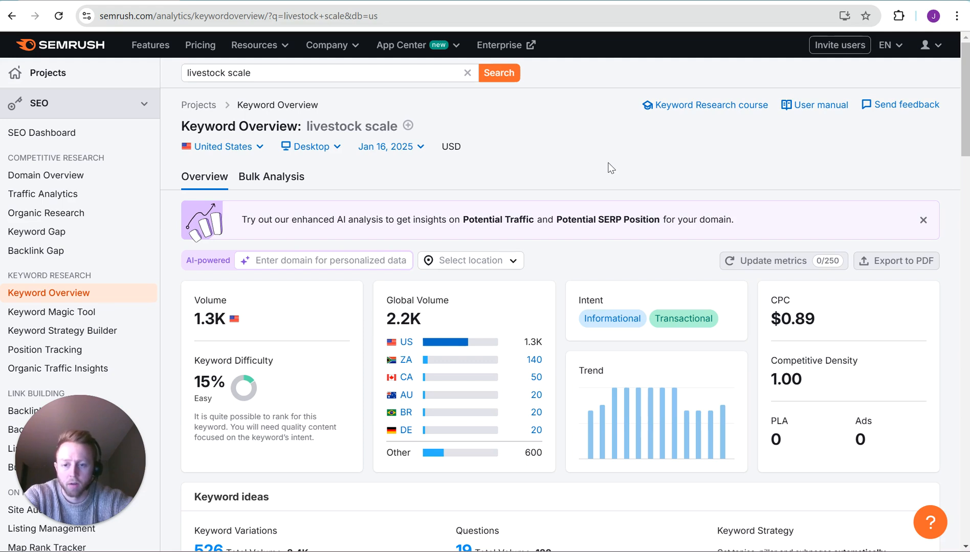
{"action": "mouse_move", "coordinate": [582, 162]}
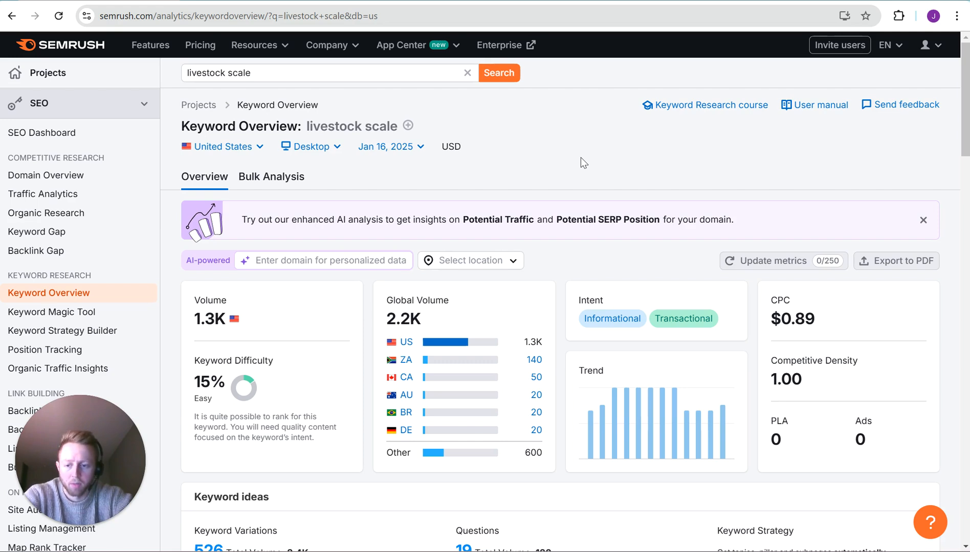
{"action": "mouse_move", "coordinate": [802, 177]}
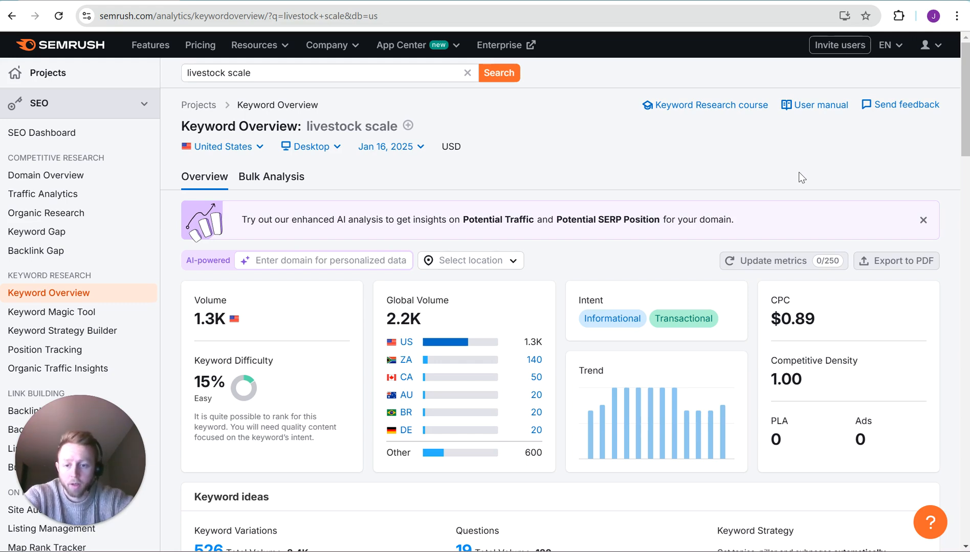
{"action": "mouse_move", "coordinate": [690, 169]}
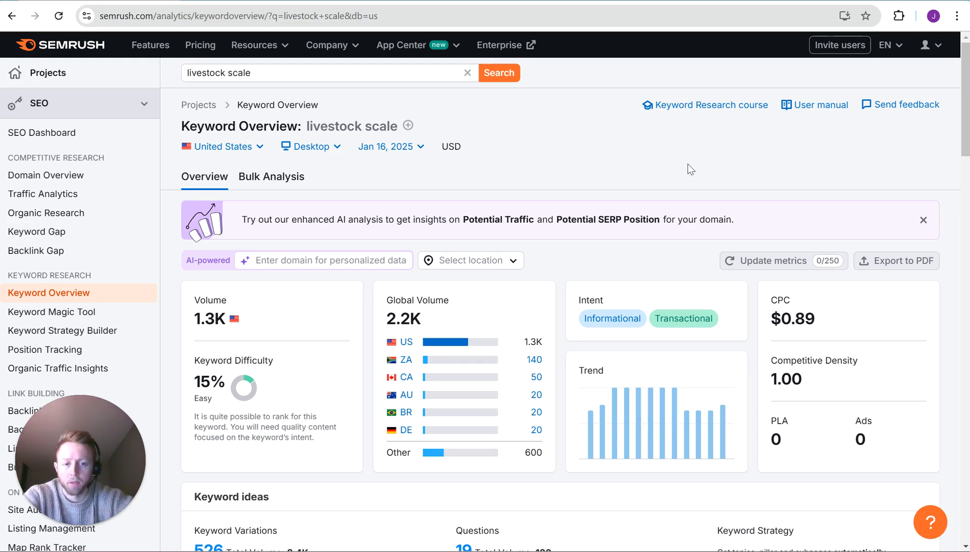
- Scroll through the Keyword ideas section of the livestock scale overview
{"action": "scroll", "scroll_direction": "down", "scroll_amount": 3}
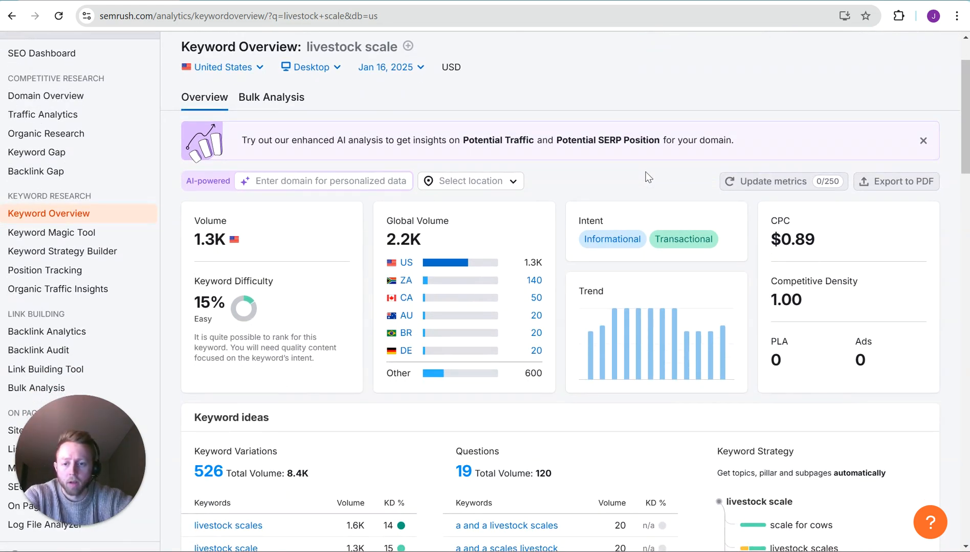
{"action": "scroll", "scroll_direction": "up", "scroll_amount": 3}
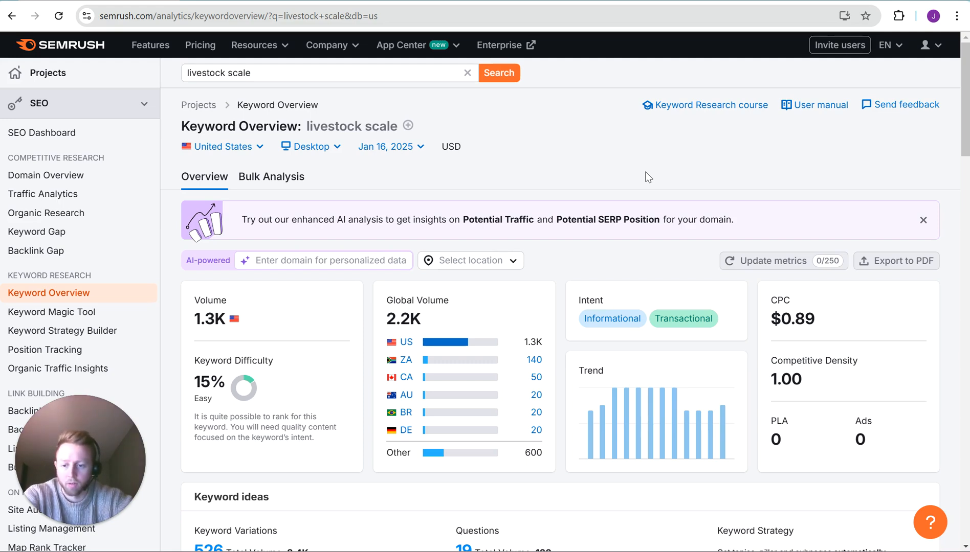
{"action": "mouse_move", "coordinate": [597, 183]}
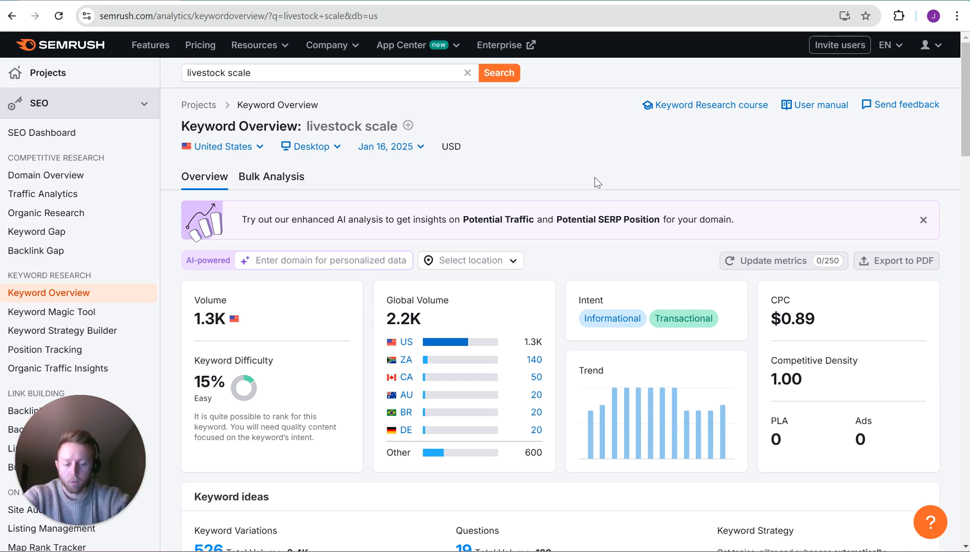
{"action": "mouse_move", "coordinate": [341, 284]}
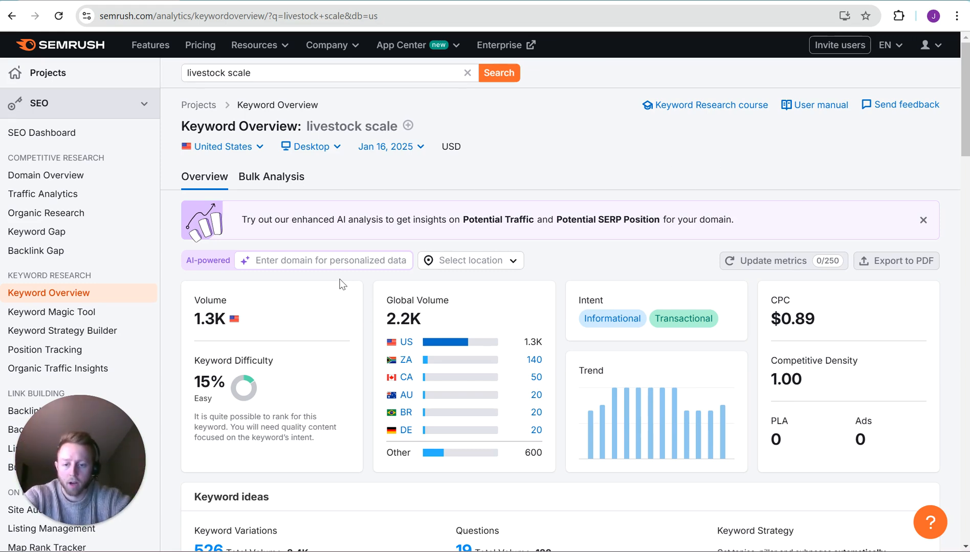
{"action": "scroll", "scroll_direction": "down", "scroll_amount": 3}
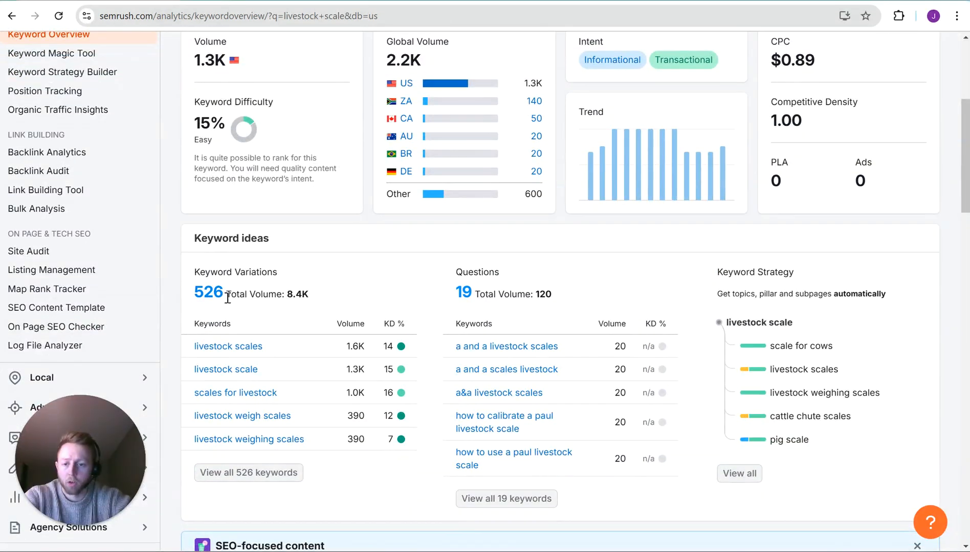
{"action": "mouse_move", "coordinate": [354, 275]}
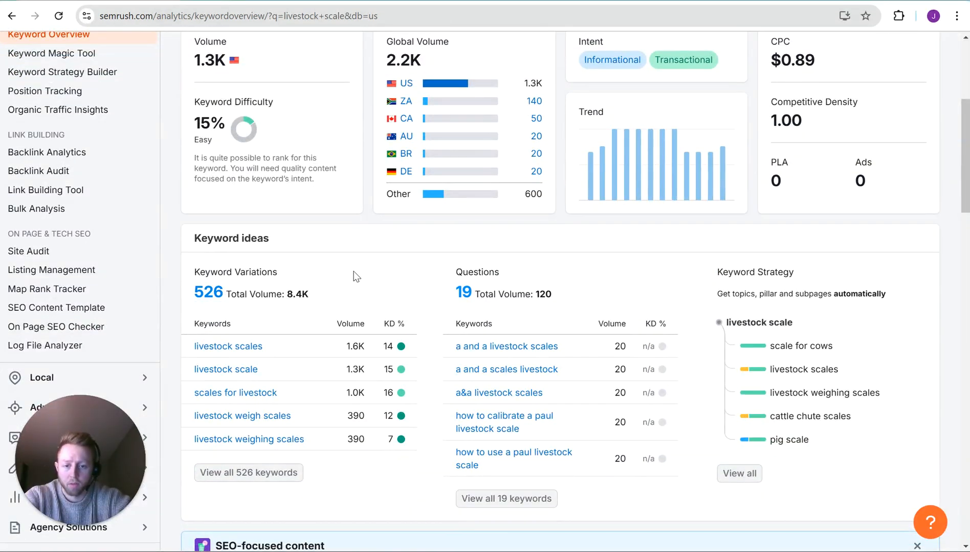
{"action": "scroll", "scroll_direction": "down", "scroll_amount": 3}
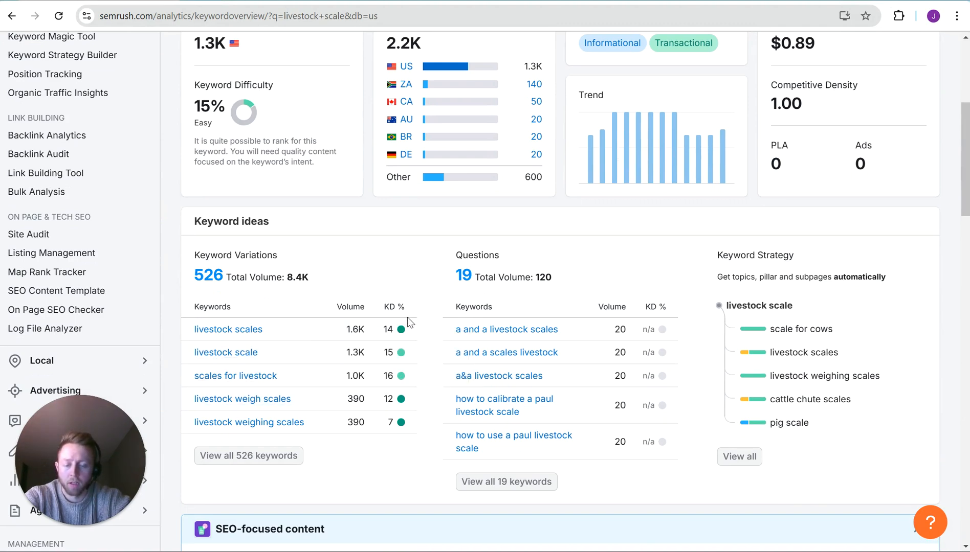
{"action": "mouse_move", "coordinate": [411, 362]}
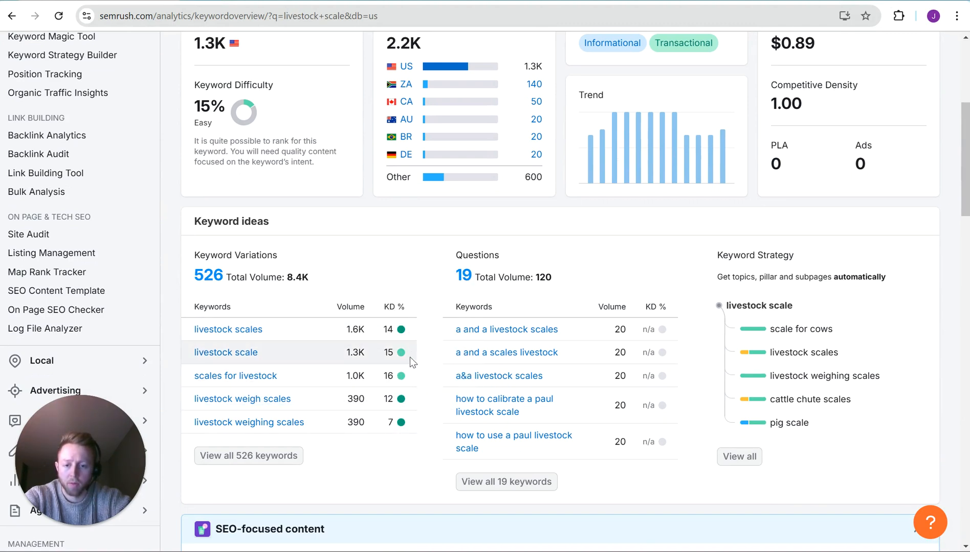
{"action": "mouse_move", "coordinate": [417, 263]}
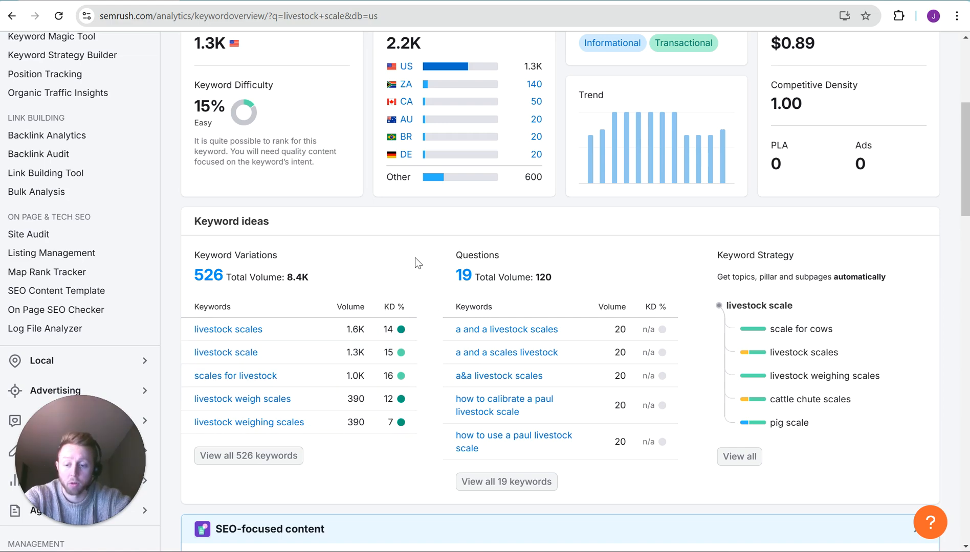
{"action": "scroll", "scroll_direction": "up", "scroll_amount": 3}
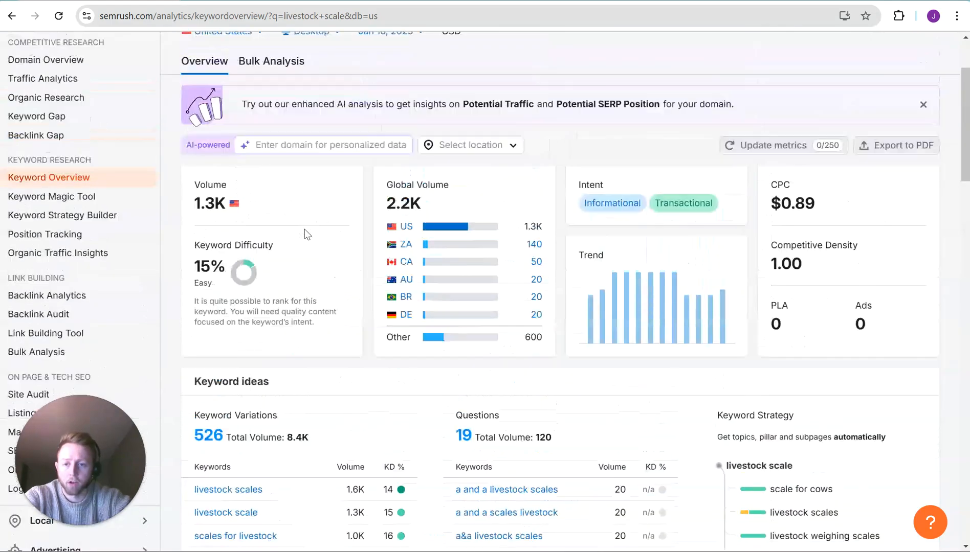
{"action": "scroll", "scroll_direction": "up", "scroll_amount": 3}
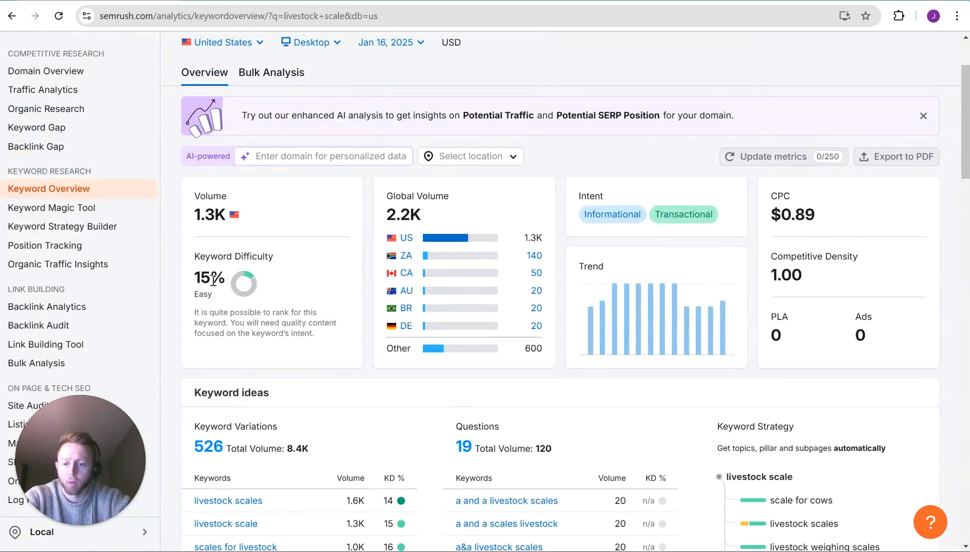
{"action": "mouse_move", "coordinate": [298, 307]}
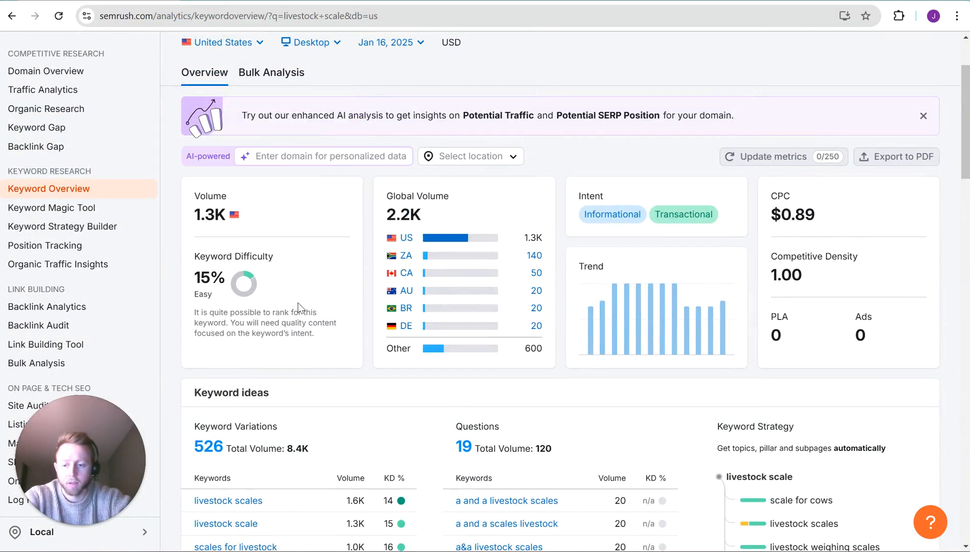
{"action": "scroll", "scroll_direction": "down", "scroll_amount": 3}
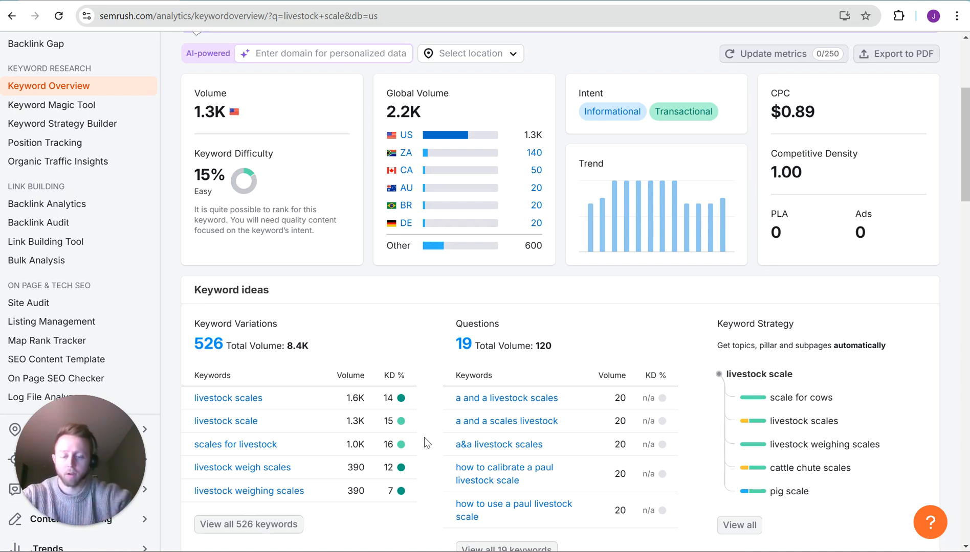
- Scroll down to SERP Analysis: top-10 average Domain AS 39, 4.3B backlinks, 168.0M traffic
{"action": "scroll", "scroll_direction": "down", "scroll_amount": 3}
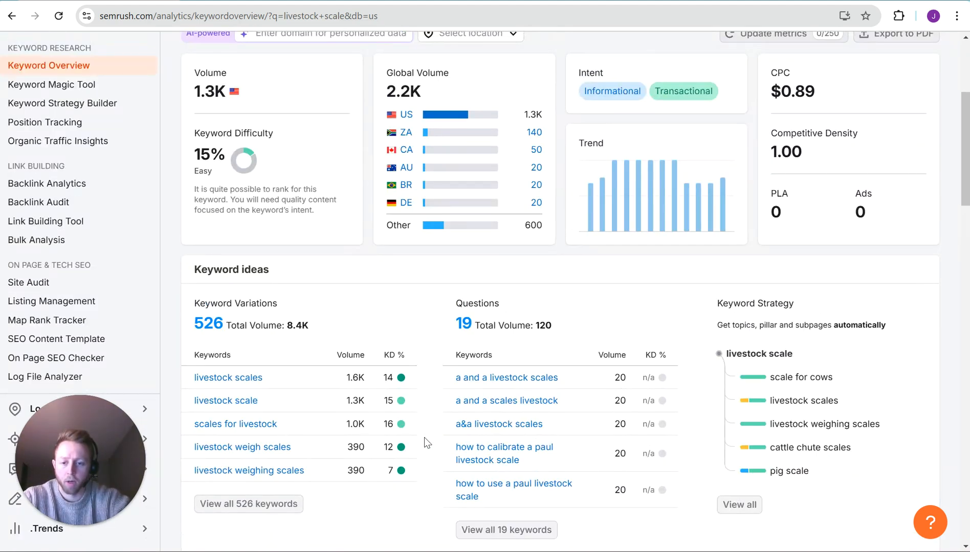
{"action": "scroll", "scroll_direction": "up", "scroll_amount": 3}
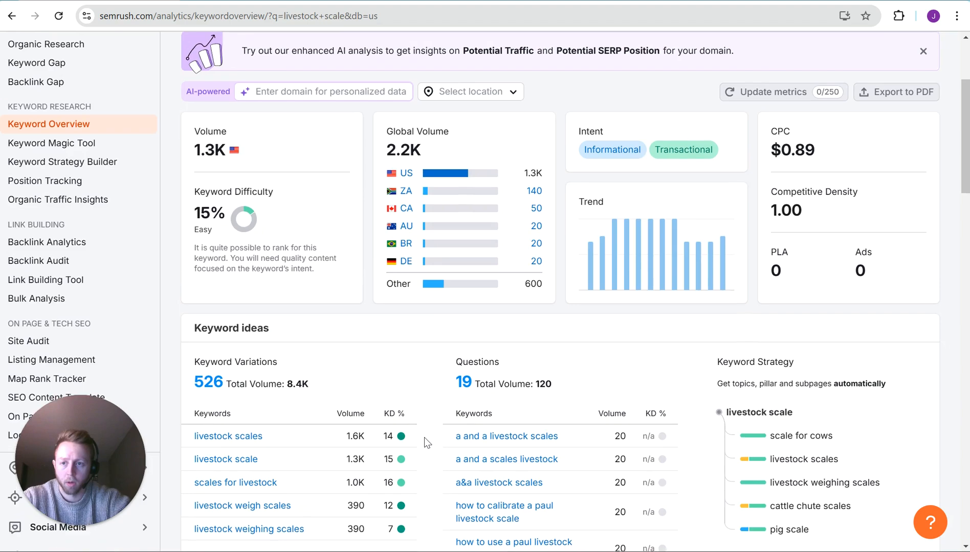
{"action": "scroll", "scroll_direction": "up", "scroll_amount": 3}
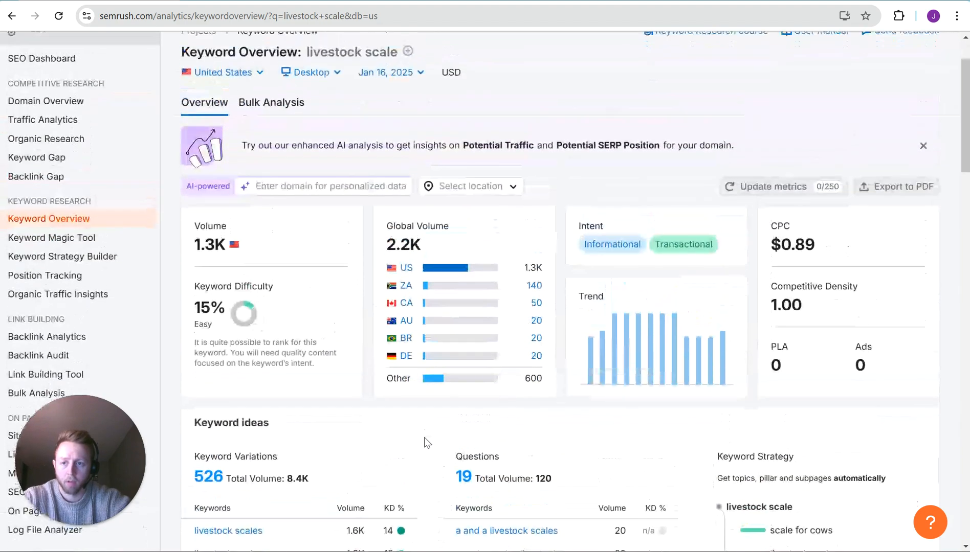
{"action": "scroll", "scroll_direction": "down", "scroll_amount": 3}
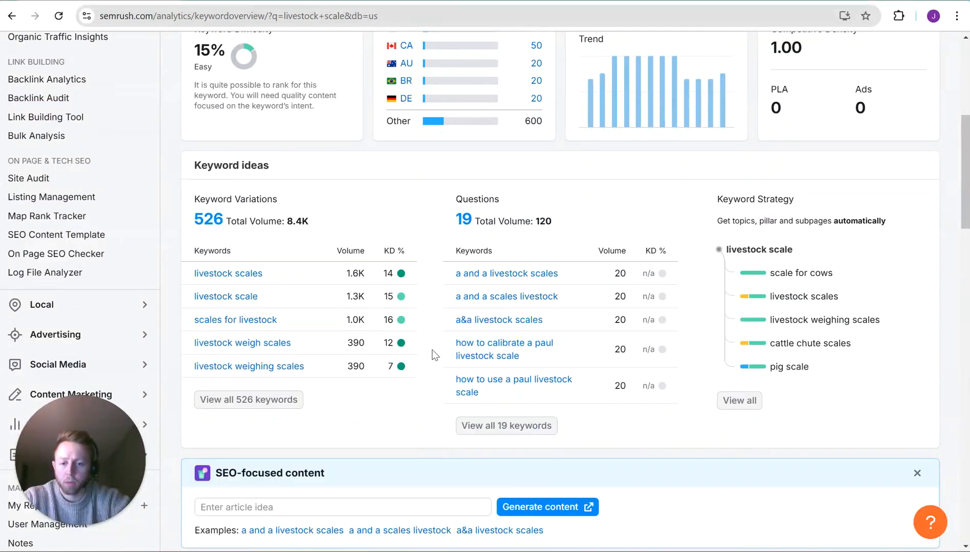
{"action": "mouse_move", "coordinate": [424, 371]}
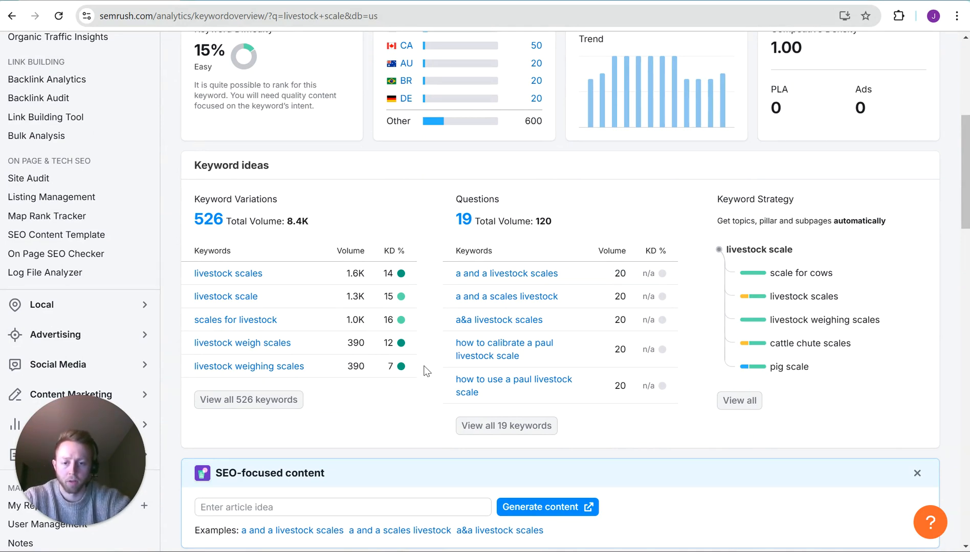
{"action": "scroll", "scroll_direction": "down", "scroll_amount": 3}
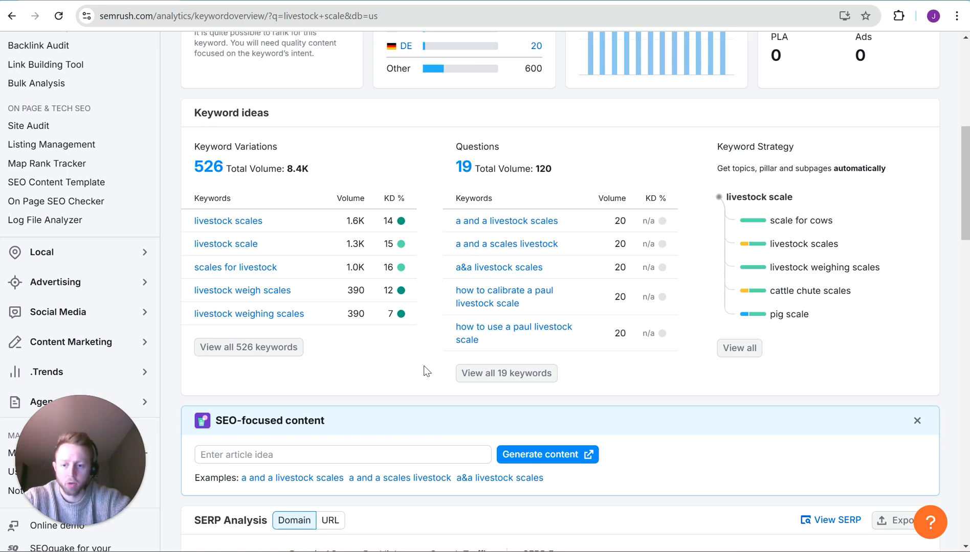
{"action": "scroll", "scroll_direction": "up", "scroll_amount": 3}
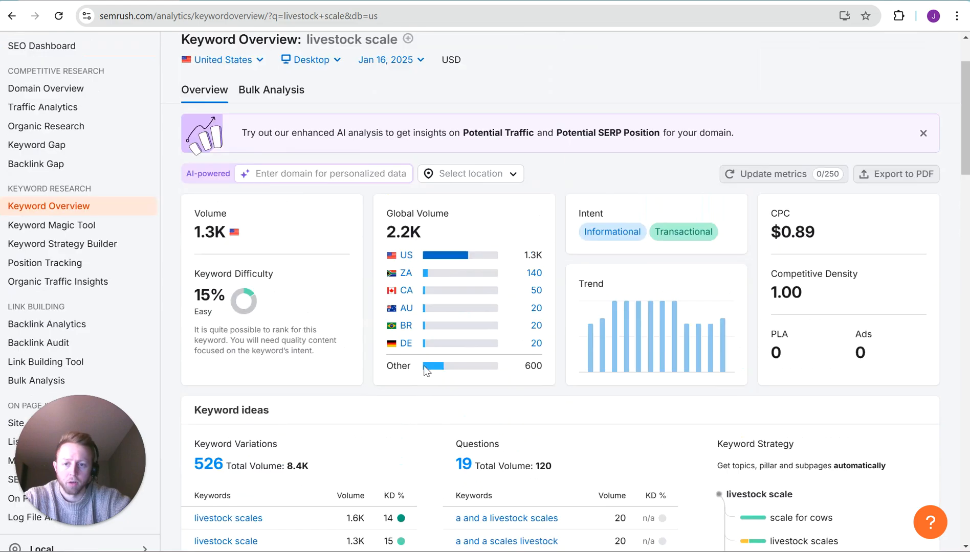
{"action": "scroll", "scroll_direction": "up", "scroll_amount": 3}
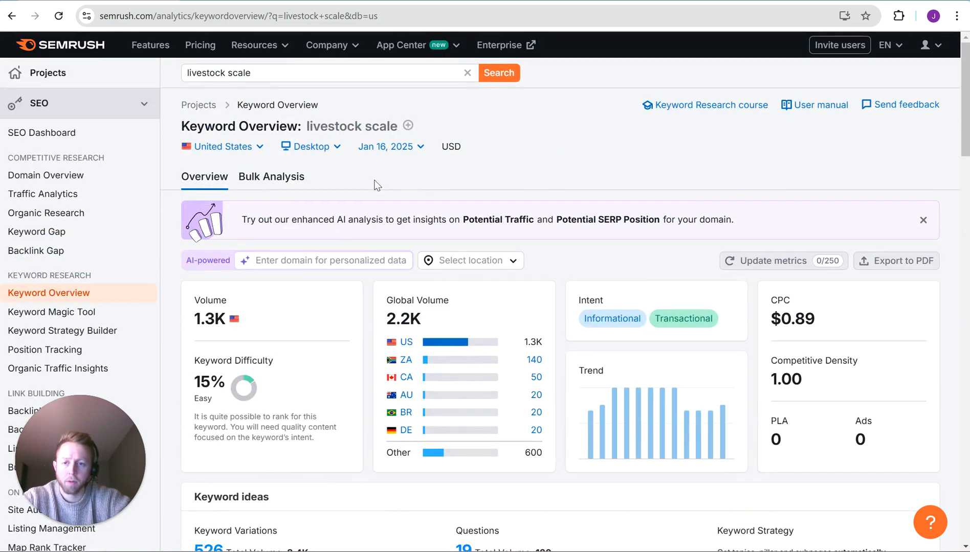
{"action": "scroll", "scroll_direction": "down", "scroll_amount": 3}
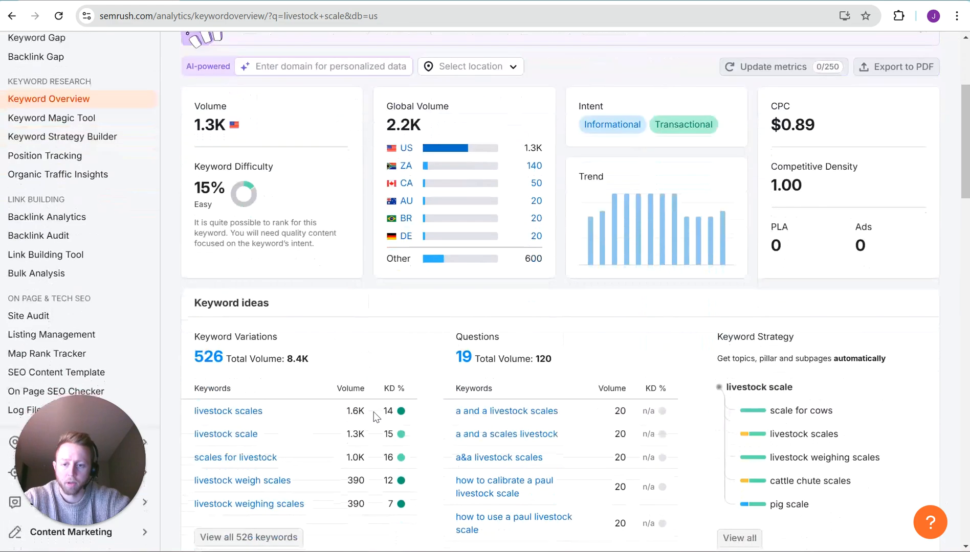
{"action": "scroll", "scroll_direction": "up", "scroll_amount": 3}
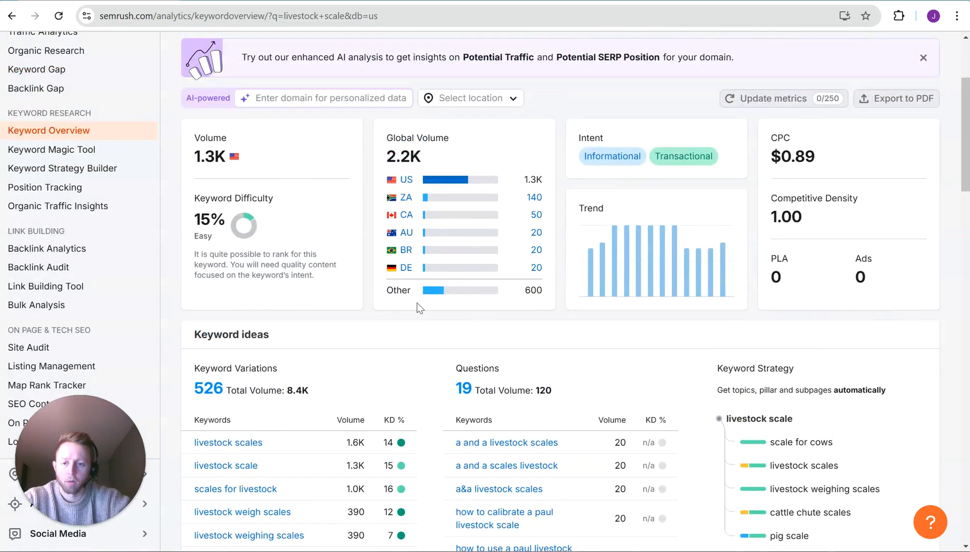
{"action": "mouse_move", "coordinate": [354, 443]}
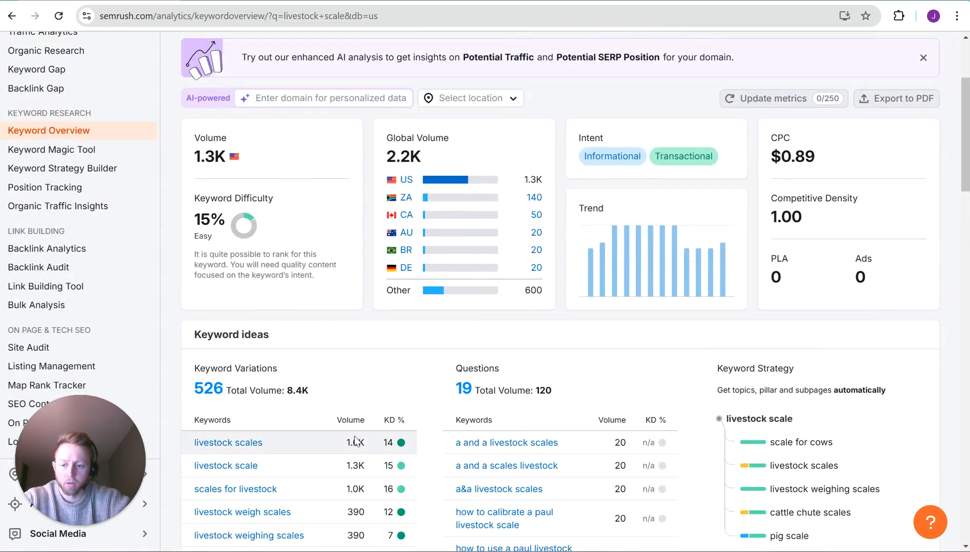
{"action": "scroll", "scroll_direction": "down", "scroll_amount": 3}
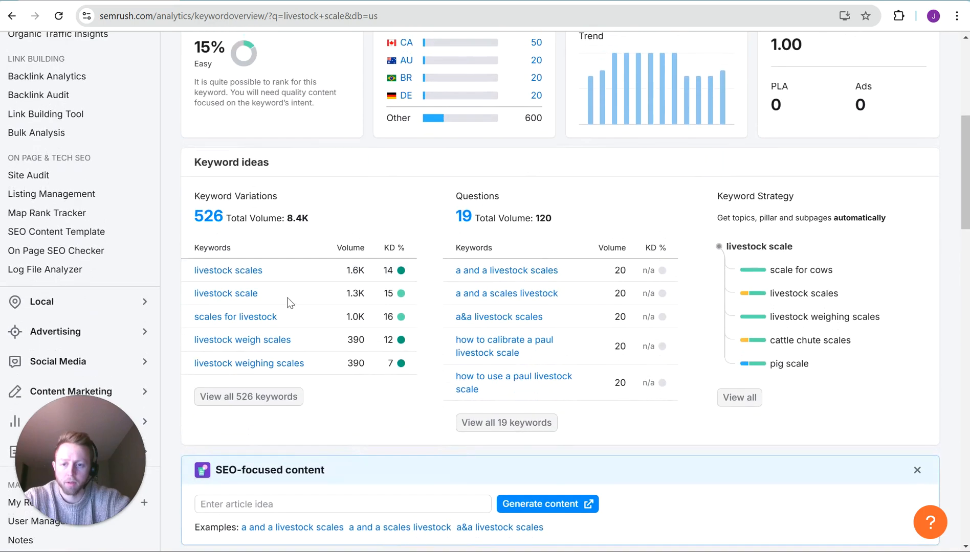
{"action": "mouse_move", "coordinate": [354, 300]}
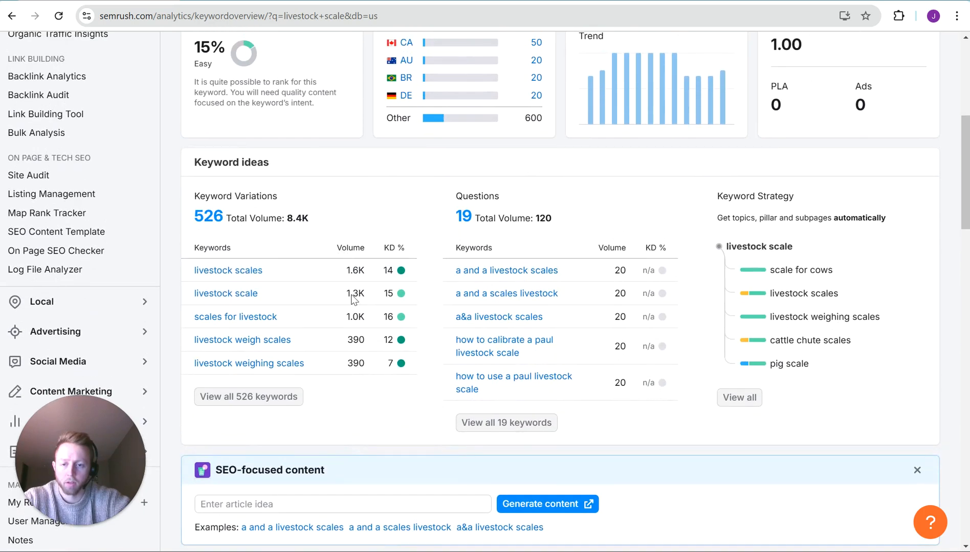
{"action": "scroll", "scroll_direction": "down", "scroll_amount": 3}
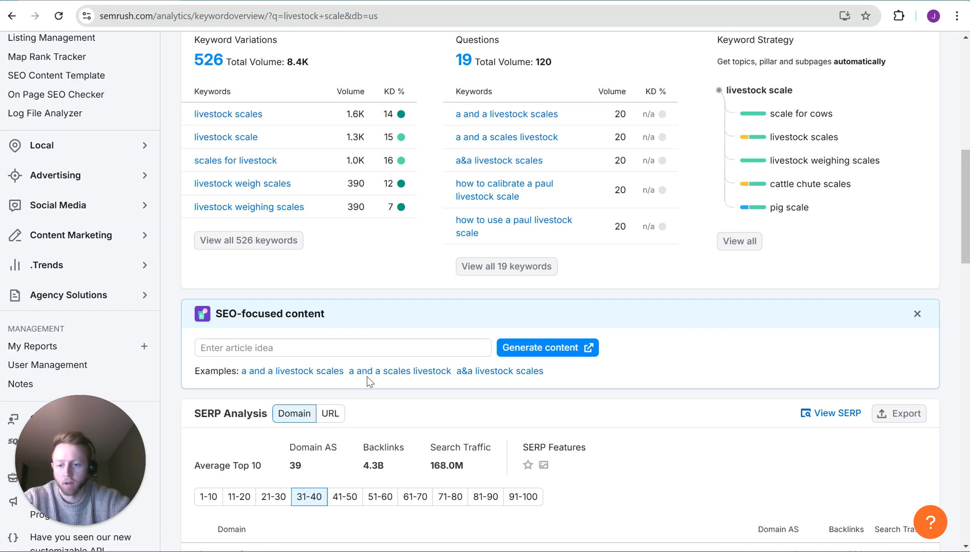
- Switch the SERP Analysis table from positions 31–40 to the top 1–10
{"action": "scroll", "scroll_direction": "down", "scroll_amount": 3}
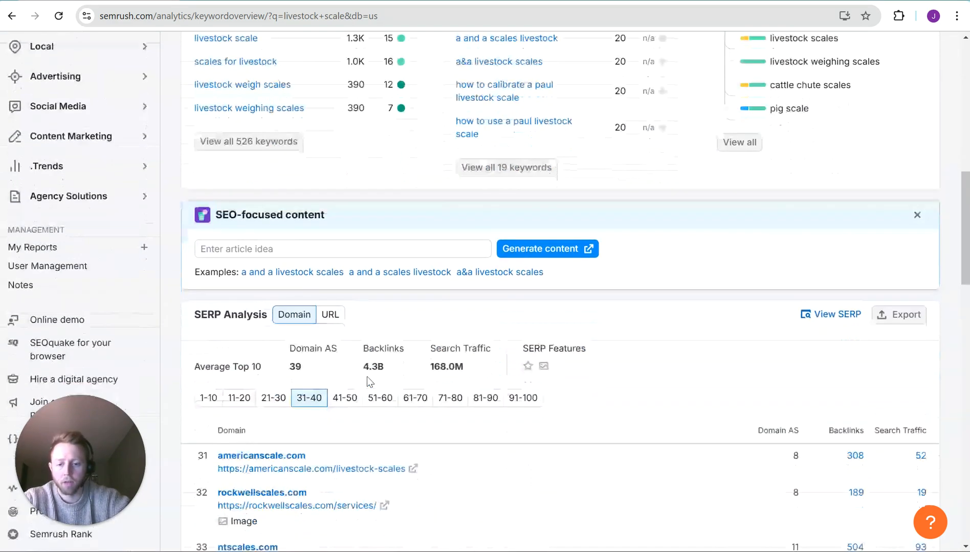
{"action": "scroll", "scroll_direction": "down", "scroll_amount": 3}
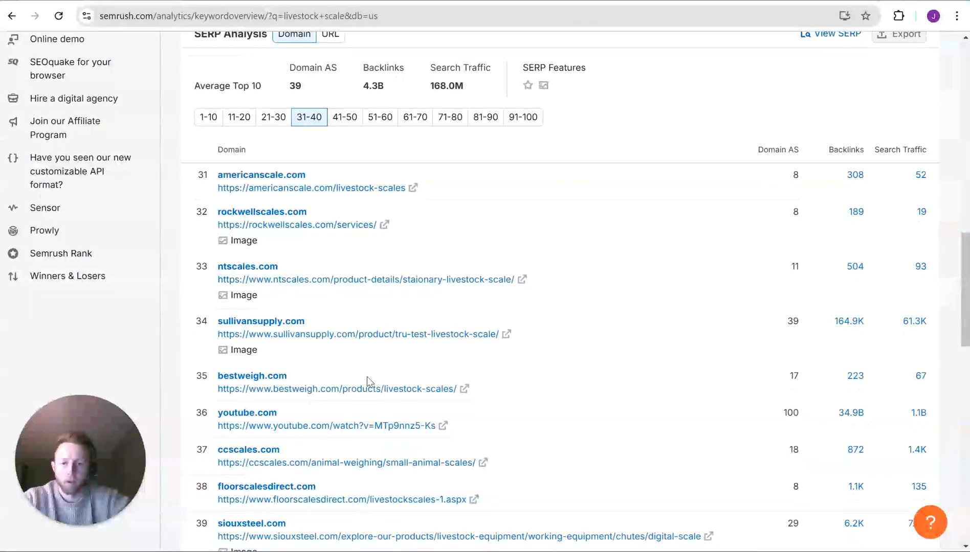
{"action": "left_click", "coordinate": [209, 222]}
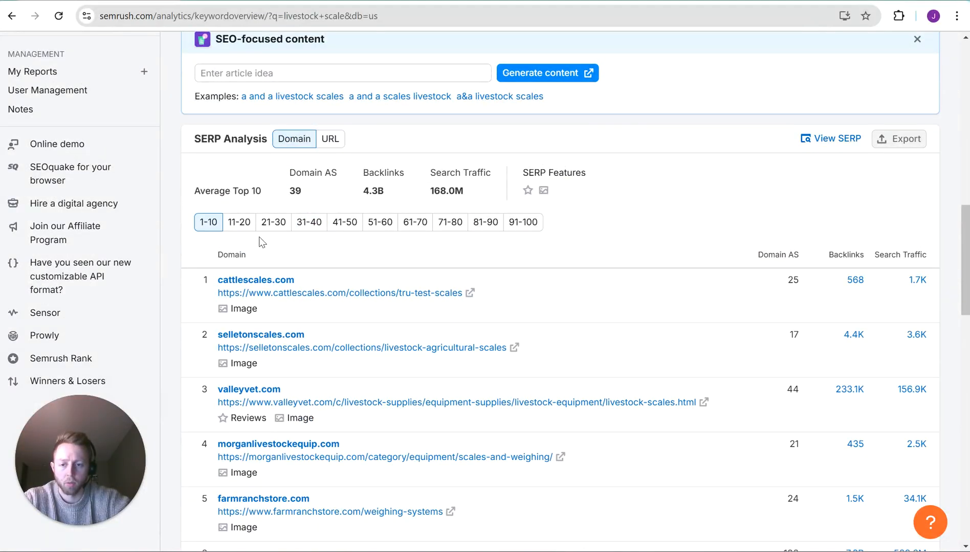
{"action": "scroll", "scroll_direction": "up", "scroll_amount": 3}
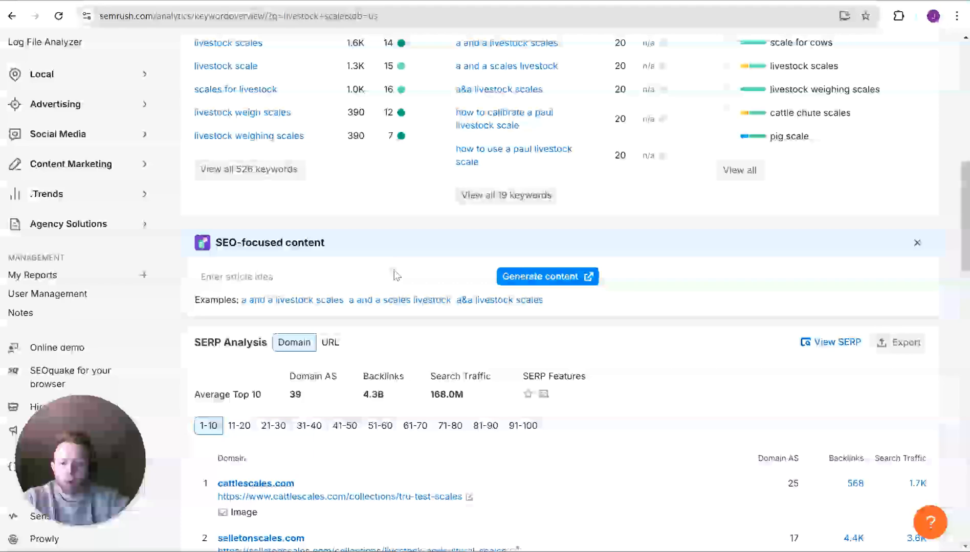
{"action": "scroll", "scroll_direction": "down", "scroll_amount": 3}
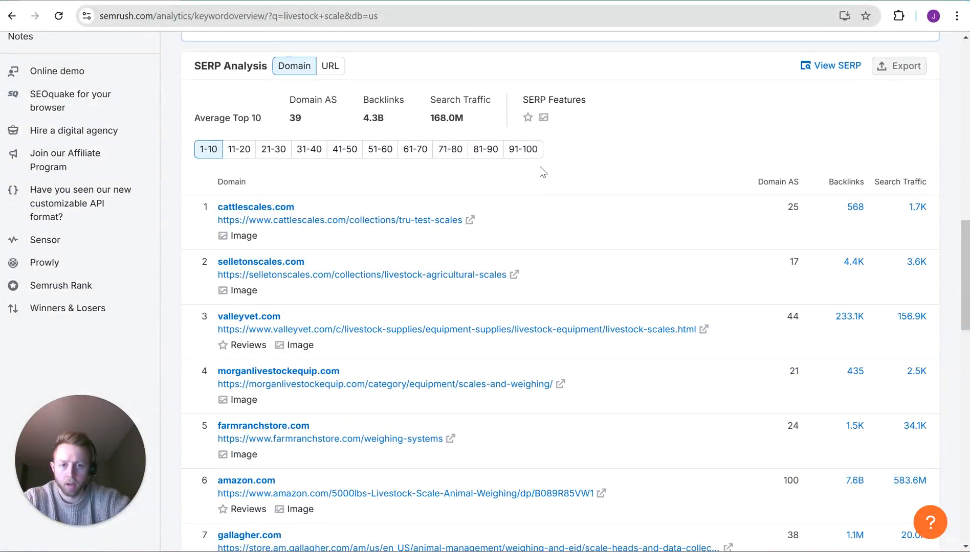
{"action": "scroll", "scroll_direction": "down", "scroll_amount": 3}
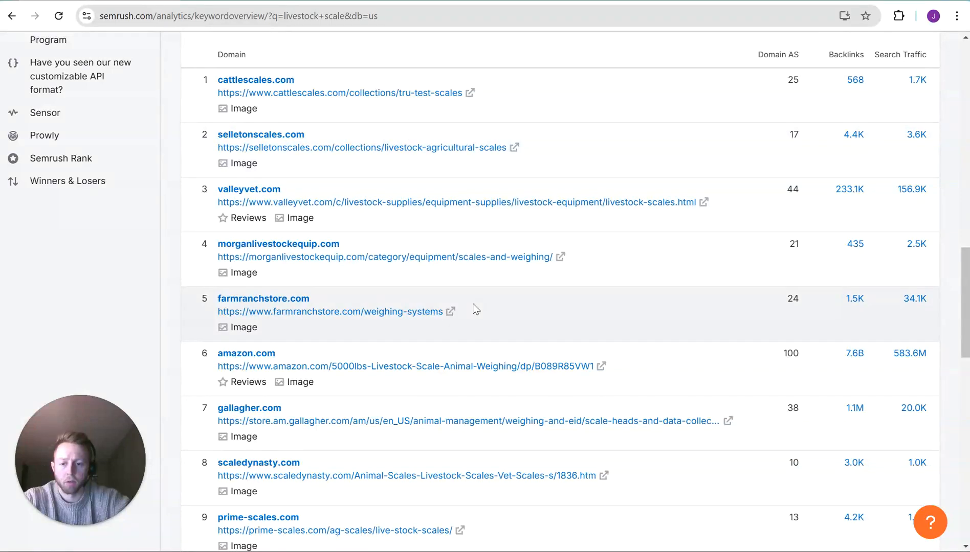
- Review the top 10 domains, including amazon.com and youtube.com, then return to keyword ideas
{"action": "scroll", "scroll_direction": "up", "scroll_amount": 3}
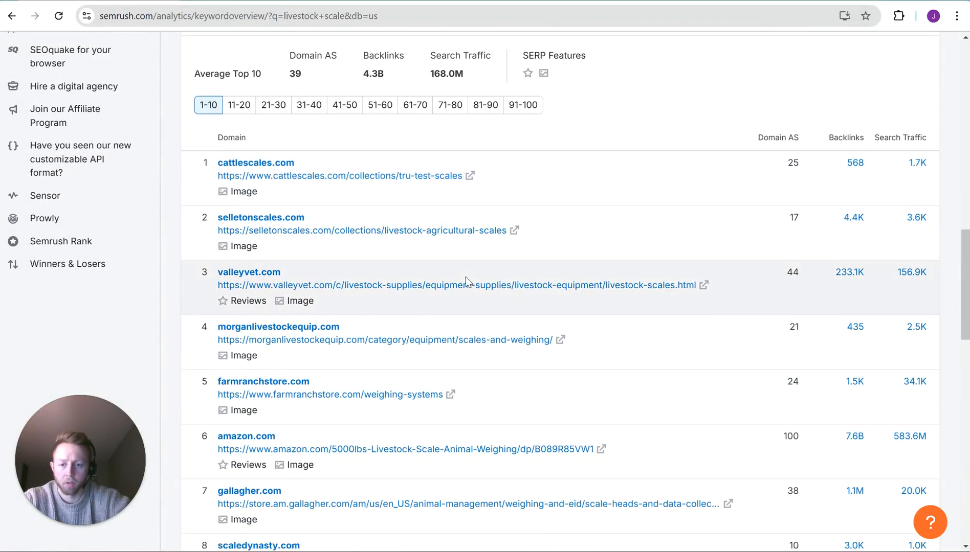
{"action": "scroll", "scroll_direction": "down", "scroll_amount": 3}
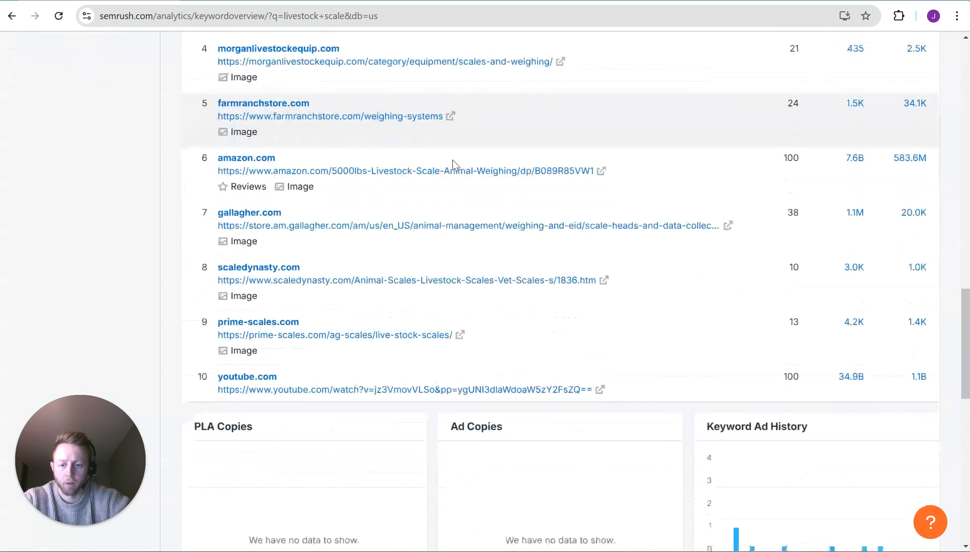
{"action": "scroll", "scroll_direction": "up", "scroll_amount": 3}
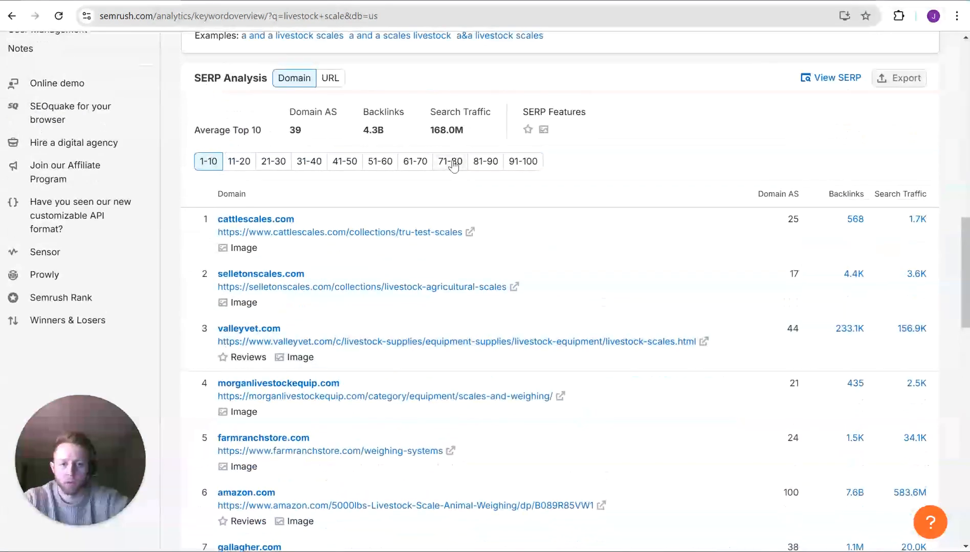
{"action": "scroll", "scroll_direction": "up", "scroll_amount": 3}
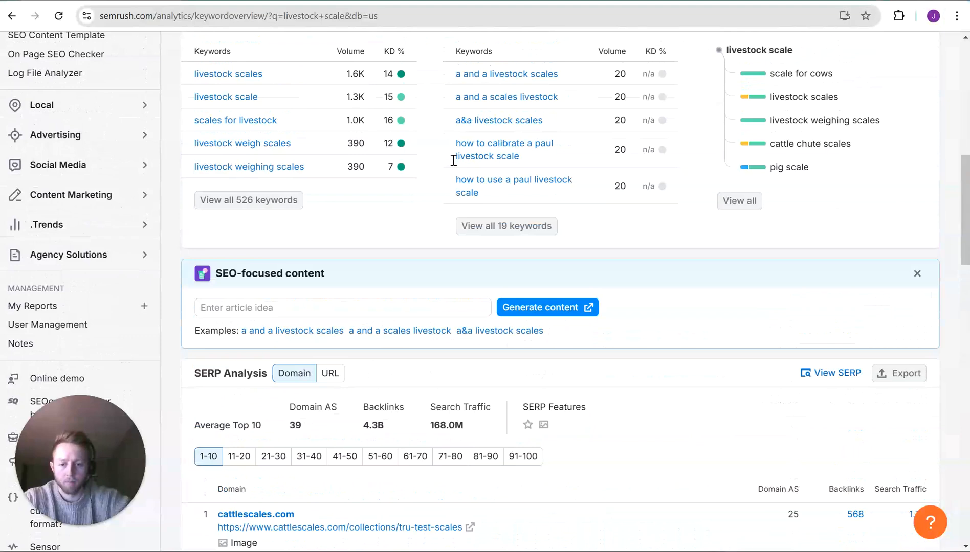
{"action": "scroll", "scroll_direction": "up", "scroll_amount": 3}
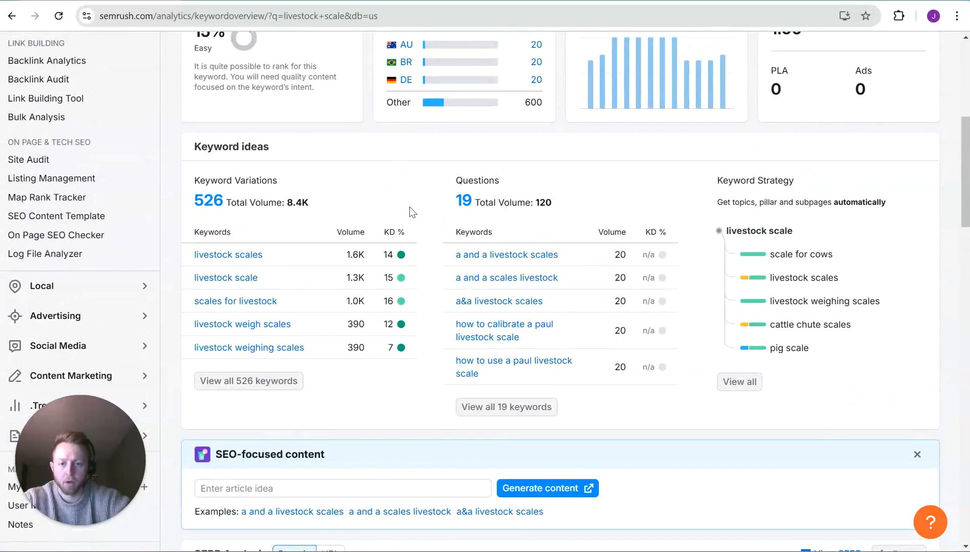
{"action": "scroll", "scroll_direction": "up", "scroll_amount": 3}
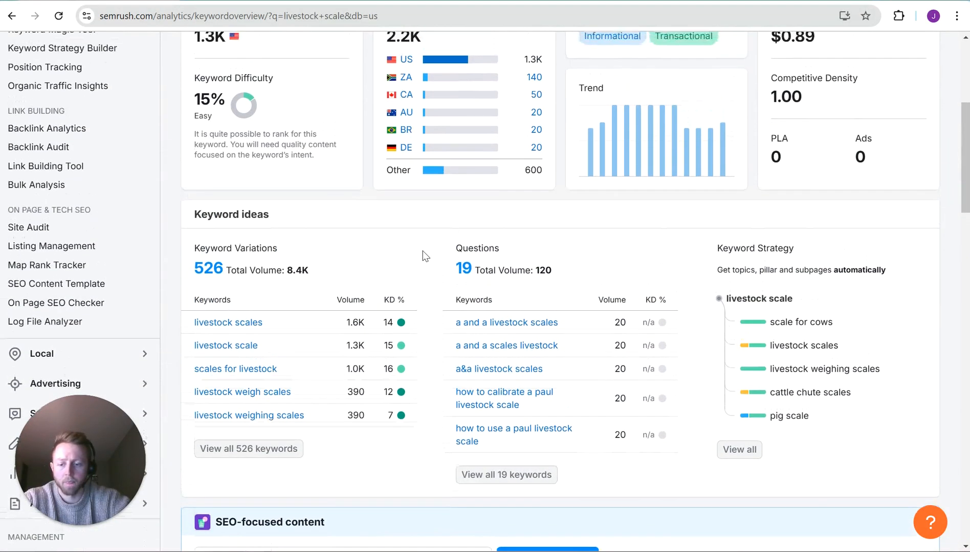
{"action": "scroll", "scroll_direction": "down", "scroll_amount": 3}
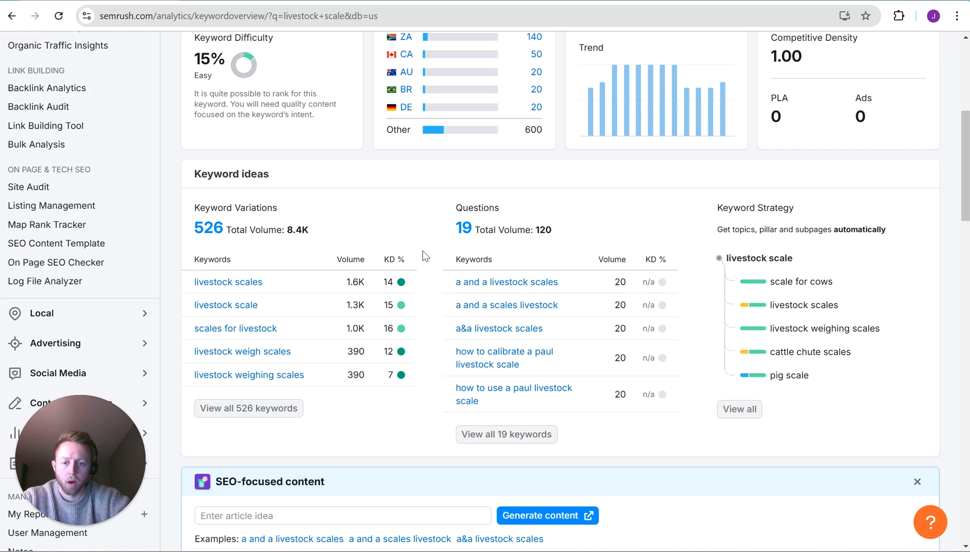
{"action": "scroll", "scroll_direction": "up", "scroll_amount": 3}
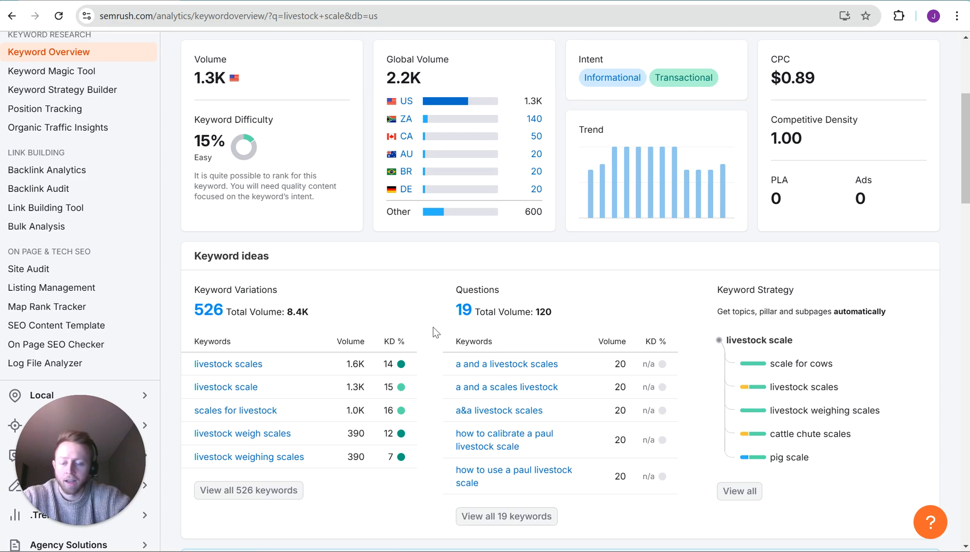
{"action": "scroll", "scroll_direction": "down", "scroll_amount": 3}
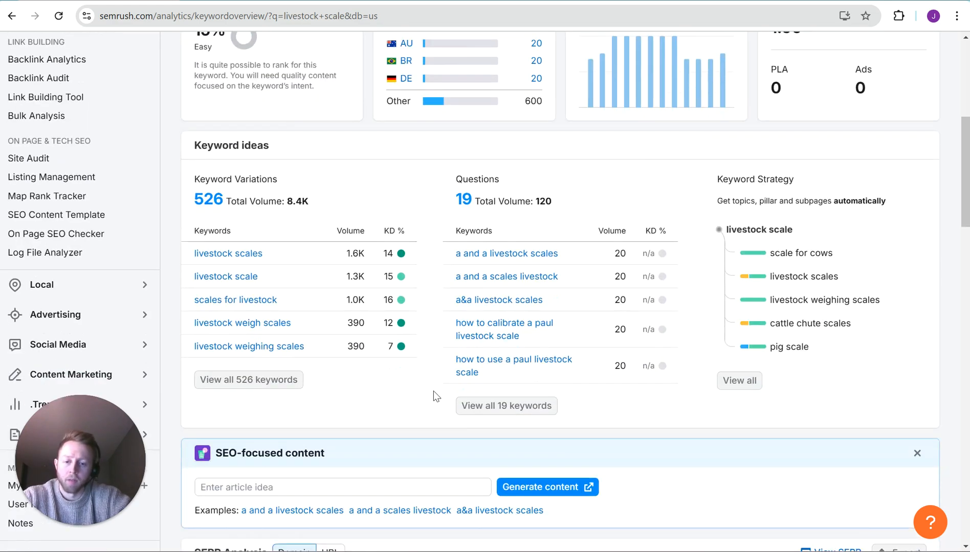
{"action": "scroll", "scroll_direction": "down", "scroll_amount": 3}
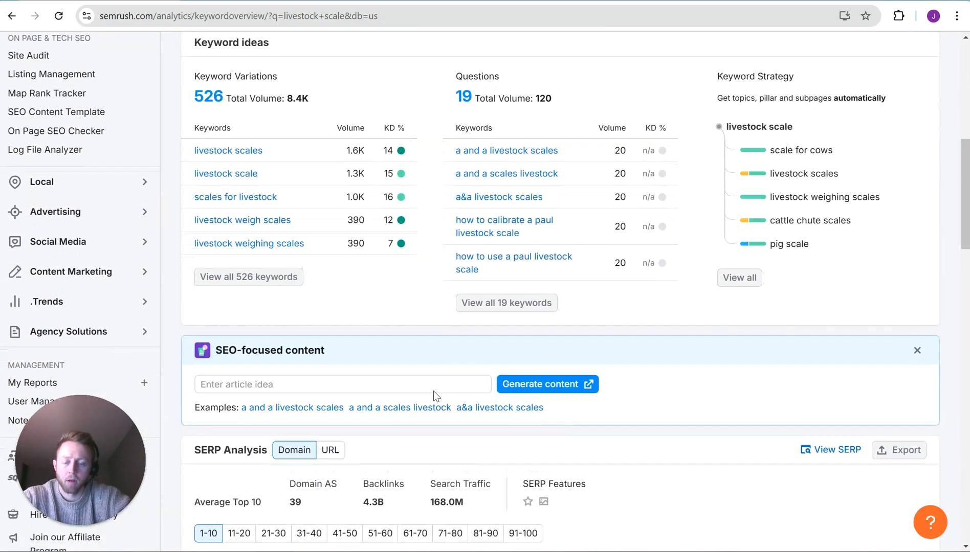
{"action": "scroll", "scroll_direction": "down", "scroll_amount": 3}
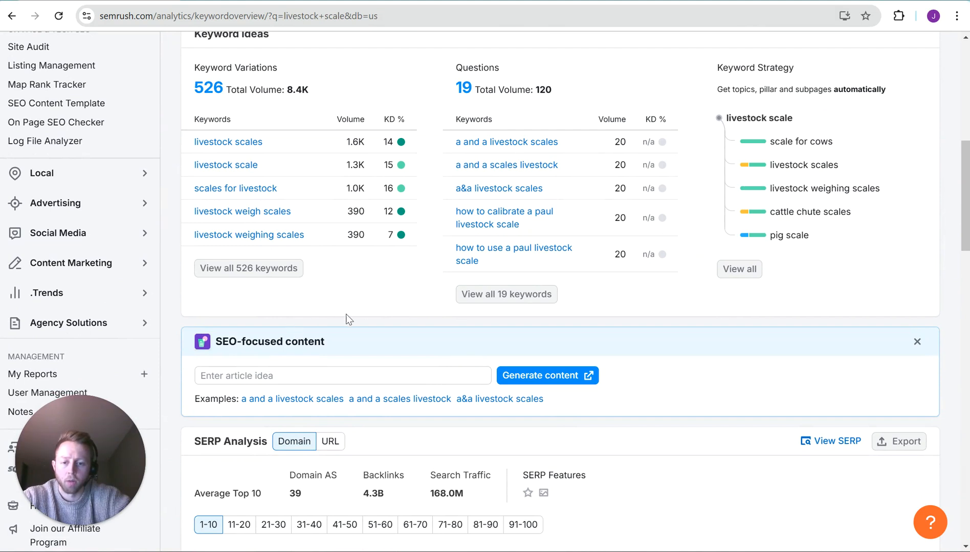
{"action": "mouse_move", "coordinate": [370, 319]}
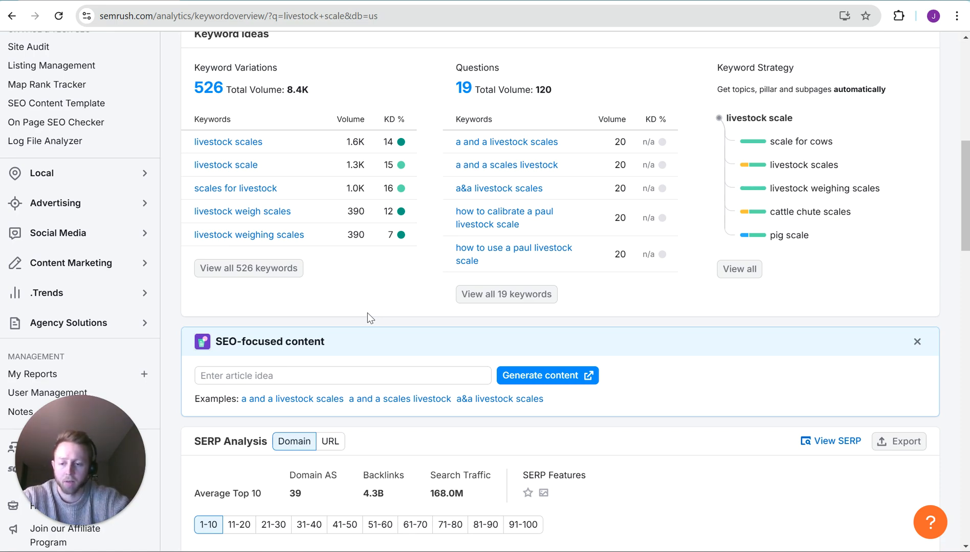
{"action": "scroll", "scroll_direction": "up", "scroll_amount": 3}
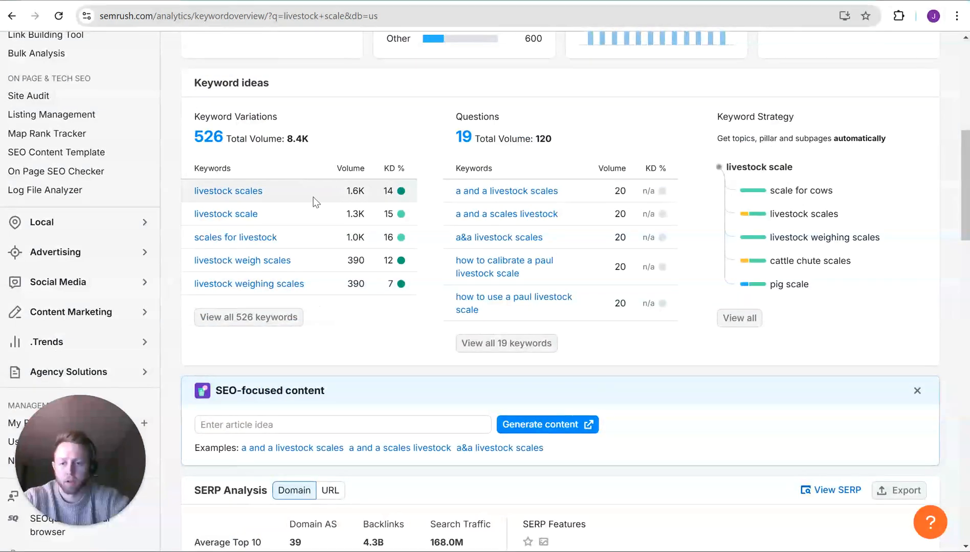
{"action": "scroll", "scroll_direction": "up", "scroll_amount": 3}
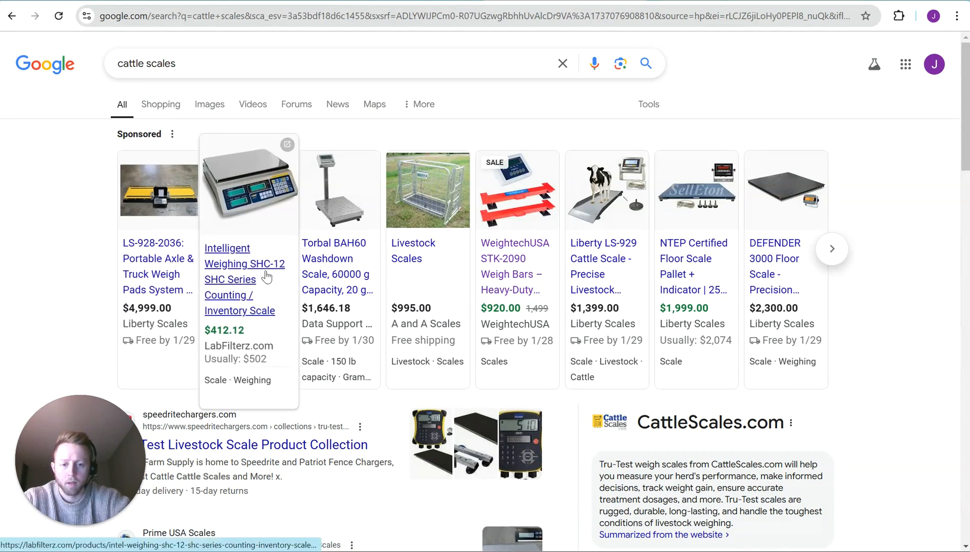
{"action": "mouse_move", "coordinate": [514, 279]}
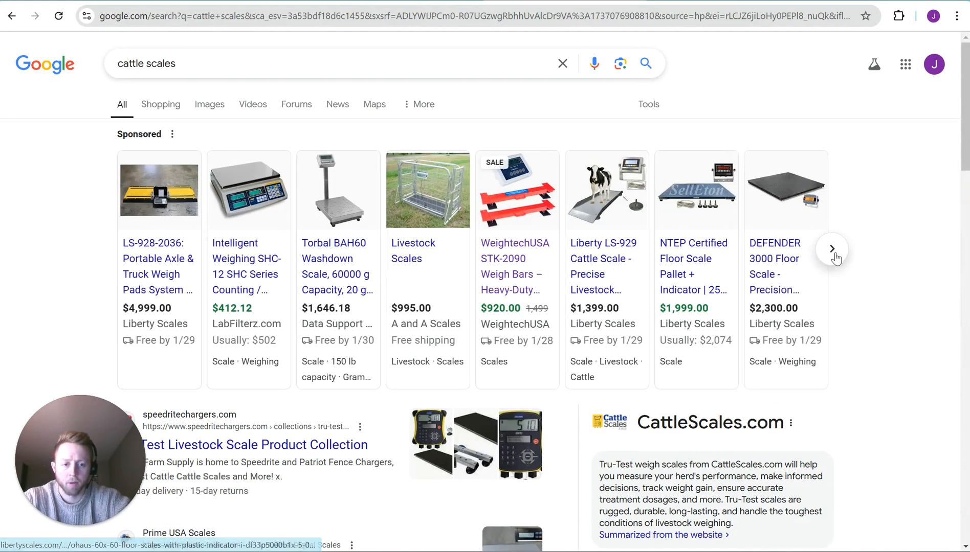
- Page through the sponsored cattle scales carousel to its end, then go to libertyscales.com
{"action": "left_click", "coordinate": [831, 249]}
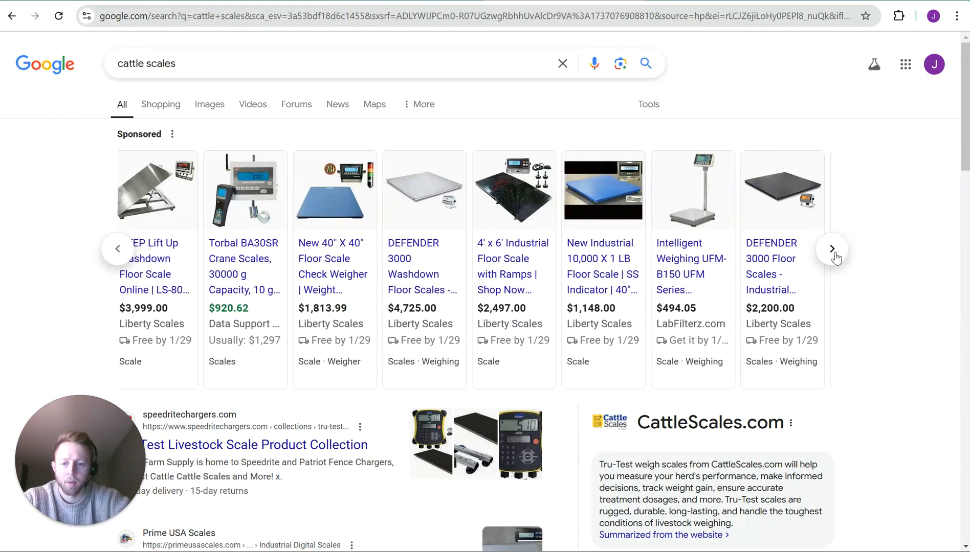
{"action": "left_click", "coordinate": [832, 248]}
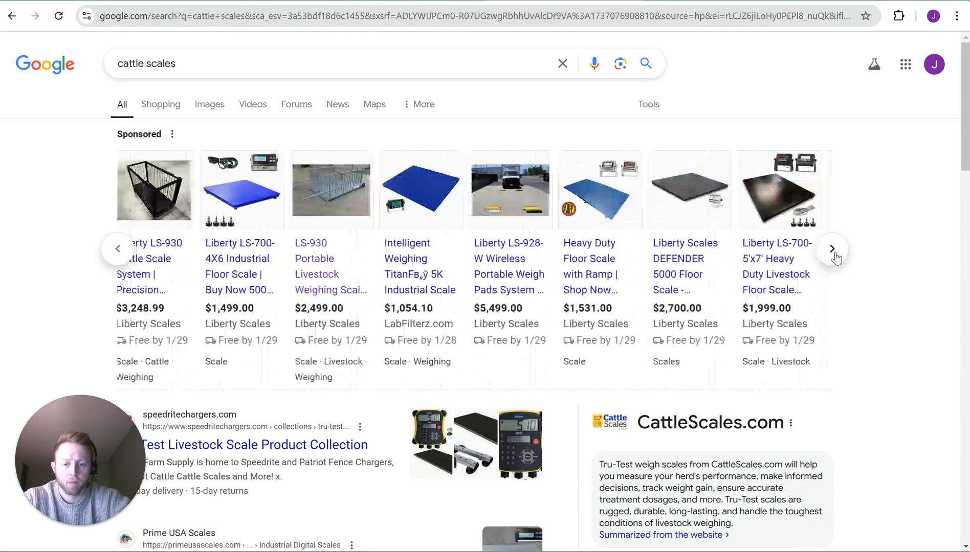
{"action": "left_click", "coordinate": [831, 248]}
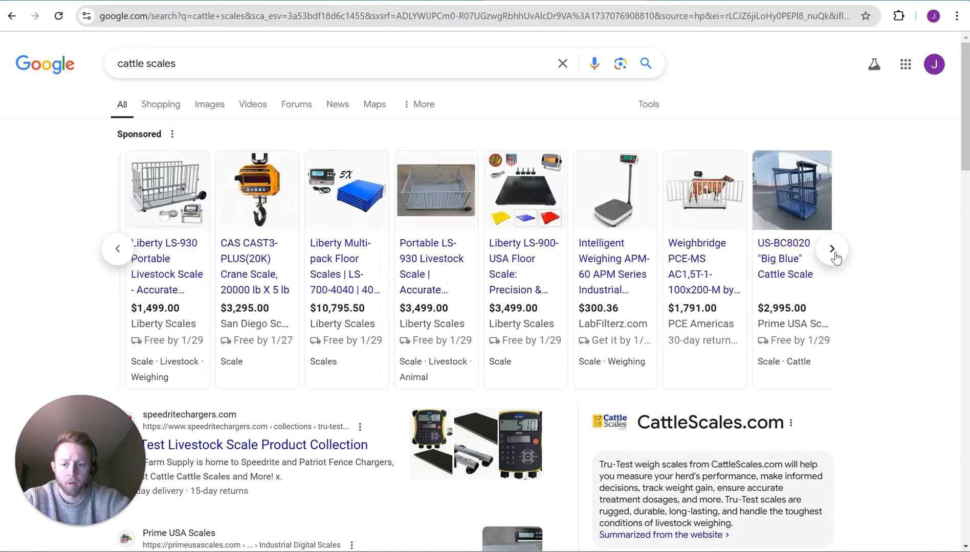
{"action": "left_click", "coordinate": [831, 249]}
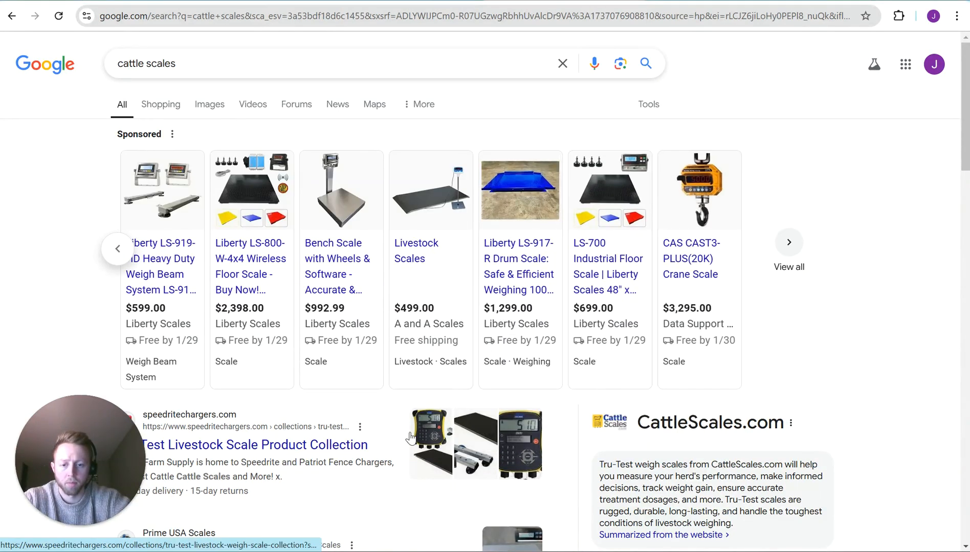
{"action": "scroll", "scroll_direction": "down", "scroll_amount": 3}
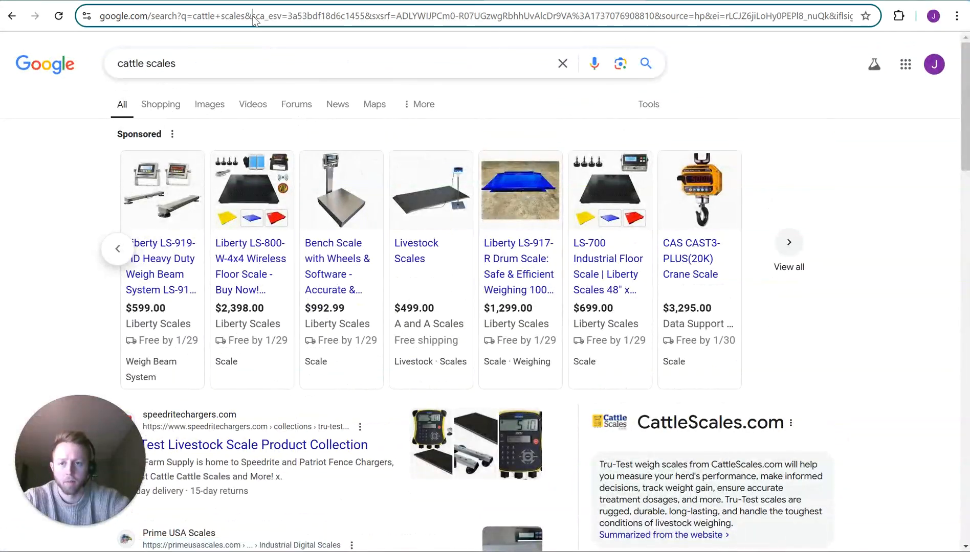
{"action": "type", "text": "libertyscales.com"}
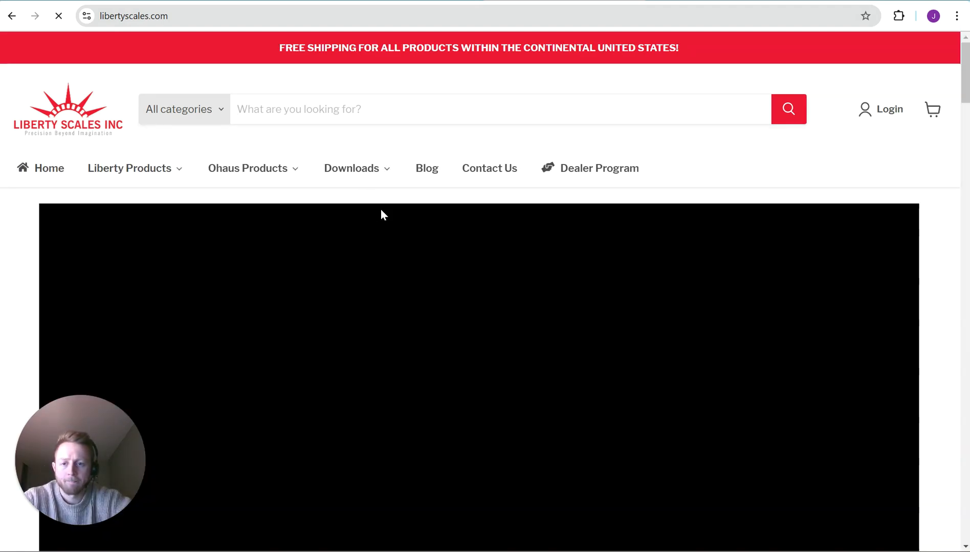
- View the Liberty Products categories and scroll the homepage to the Ohaus dealer banner
{"action": "left_click", "coordinate": [129, 167]}
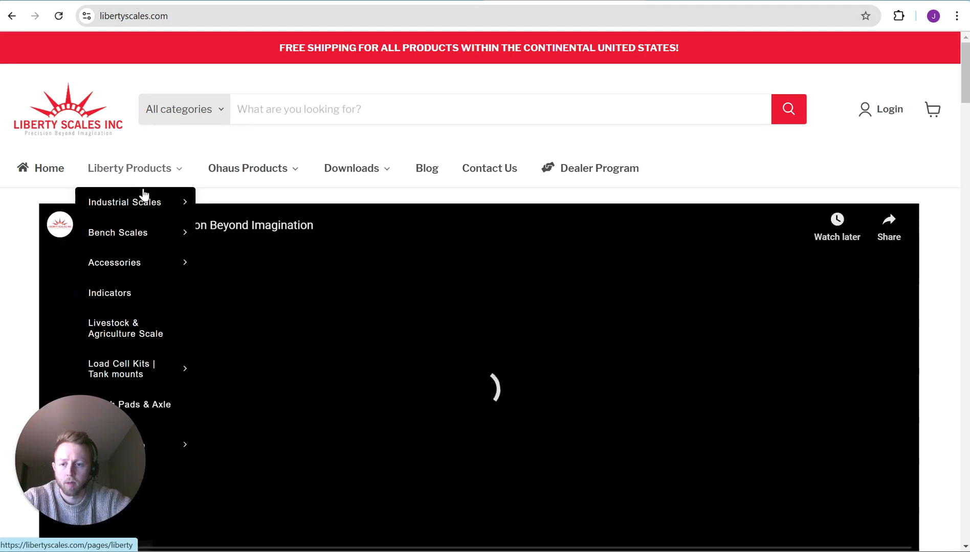
{"action": "mouse_move", "coordinate": [138, 303]}
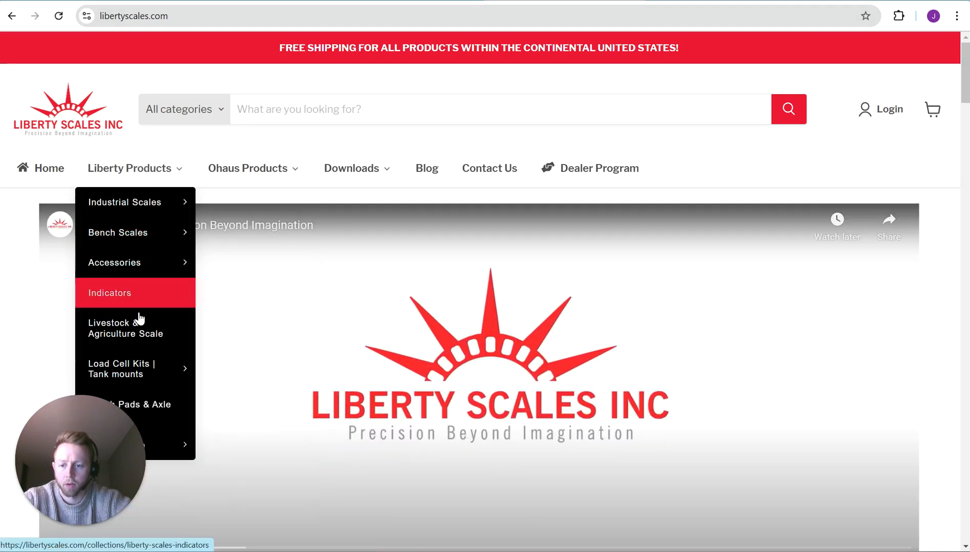
{"action": "mouse_move", "coordinate": [134, 368]}
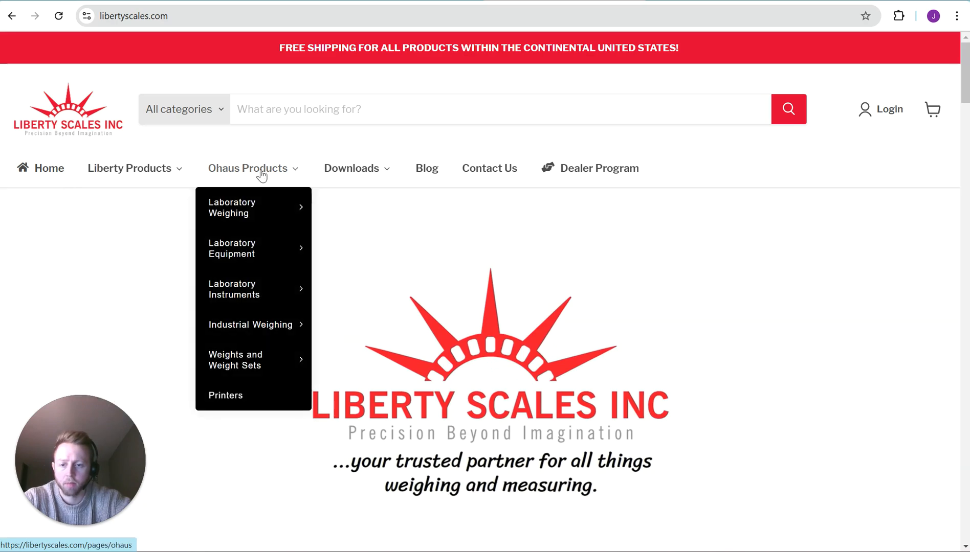
{"action": "mouse_move", "coordinate": [247, 360]}
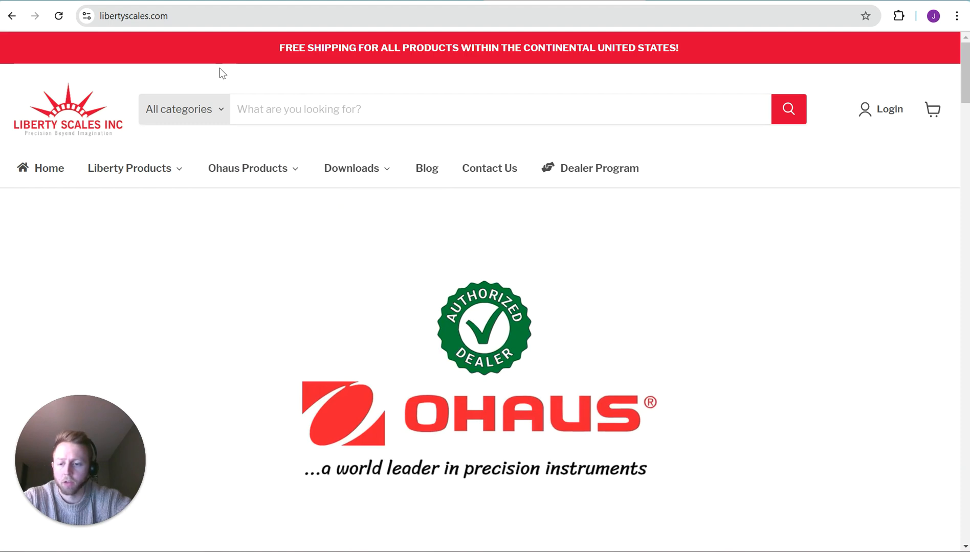
{"action": "scroll", "scroll_direction": "down", "scroll_amount": 3}
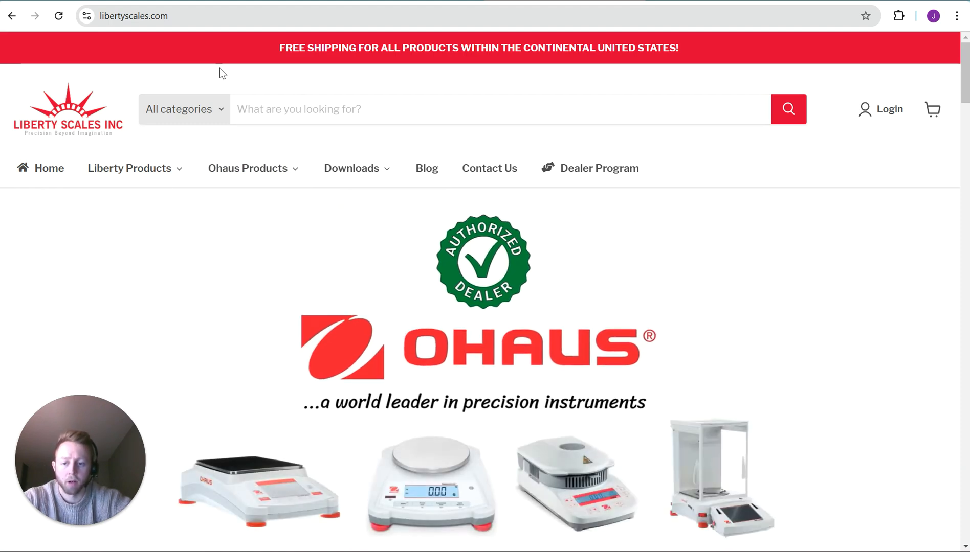
{"action": "scroll", "scroll_direction": "down", "scroll_amount": 3}
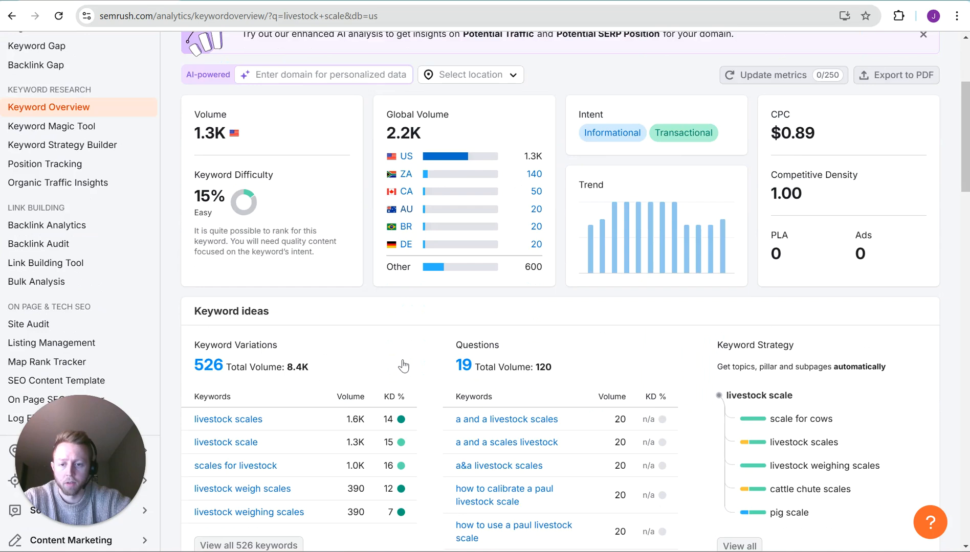
- Open 'View all 526 keywords' under Keyword Variations in the Keyword Magic Tool
{"action": "scroll", "scroll_direction": "down", "scroll_amount": 3}
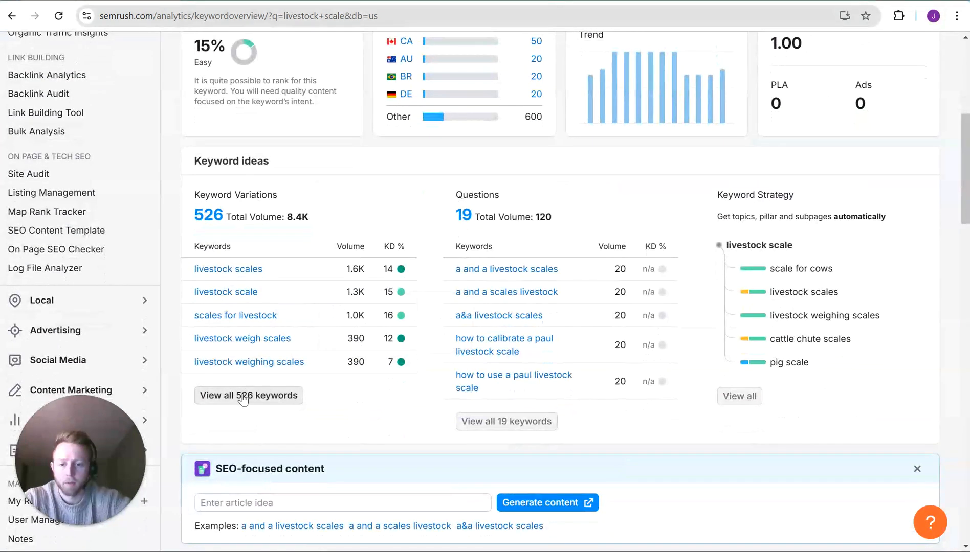
{"action": "left_click", "coordinate": [248, 395]}
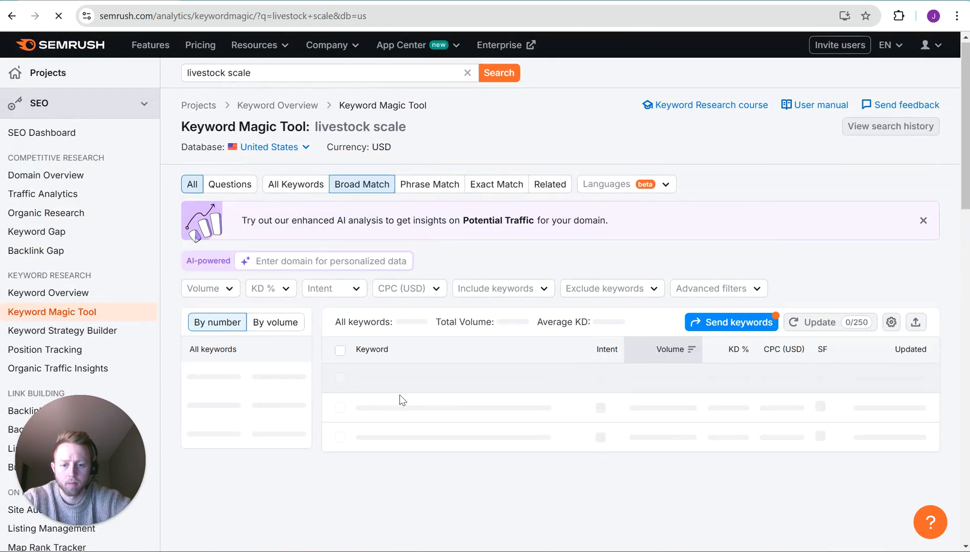
{"action": "mouse_move", "coordinate": [16, 228]}
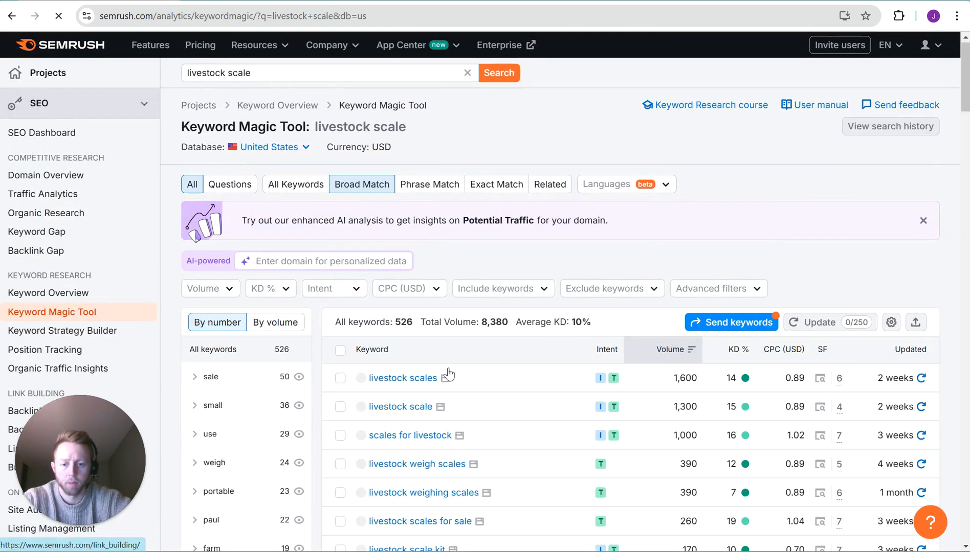
{"action": "scroll", "scroll_direction": "down", "scroll_amount": 3}
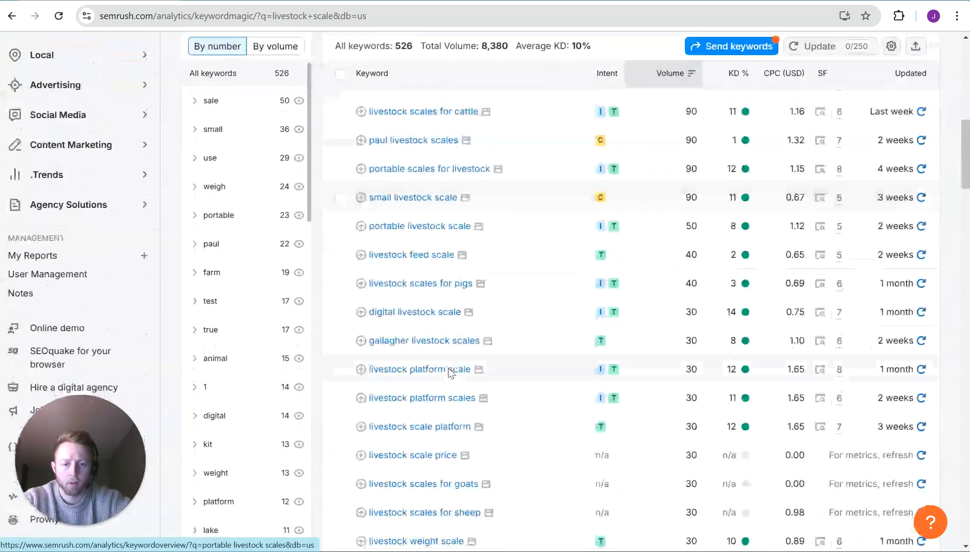
{"action": "scroll", "scroll_direction": "down", "scroll_amount": 3}
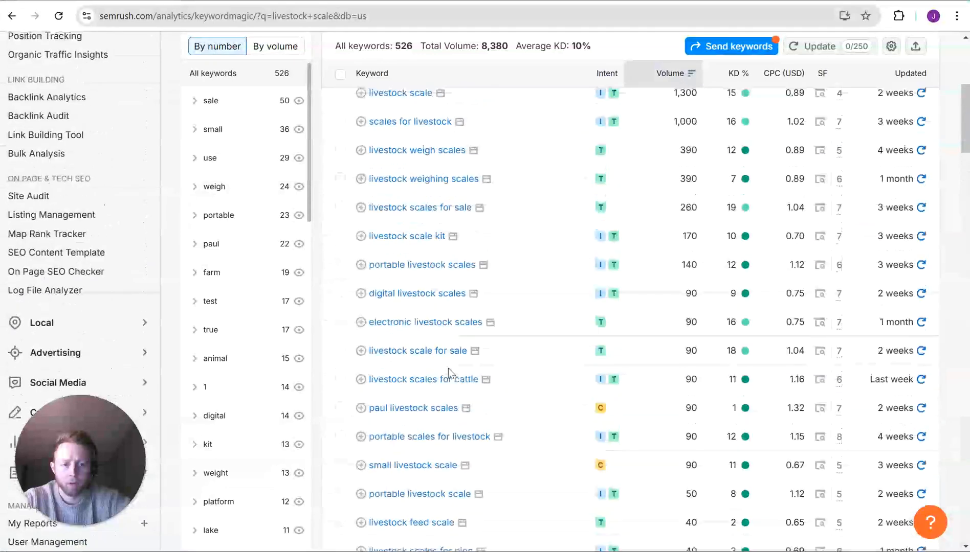
{"action": "scroll", "scroll_direction": "up", "scroll_amount": 3}
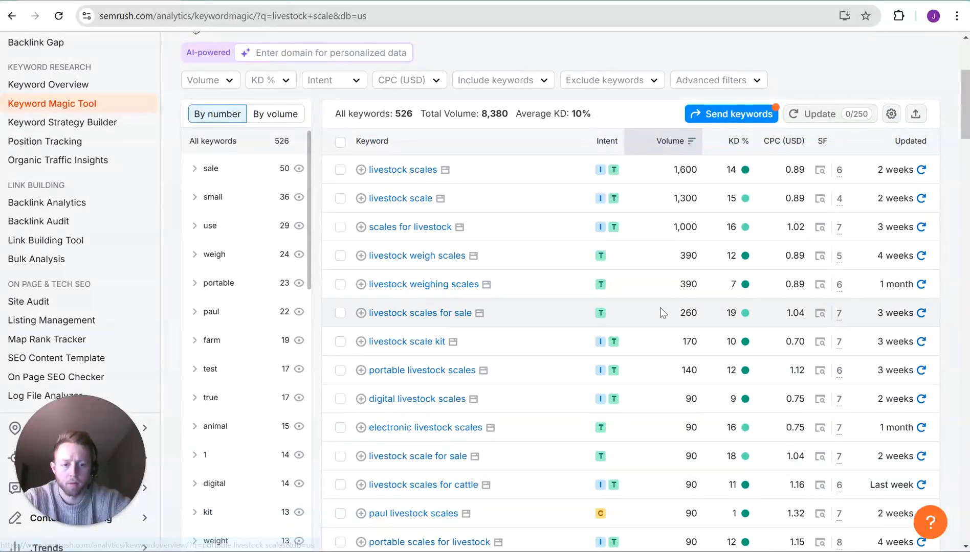
{"action": "mouse_move", "coordinate": [420, 312]}
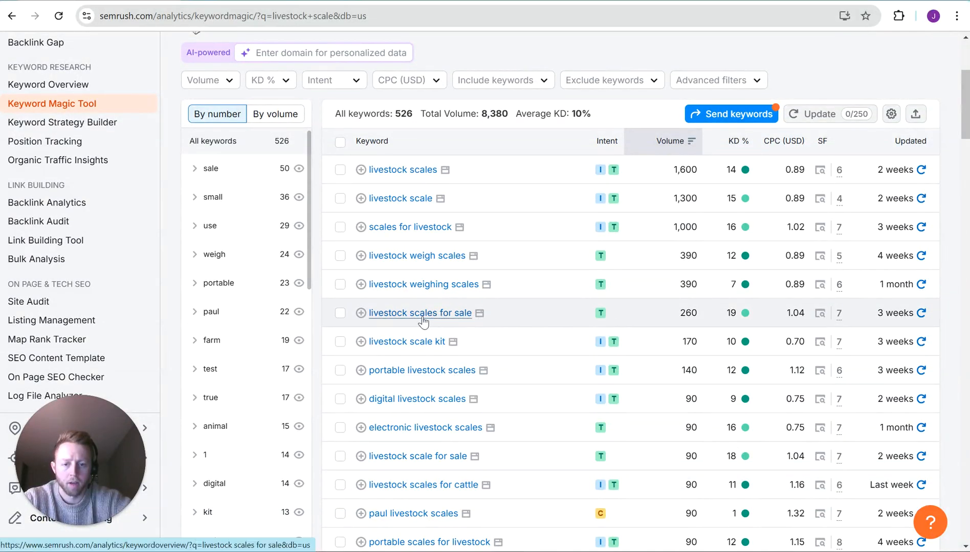
{"action": "mouse_move", "coordinate": [759, 320]}
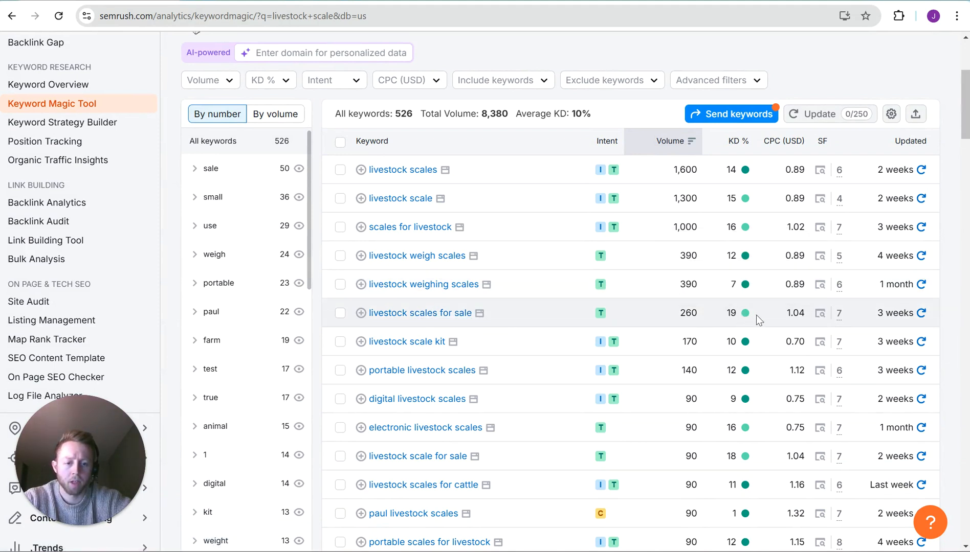
{"action": "mouse_move", "coordinate": [710, 328]}
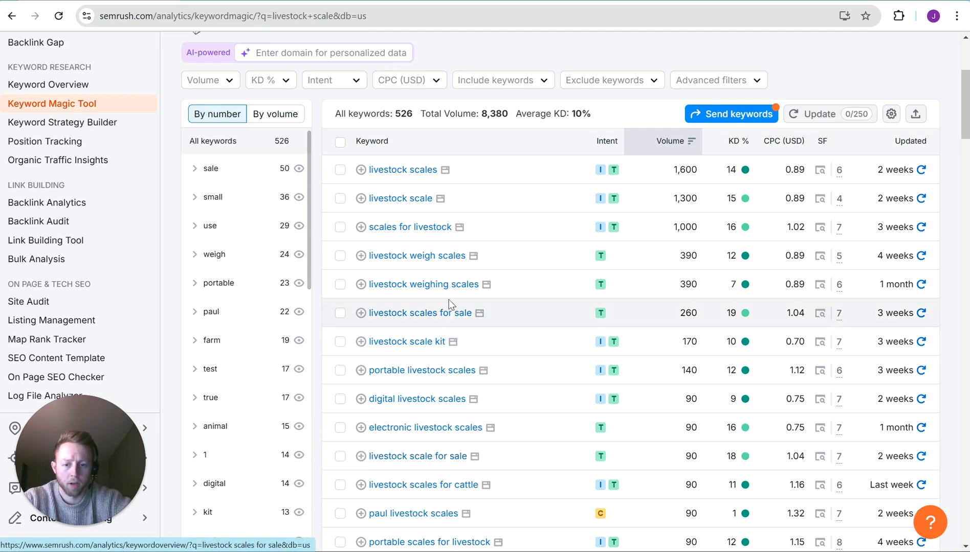
{"action": "mouse_move", "coordinate": [440, 456]}
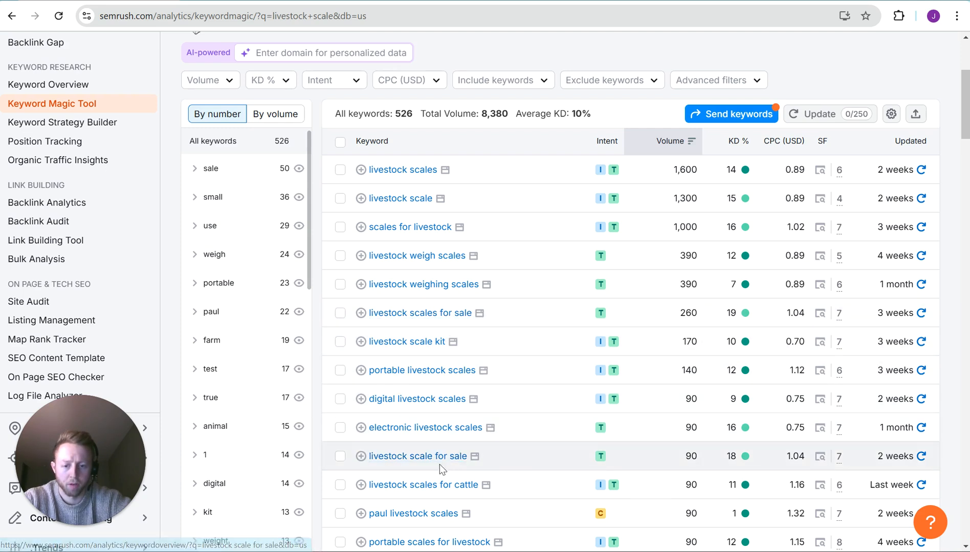
{"action": "mouse_move", "coordinate": [512, 319]}
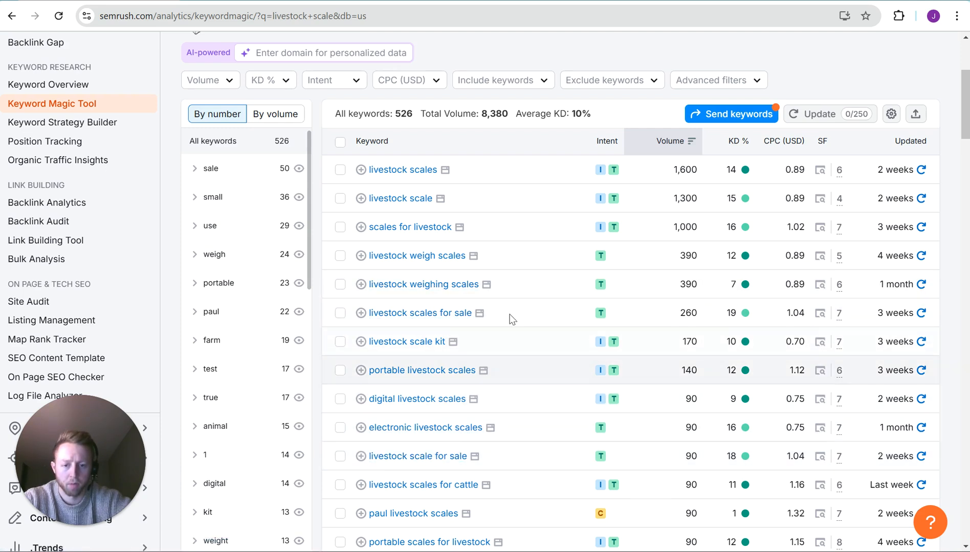
- Sort by KD % descending, led by 'livestock scales for sale' at 19, and scan results
{"action": "left_click", "coordinate": [733, 141]}
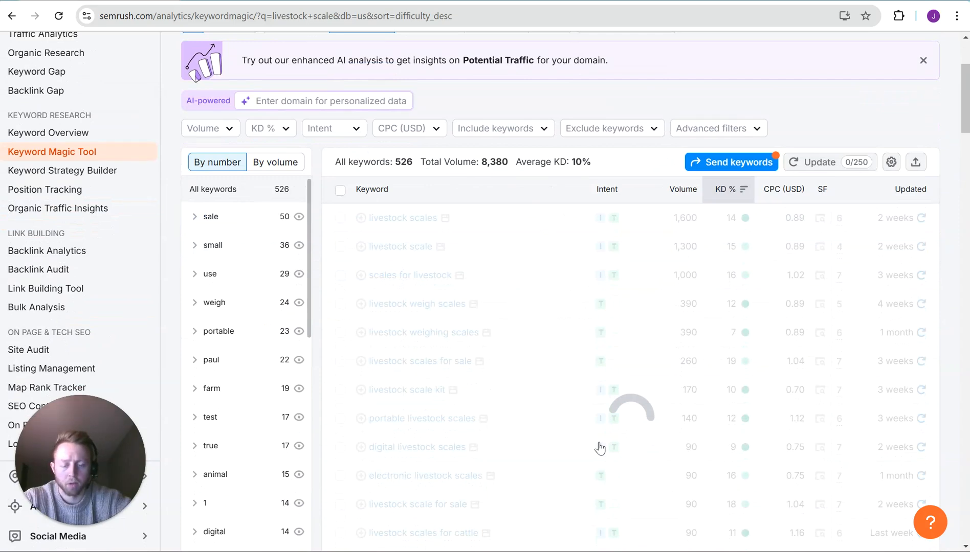
{"action": "scroll", "scroll_direction": "up", "scroll_amount": 3}
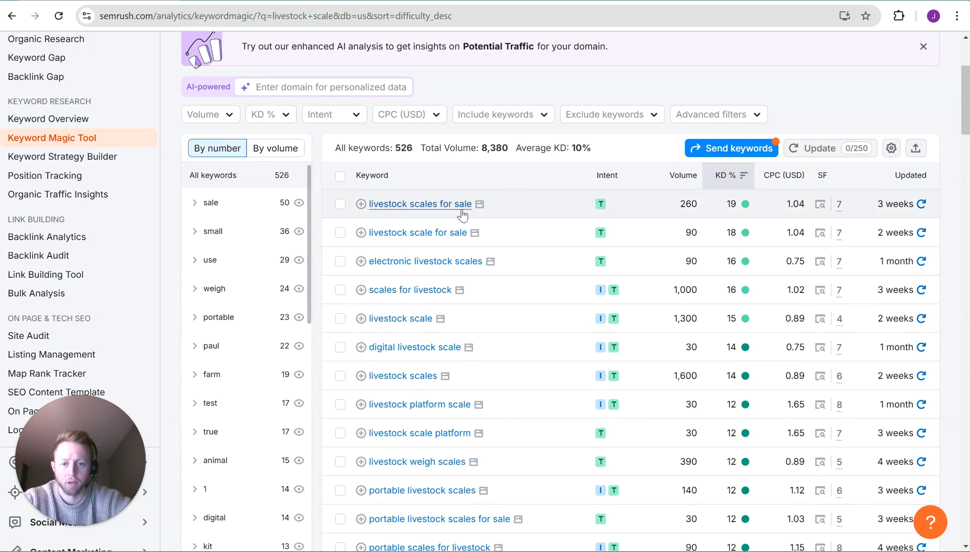
{"action": "mouse_move", "coordinate": [750, 214]}
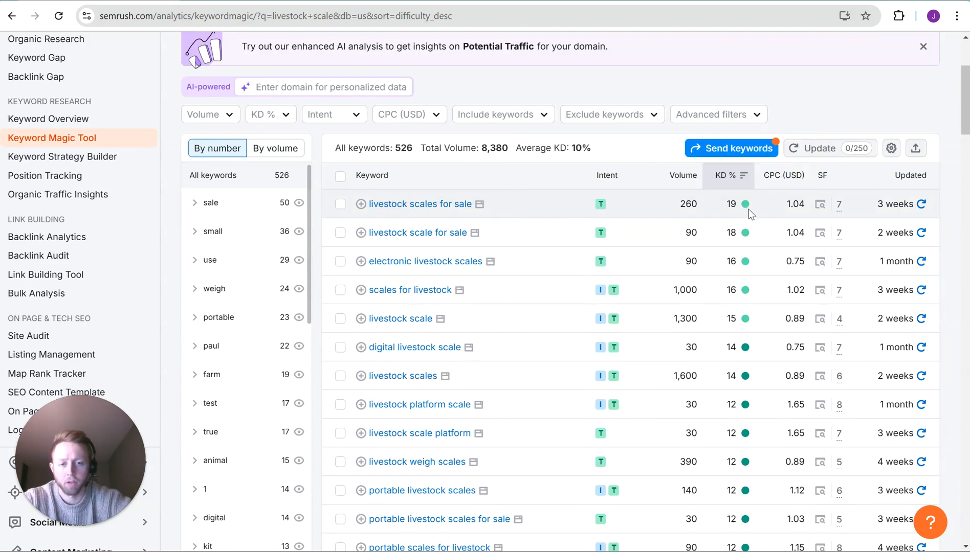
{"action": "mouse_move", "coordinate": [745, 204]}
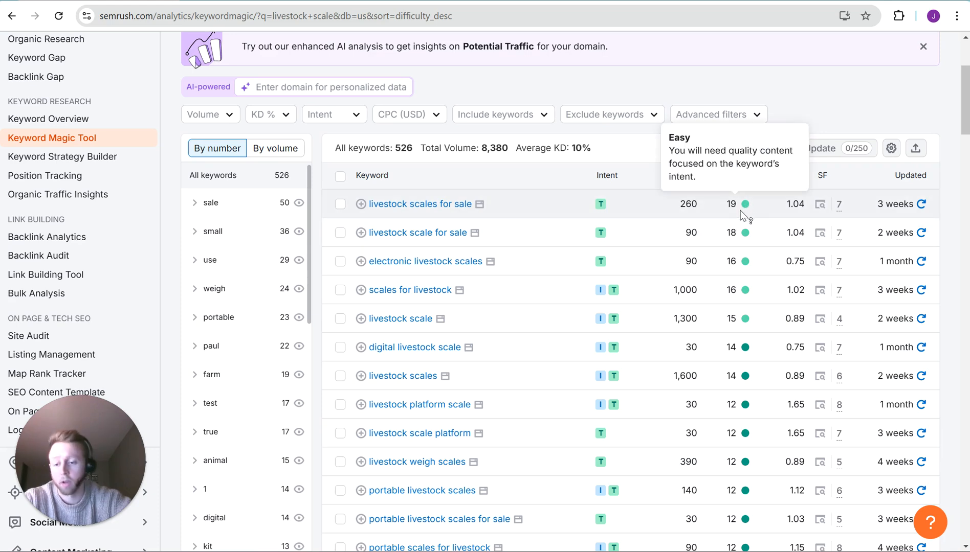
{"action": "scroll", "scroll_direction": "down", "scroll_amount": 3}
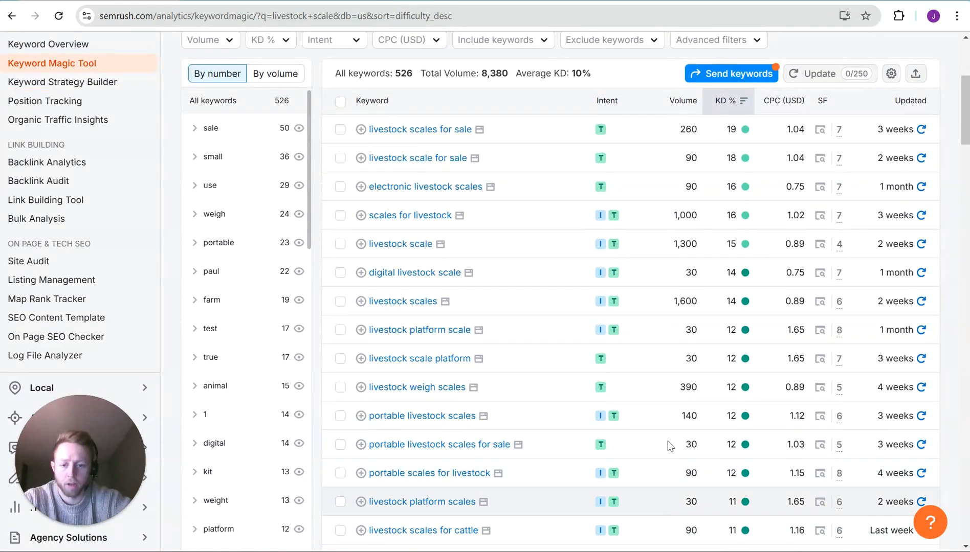
{"action": "mouse_move", "coordinate": [588, 322]}
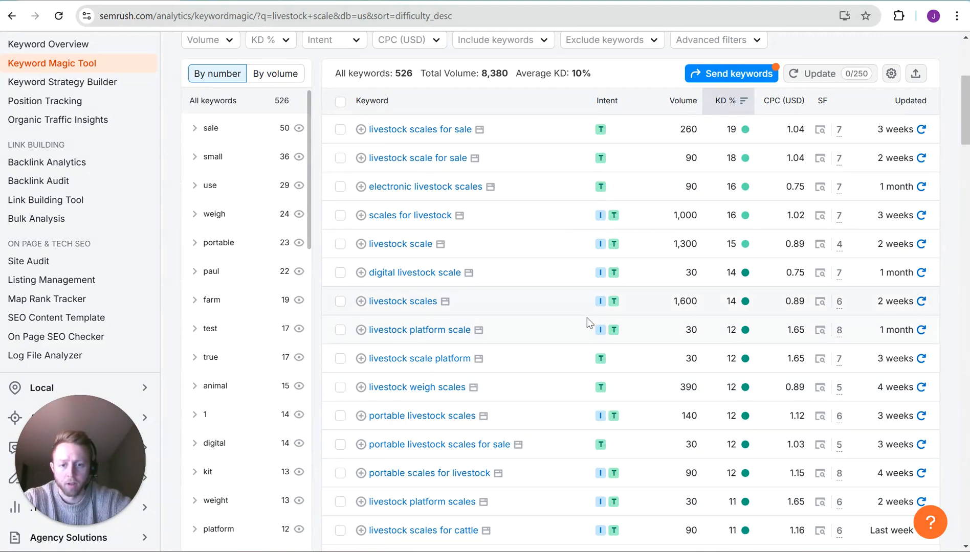
{"action": "scroll", "scroll_direction": "down", "scroll_amount": 3}
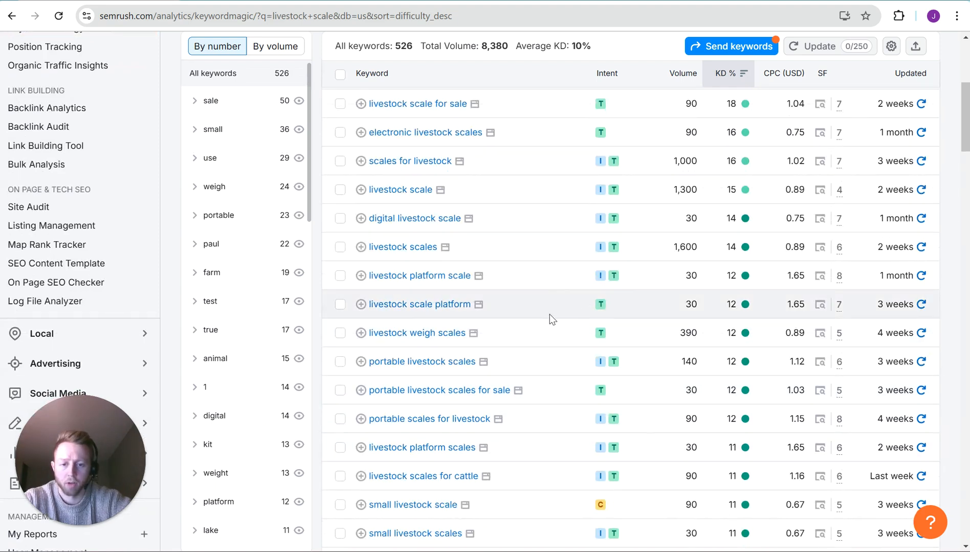
{"action": "mouse_move", "coordinate": [614, 275]}
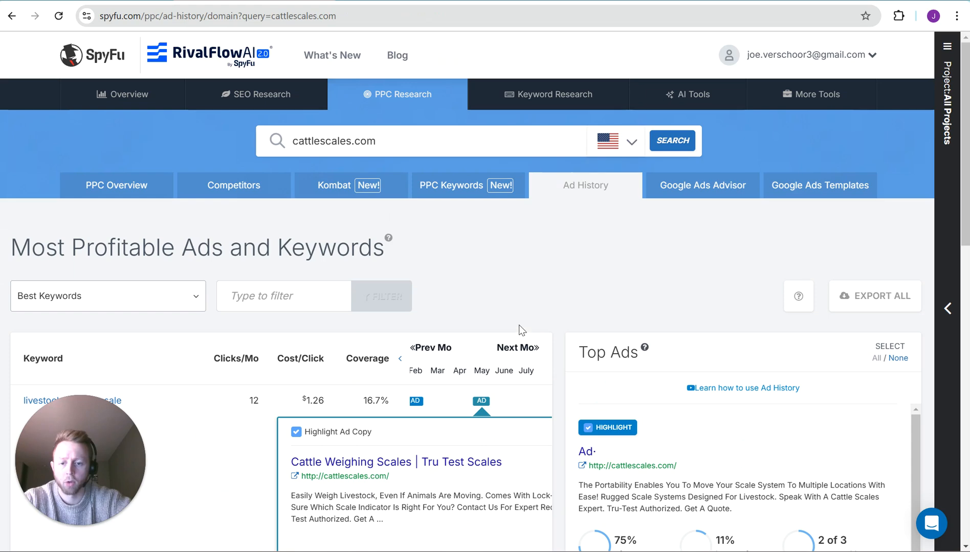
{"action": "scroll", "scroll_direction": "down", "scroll_amount": 3}
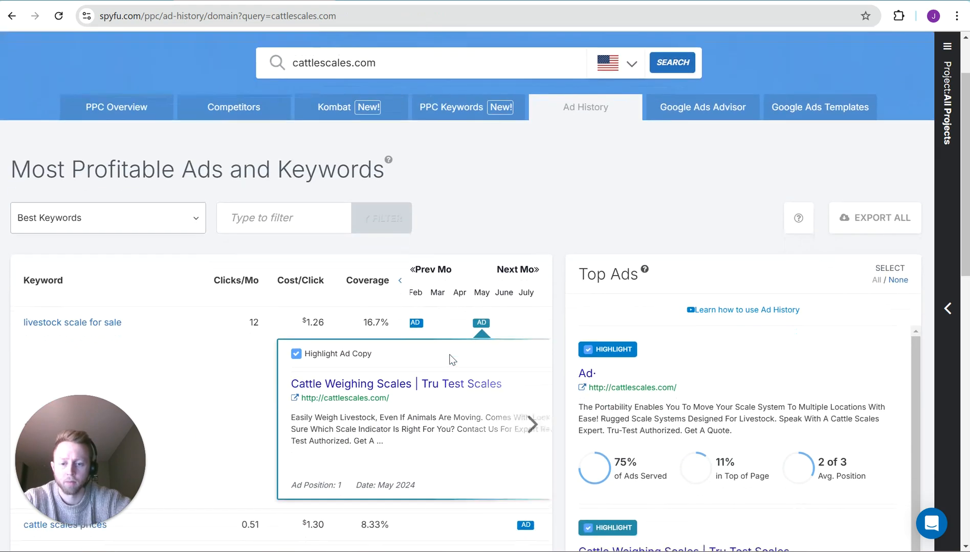
{"action": "scroll", "scroll_direction": "up", "scroll_amount": 3}
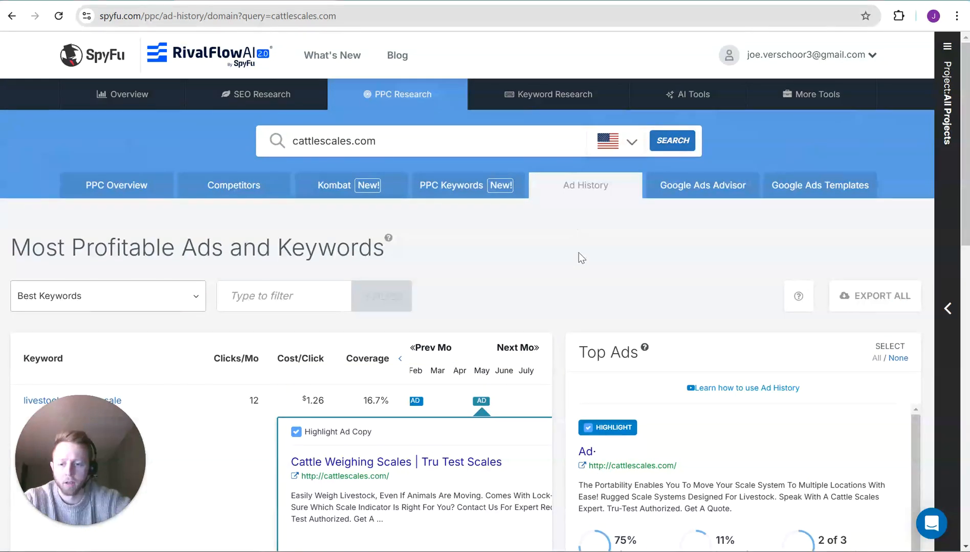
{"action": "mouse_move", "coordinate": [609, 300]}
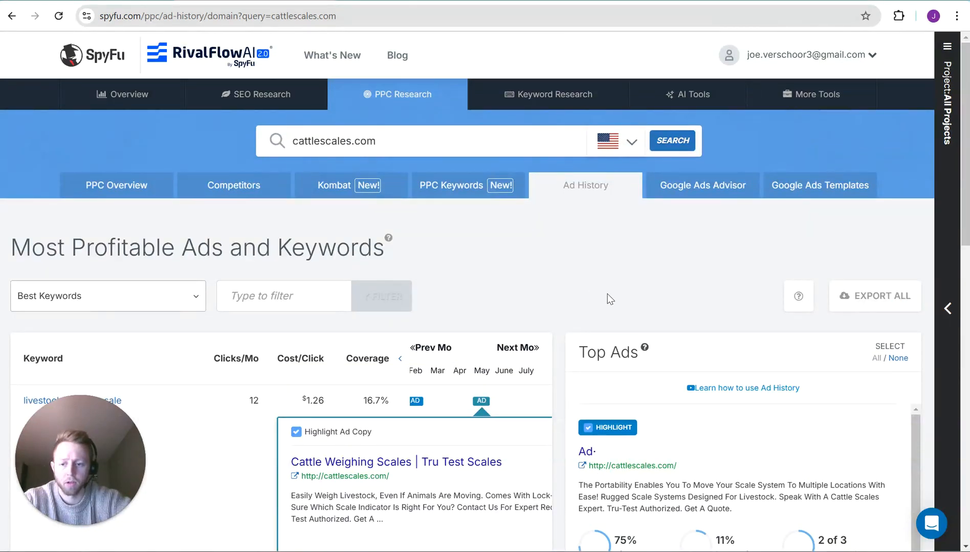
{"action": "mouse_move", "coordinate": [470, 284]}
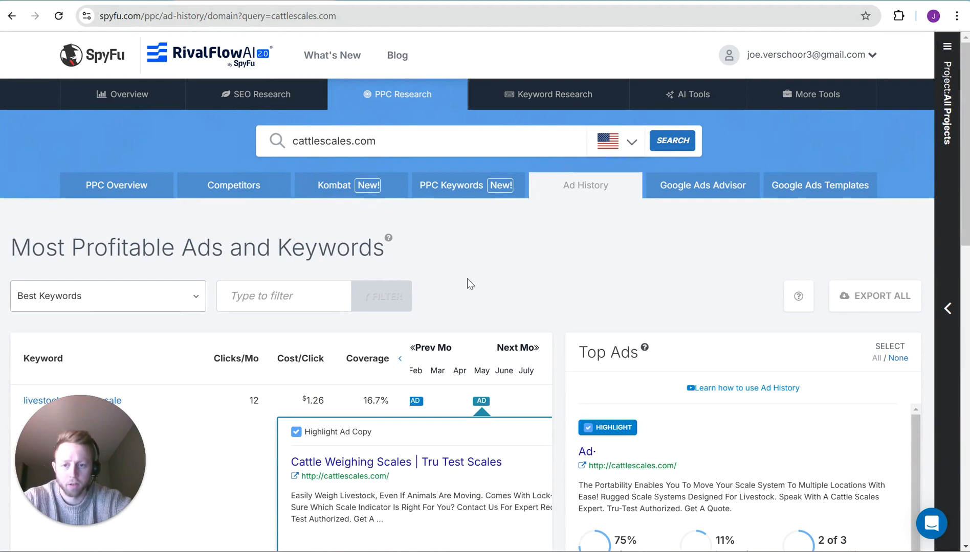
{"action": "mouse_move", "coordinate": [413, 252]}
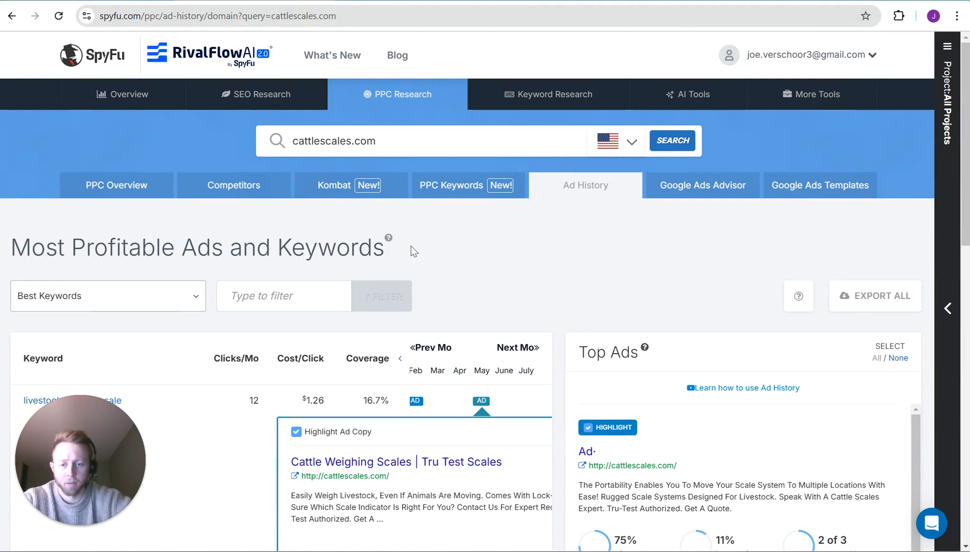
- Open PPC Overview for cattlescales.com: 44 paid keywords, 61 monthly clicks, $942 budget
{"action": "left_click", "coordinate": [116, 185]}
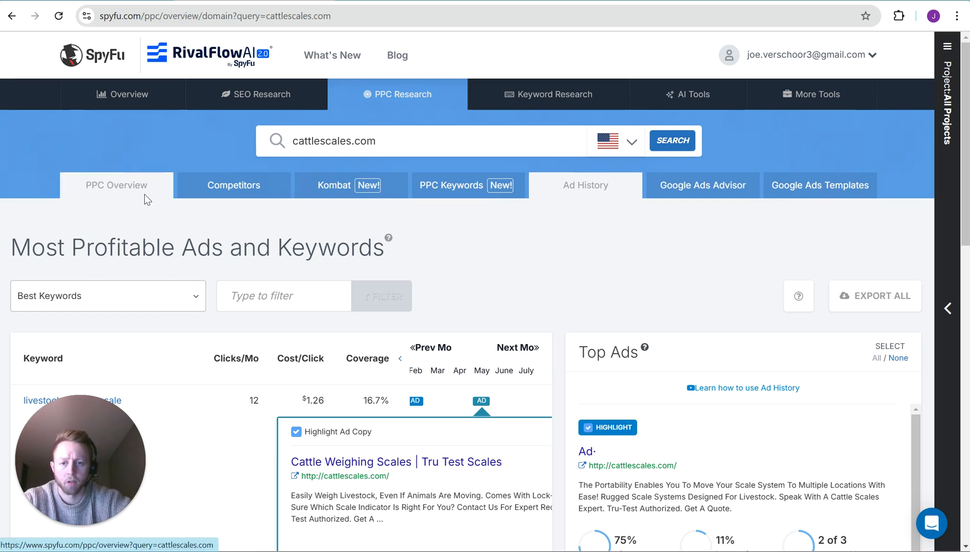
{"action": "left_click", "coordinate": [116, 185]}
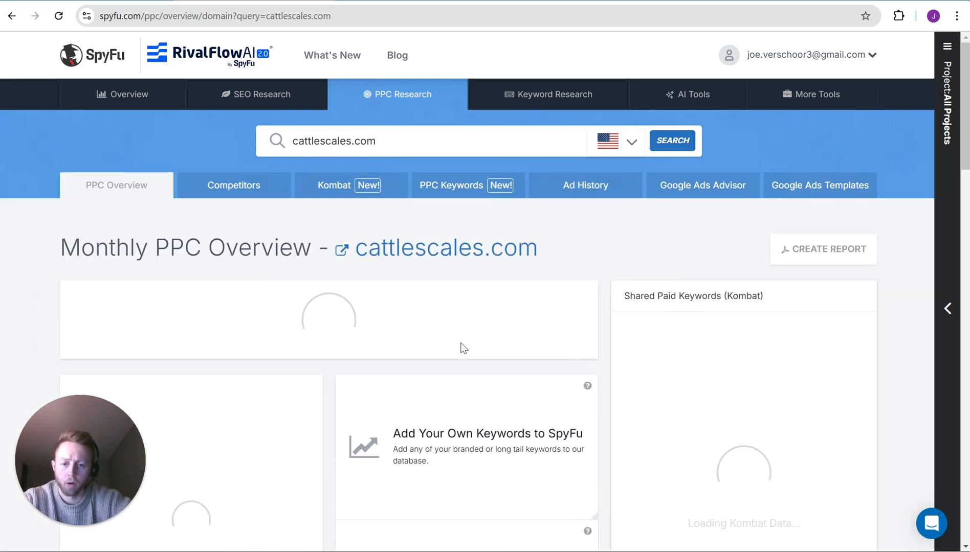
{"action": "scroll", "scroll_direction": "down", "scroll_amount": 3}
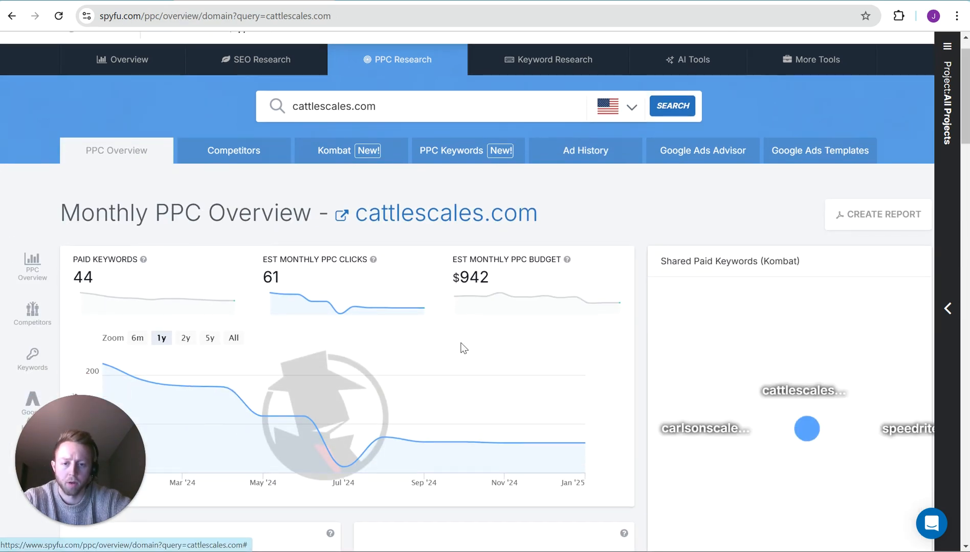
{"action": "scroll", "scroll_direction": "down", "scroll_amount": 3}
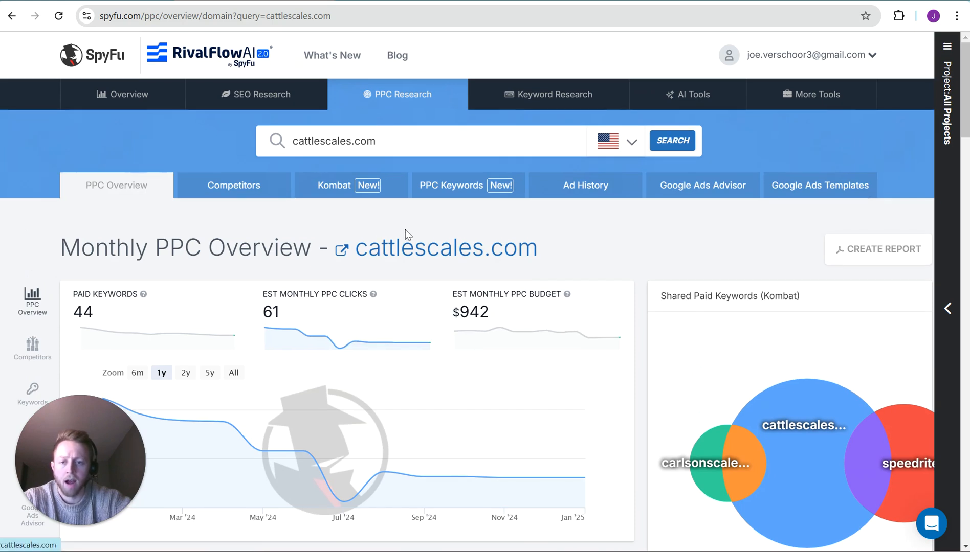
{"action": "mouse_move", "coordinate": [448, 224]}
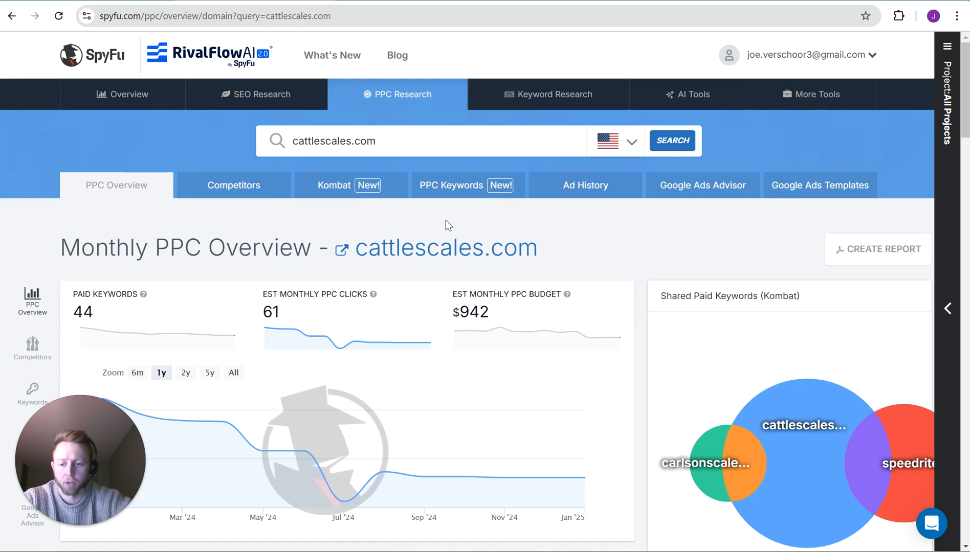
- Open Competitors and scroll to the Top Ad Competitors table, e.g. cardinalscale.com at $3.94k
{"action": "left_click", "coordinate": [233, 185]}
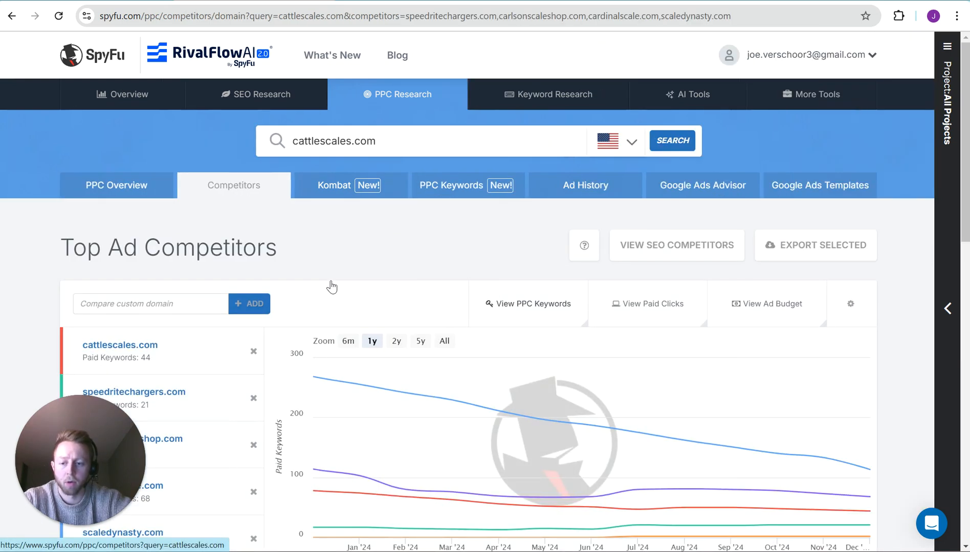
{"action": "scroll", "scroll_direction": "down", "scroll_amount": 3}
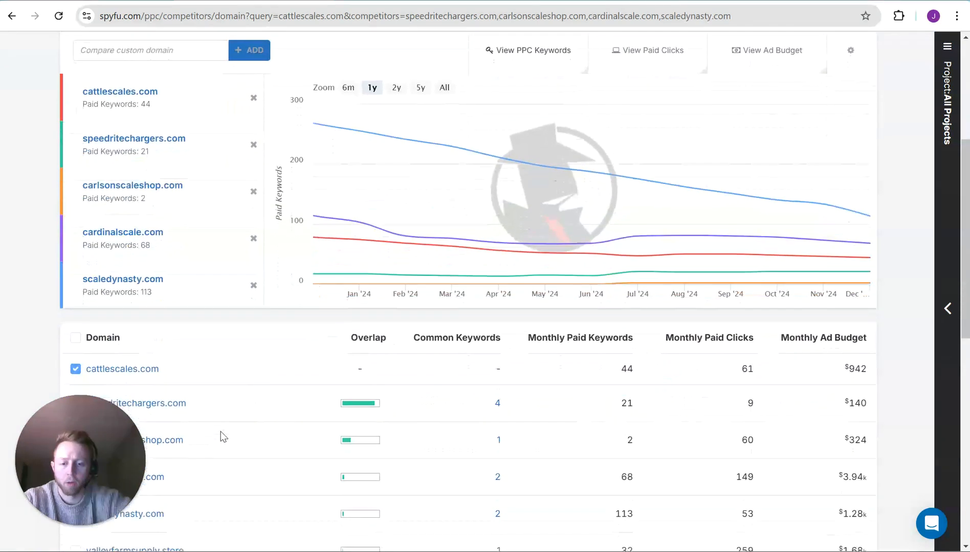
{"action": "scroll", "scroll_direction": "up", "scroll_amount": 3}
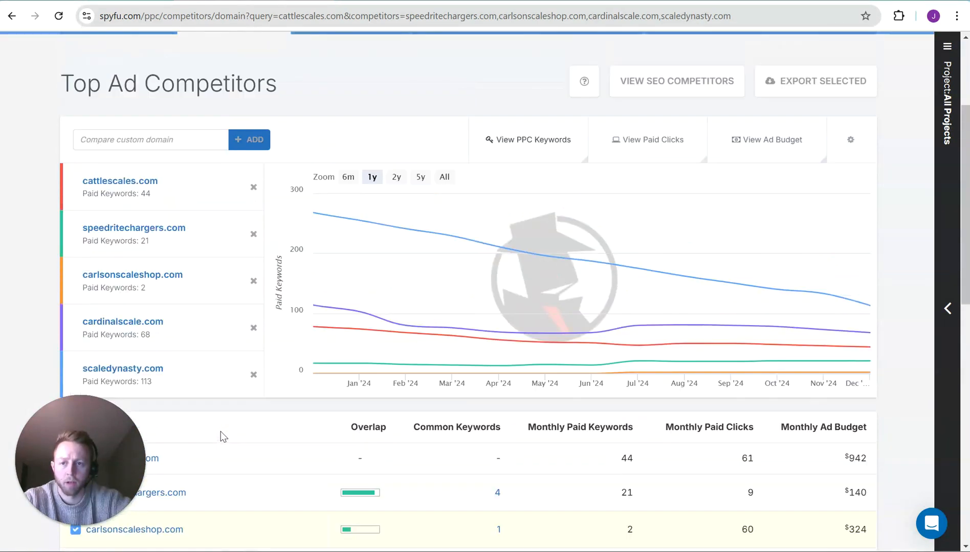
{"action": "scroll", "scroll_direction": "down", "scroll_amount": 3}
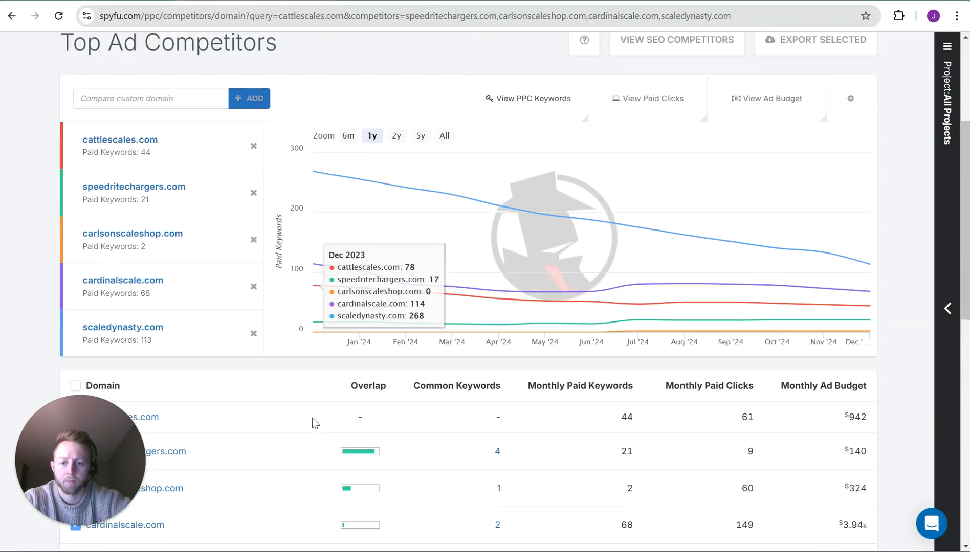
{"action": "scroll", "scroll_direction": "down", "scroll_amount": 3}
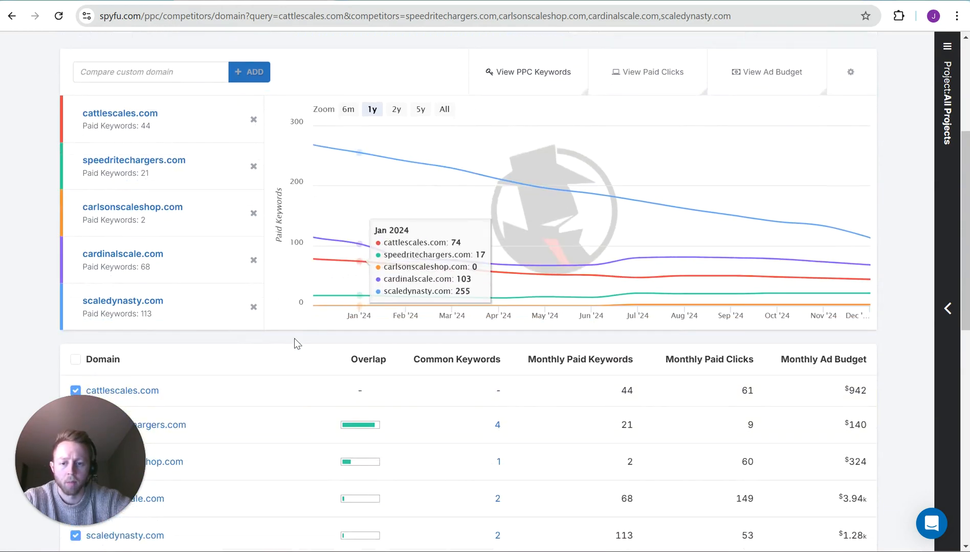
{"action": "scroll", "scroll_direction": "down", "scroll_amount": 3}
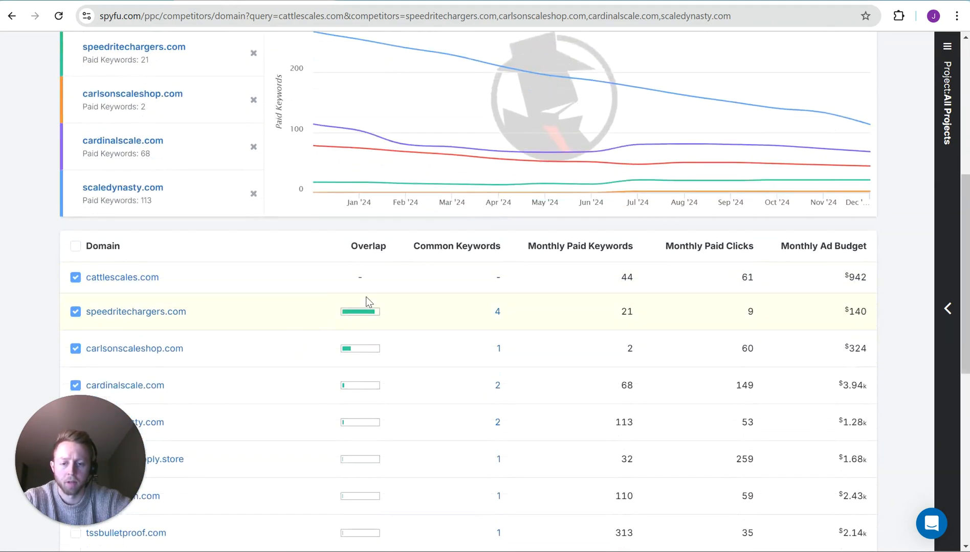
{"action": "mouse_move", "coordinate": [371, 345]}
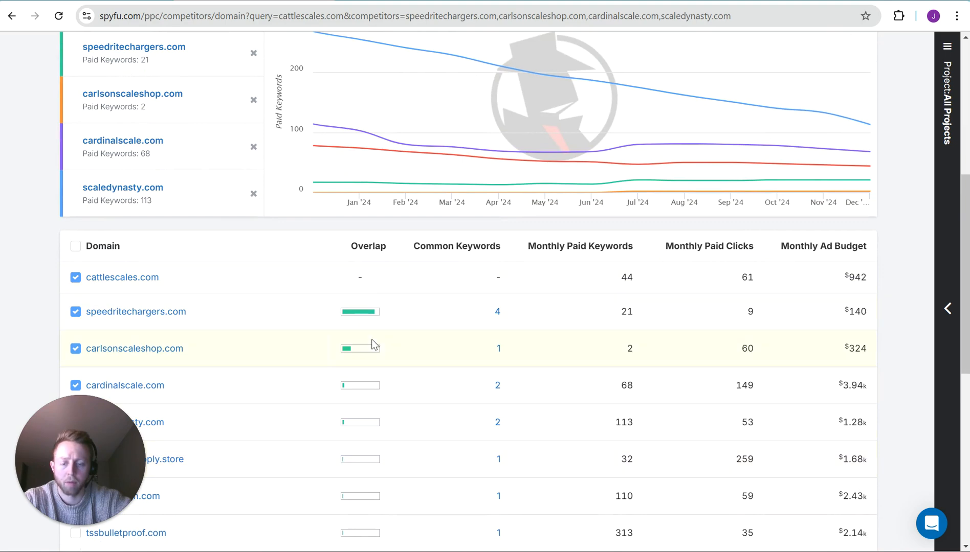
{"action": "mouse_move", "coordinate": [368, 342]}
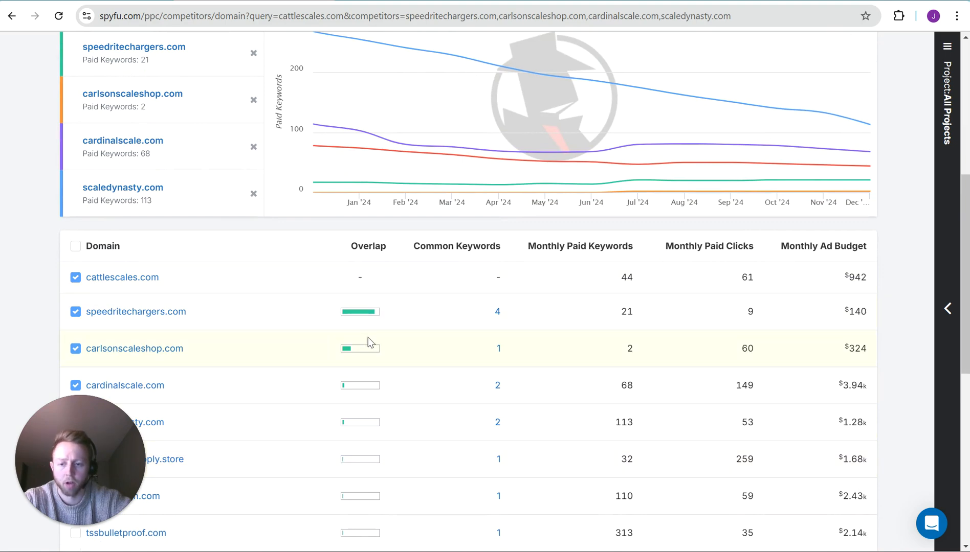
{"action": "scroll", "scroll_direction": "down", "scroll_amount": 3}
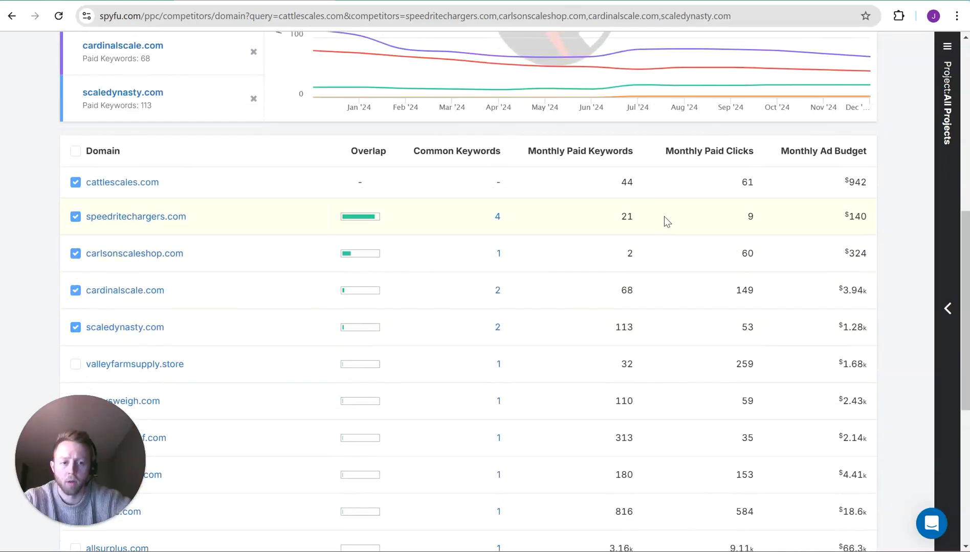
{"action": "mouse_move", "coordinate": [846, 242]}
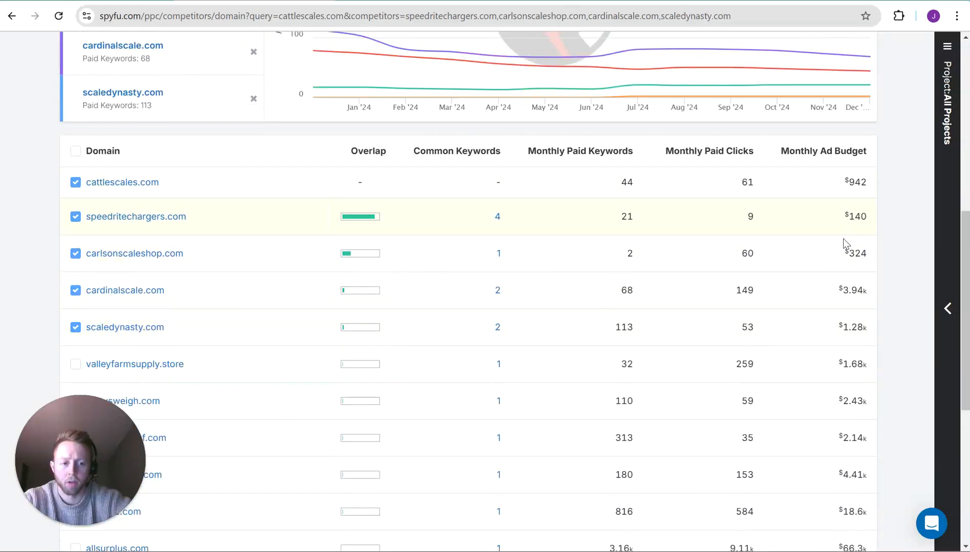
{"action": "mouse_move", "coordinate": [732, 358]}
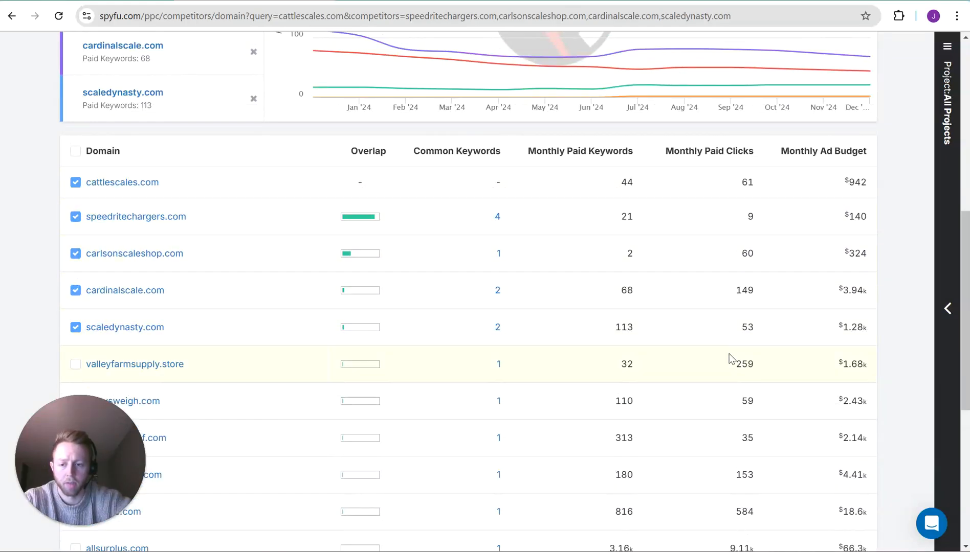
{"action": "mouse_move", "coordinate": [503, 358]}
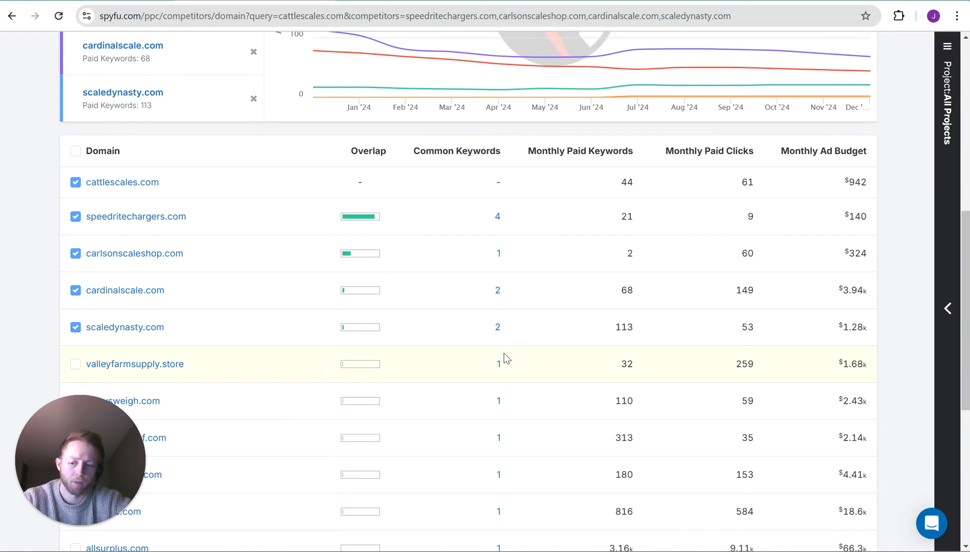
{"action": "mouse_move", "coordinate": [673, 337]}
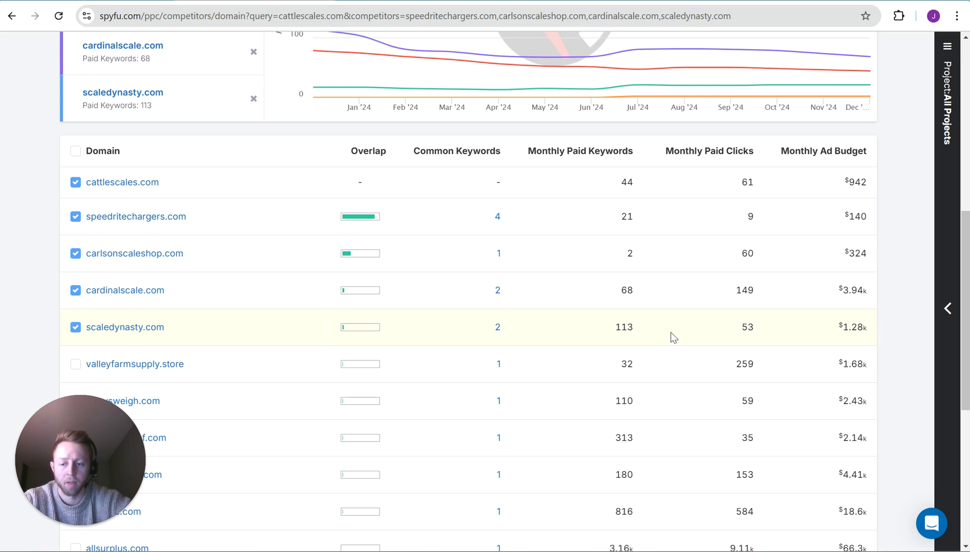
{"action": "mouse_move", "coordinate": [793, 345]}
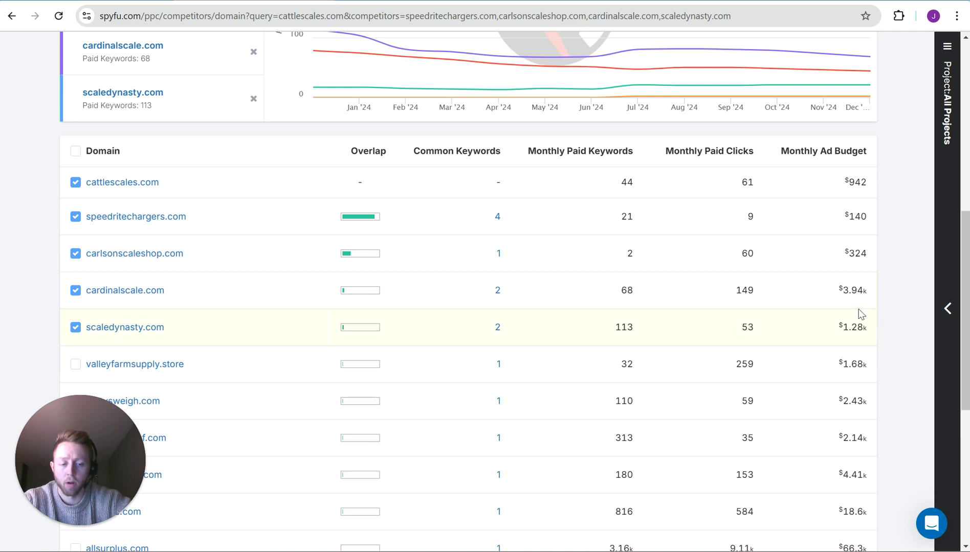
{"action": "mouse_move", "coordinate": [891, 348]}
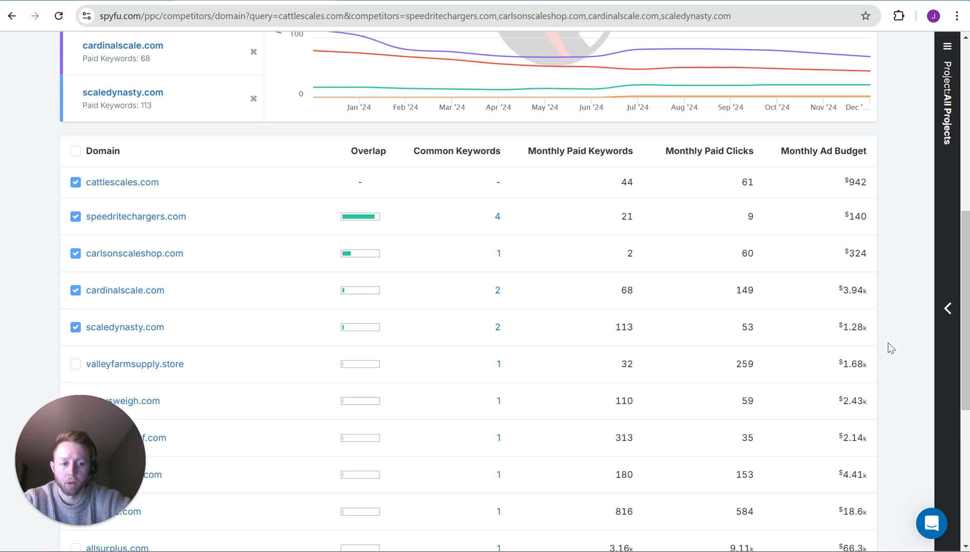
{"action": "mouse_move", "coordinate": [423, 334]}
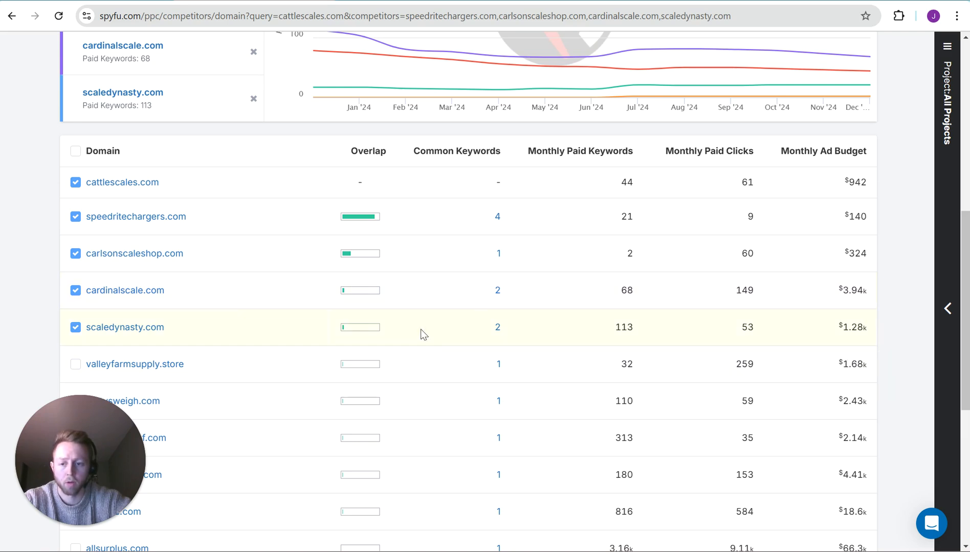
{"action": "mouse_move", "coordinate": [828, 293]}
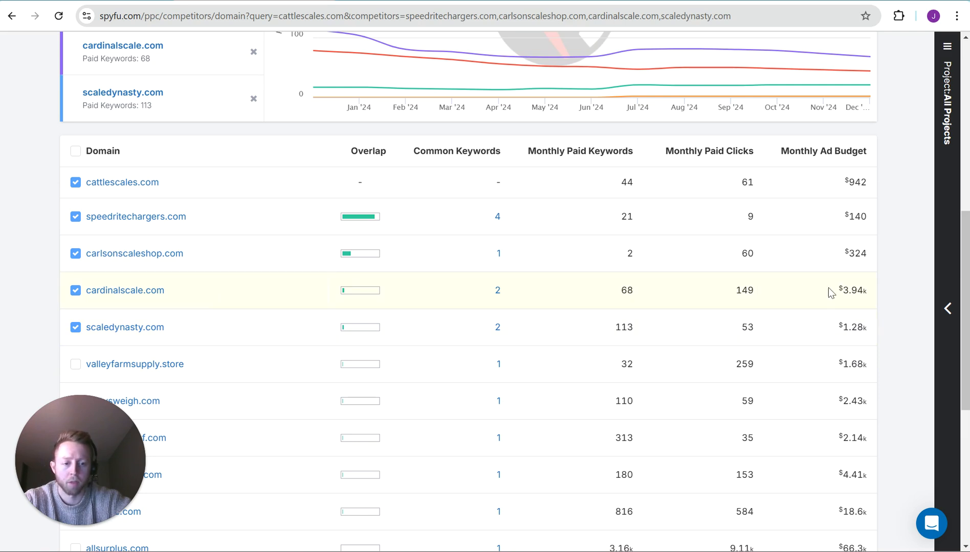
{"action": "mouse_move", "coordinate": [845, 292]}
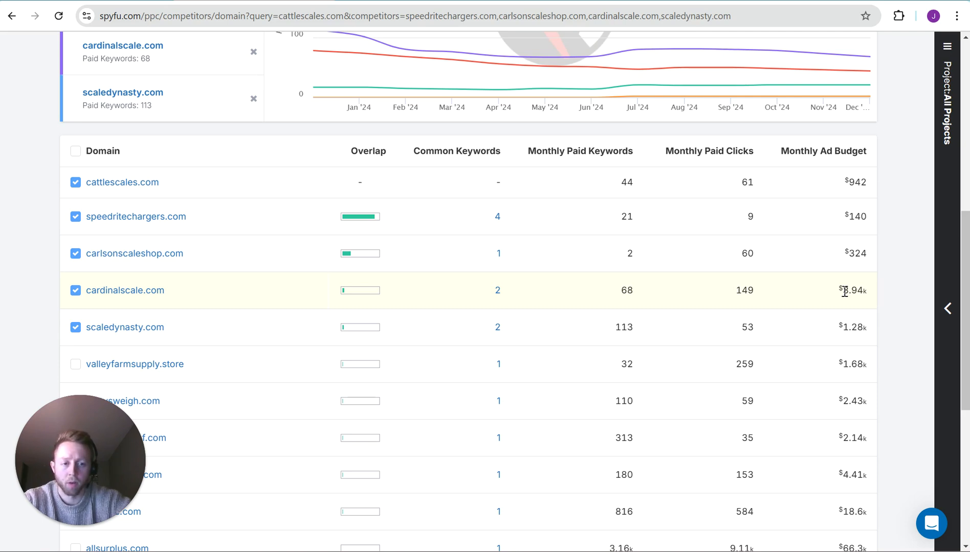
{"action": "mouse_move", "coordinate": [902, 215]}
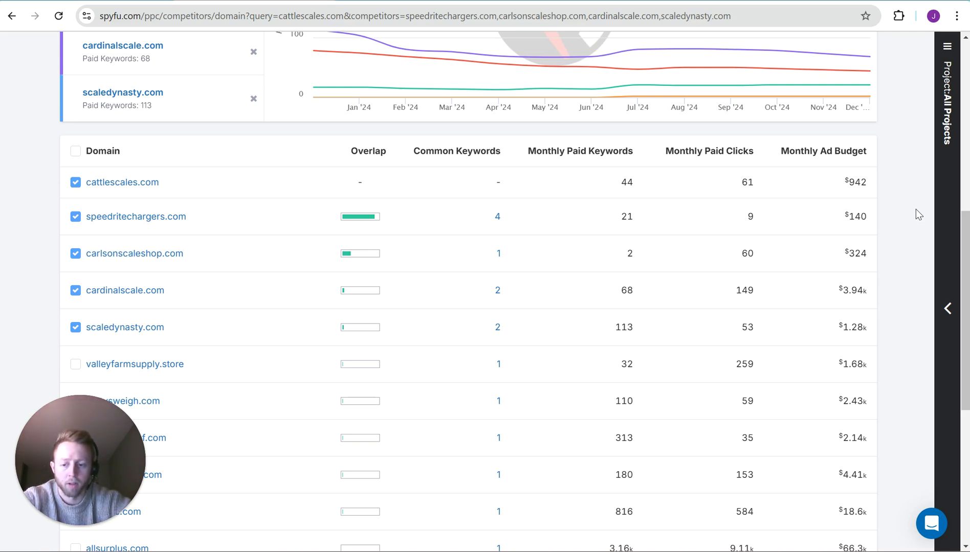
{"action": "scroll", "scroll_direction": "down", "scroll_amount": 3}
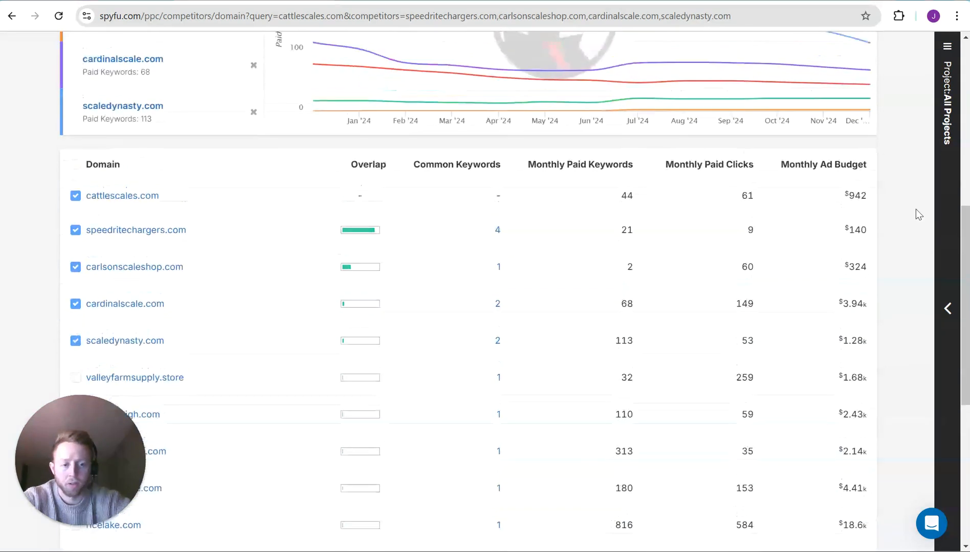
{"action": "scroll", "scroll_direction": "down", "scroll_amount": 3}
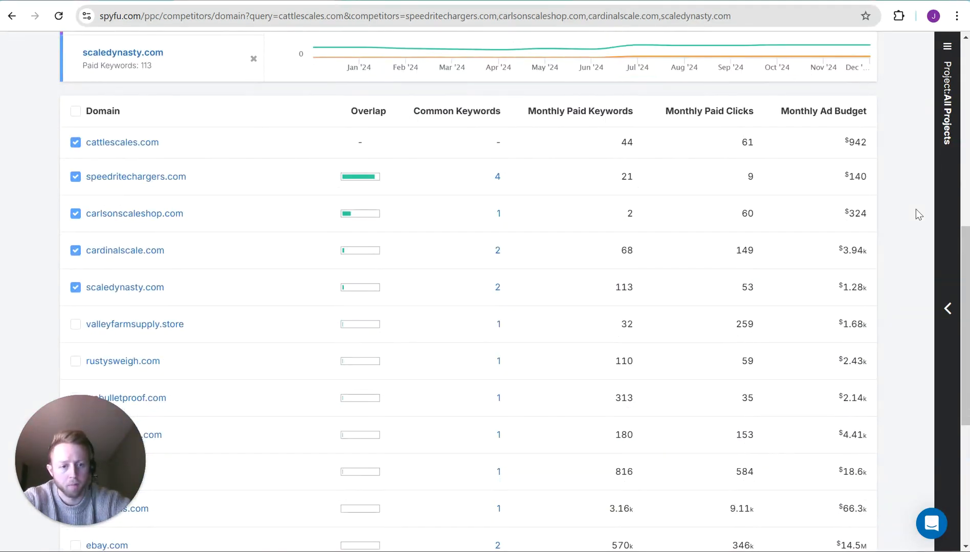
{"action": "scroll", "scroll_direction": "up", "scroll_amount": 3}
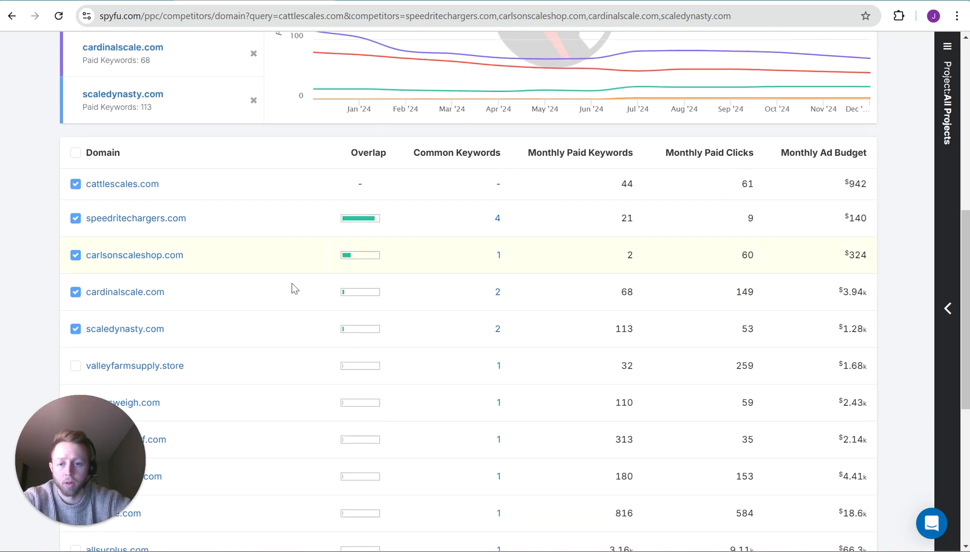
{"action": "mouse_move", "coordinate": [331, 329]}
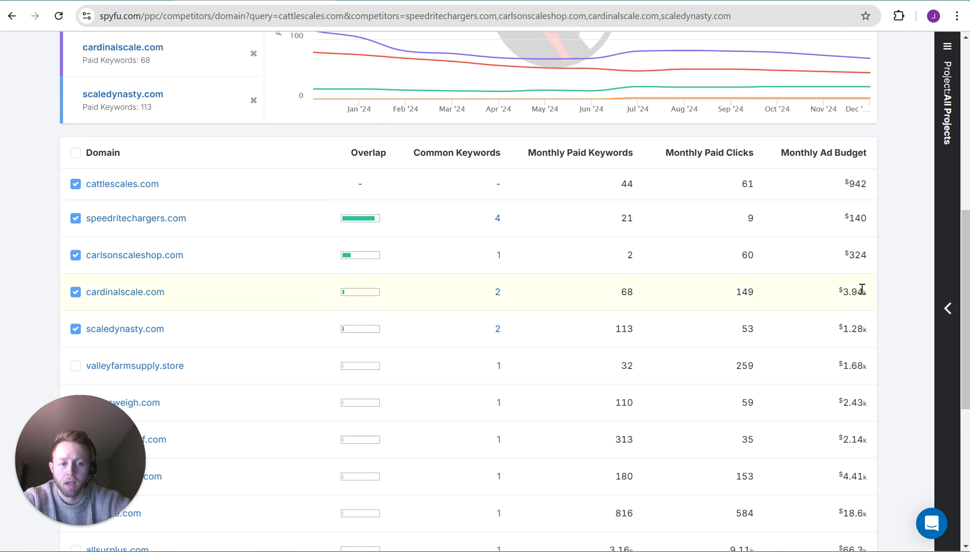
{"action": "mouse_move", "coordinate": [899, 283]}
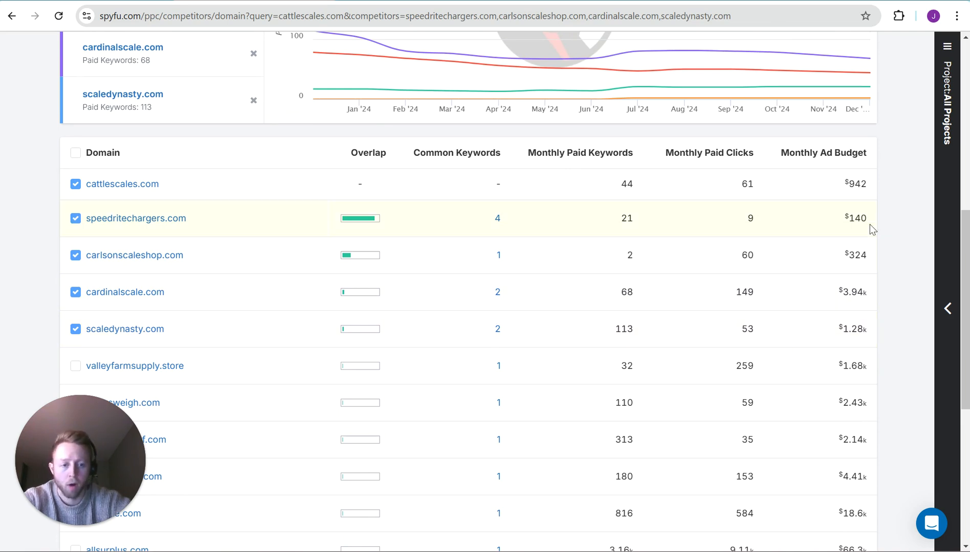
{"action": "mouse_move", "coordinate": [902, 369]}
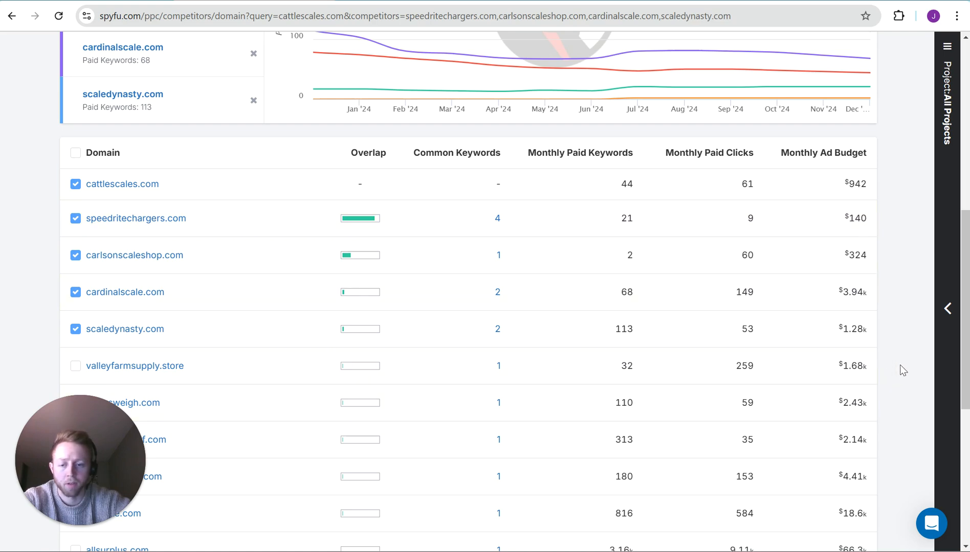
{"action": "scroll", "scroll_direction": "up", "scroll_amount": 3}
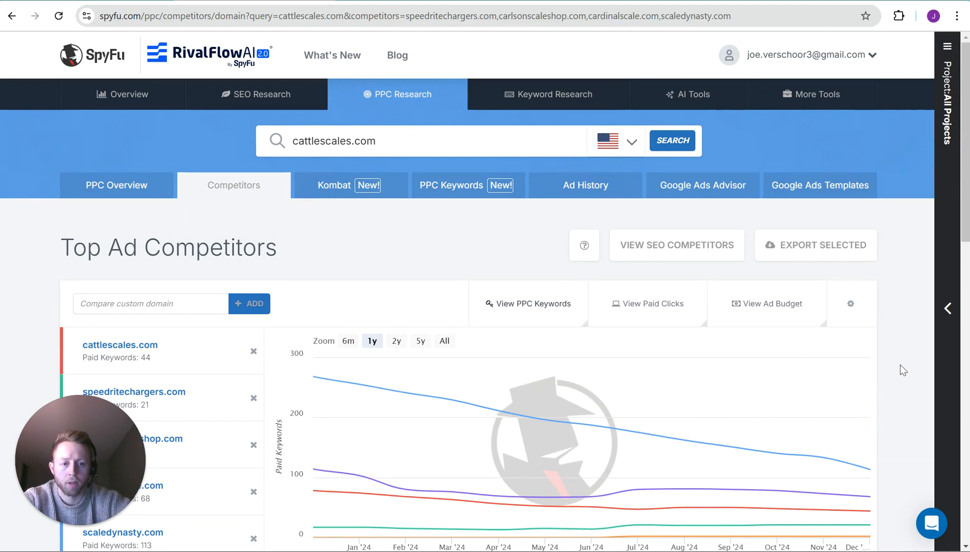
{"action": "mouse_move", "coordinate": [559, 216]}
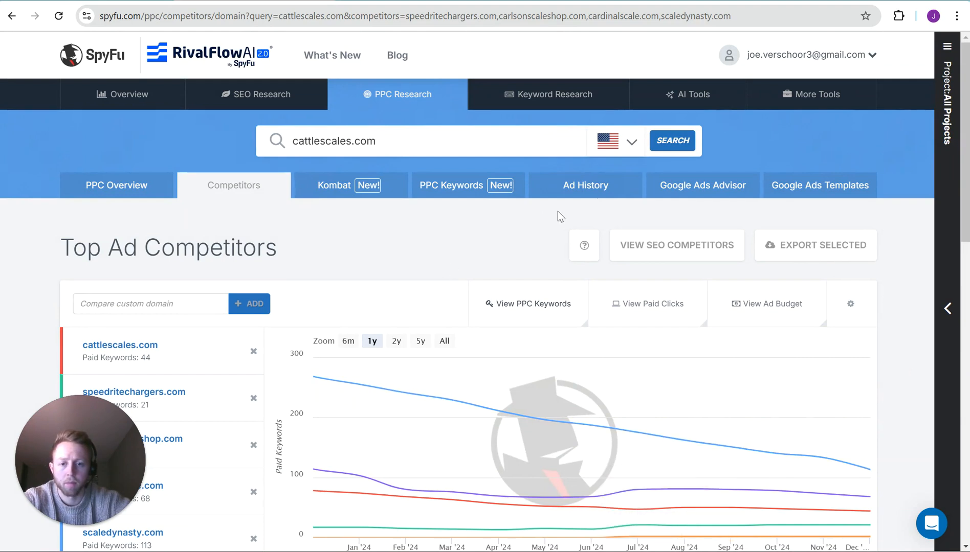
- Open Ad History for cattlescales.com and review its Top Ads, led by one at 75%
{"action": "left_click", "coordinate": [584, 185]}
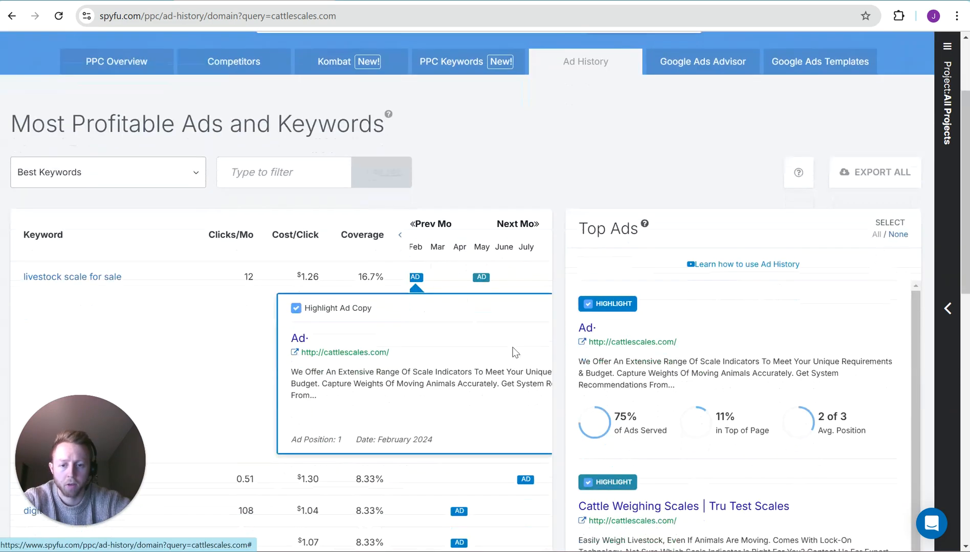
{"action": "scroll", "scroll_direction": "down", "scroll_amount": 3}
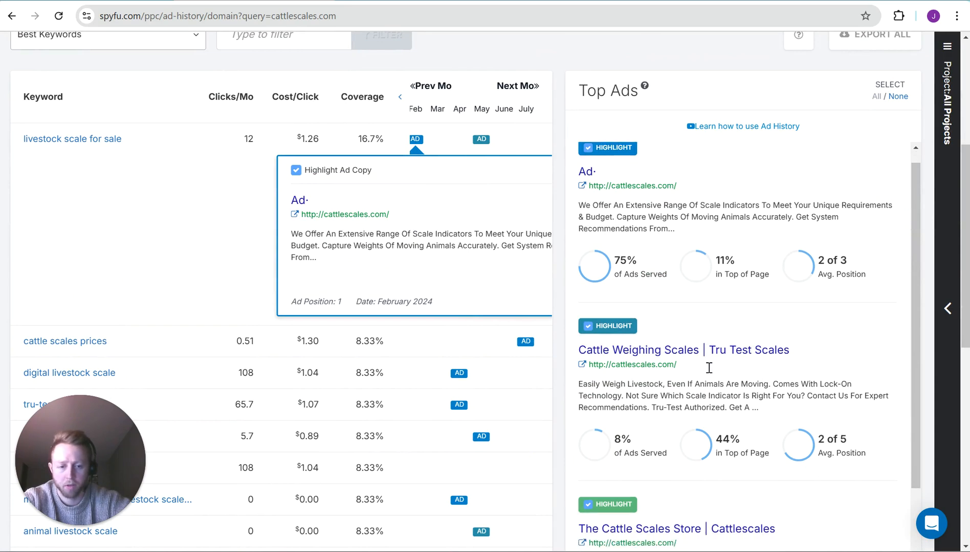
{"action": "scroll", "scroll_direction": "down", "scroll_amount": 3}
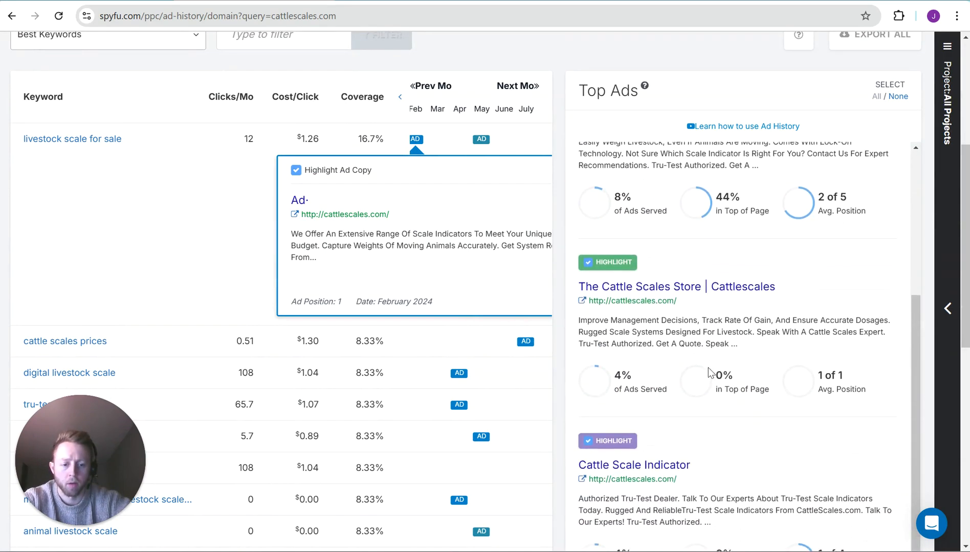
{"action": "scroll", "scroll_direction": "up", "scroll_amount": 3}
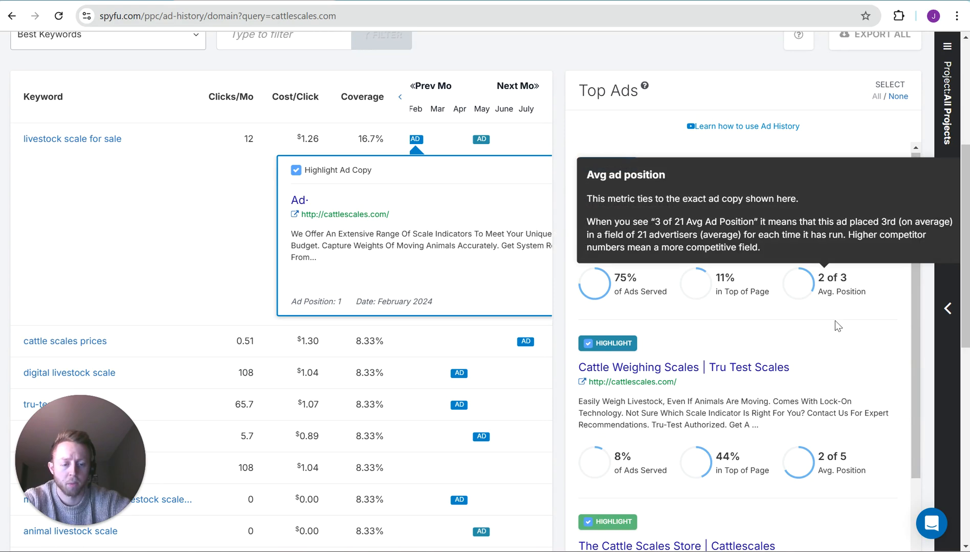
{"action": "scroll", "scroll_direction": "down", "scroll_amount": 3}
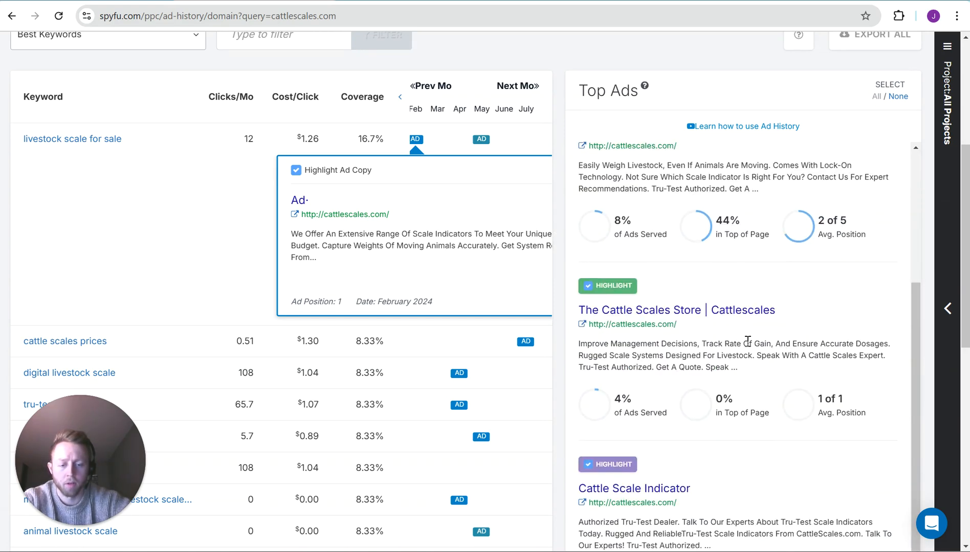
{"action": "scroll", "scroll_direction": "down", "scroll_amount": 3}
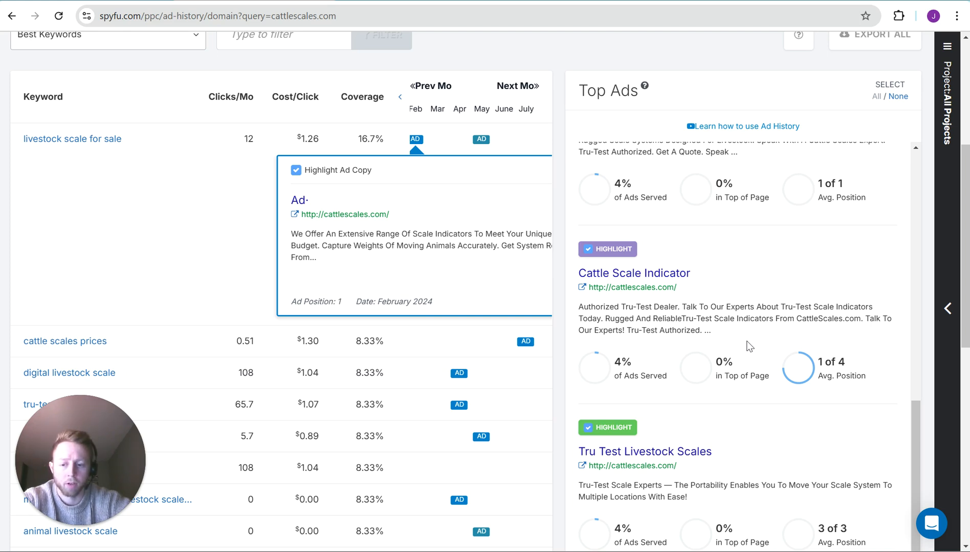
{"action": "mouse_move", "coordinate": [745, 247]}
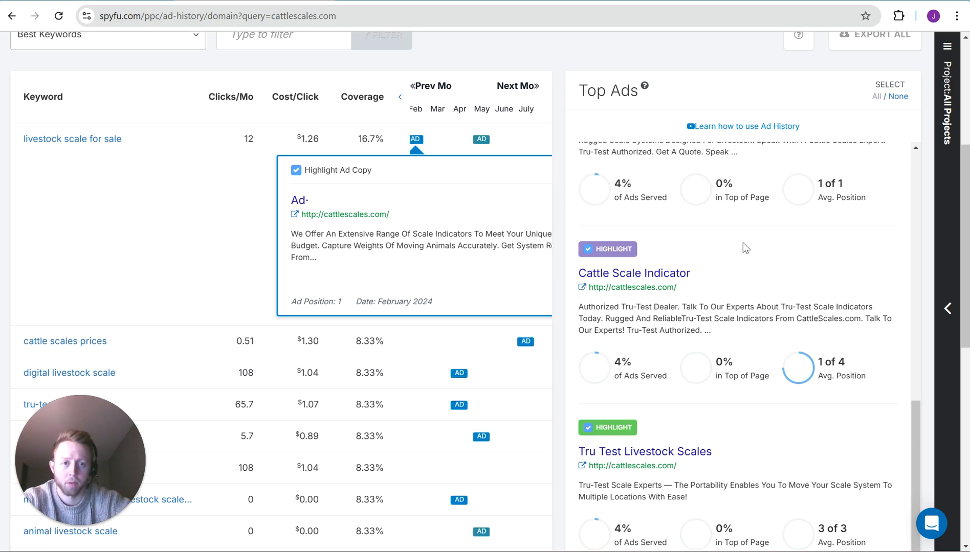
{"action": "mouse_move", "coordinate": [509, 277]}
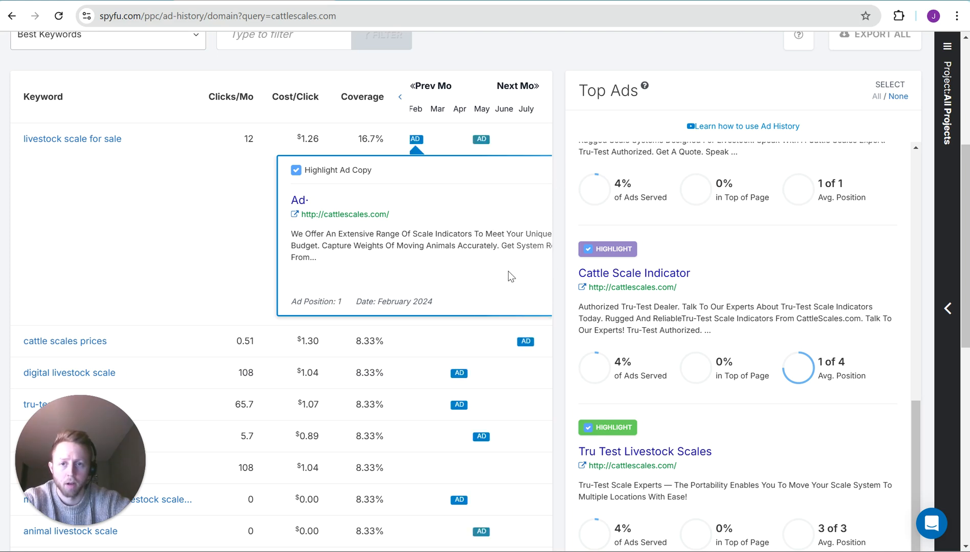
{"action": "mouse_move", "coordinate": [746, 278]}
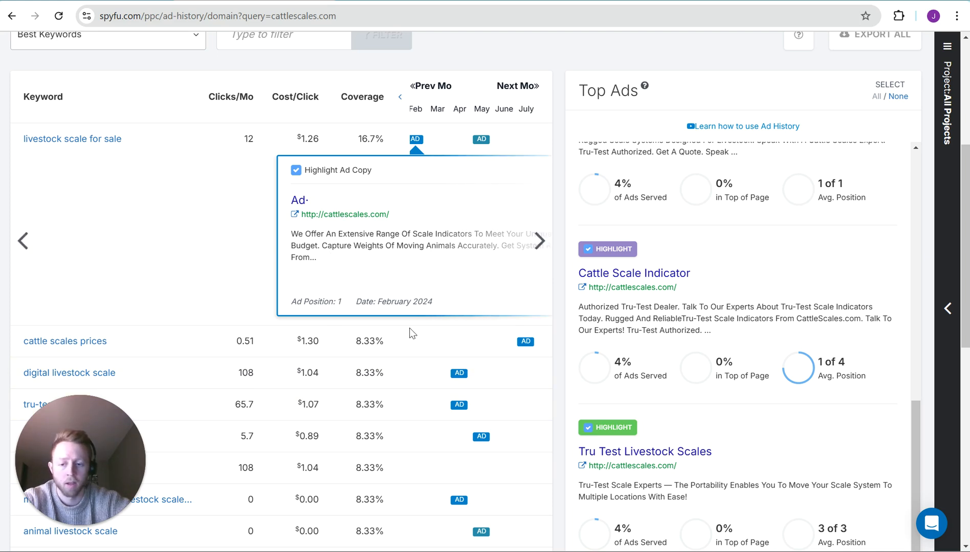
{"action": "mouse_move", "coordinate": [196, 254]}
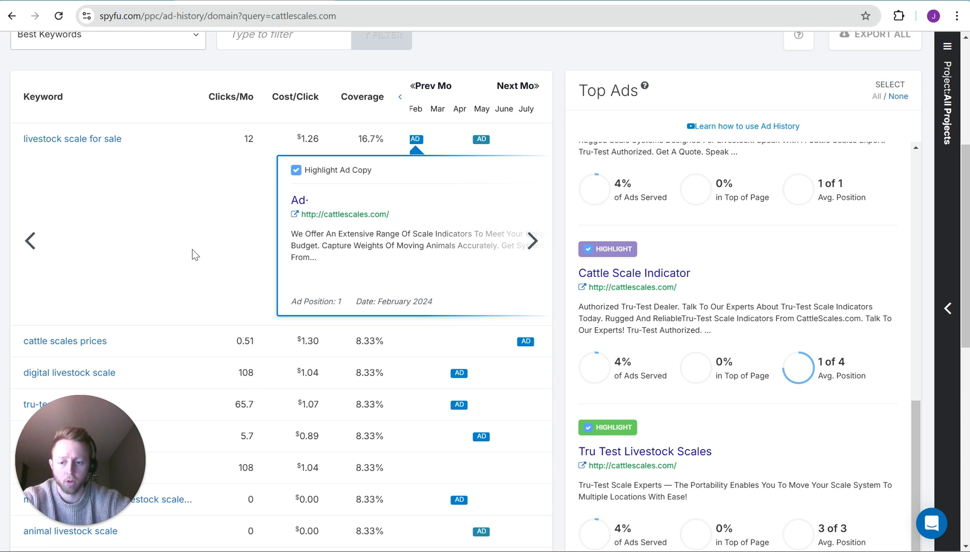
{"action": "mouse_move", "coordinate": [212, 191]}
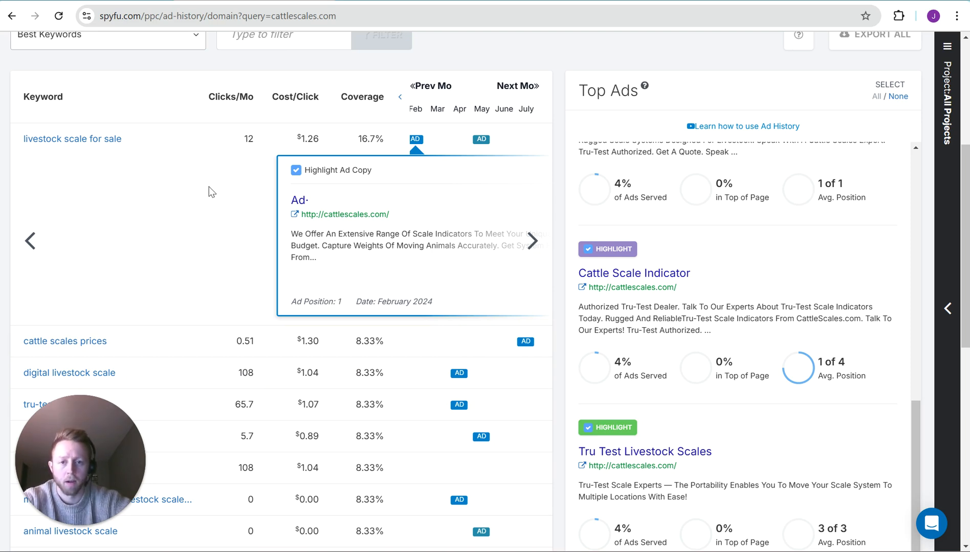
{"action": "scroll", "scroll_direction": "up", "scroll_amount": 3}
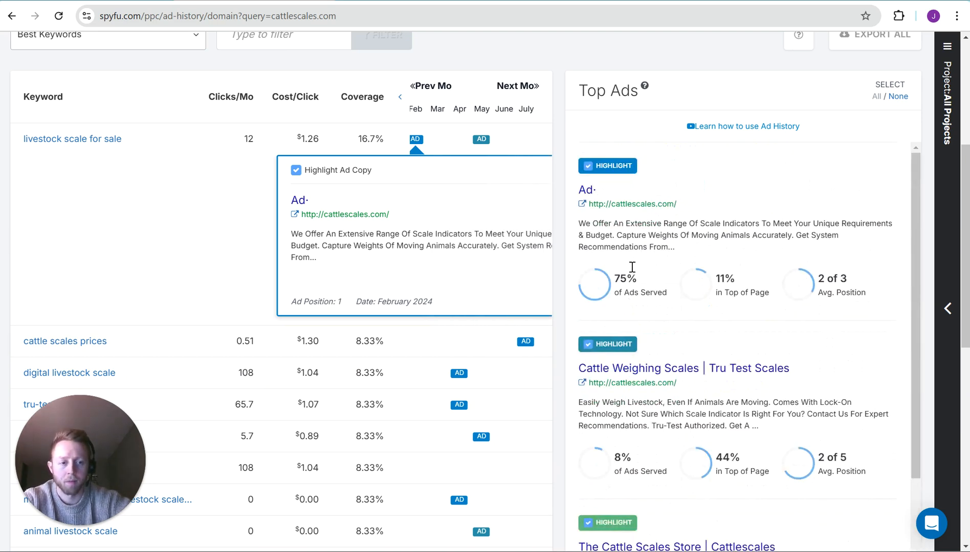
{"action": "scroll", "scroll_direction": "up", "scroll_amount": 3}
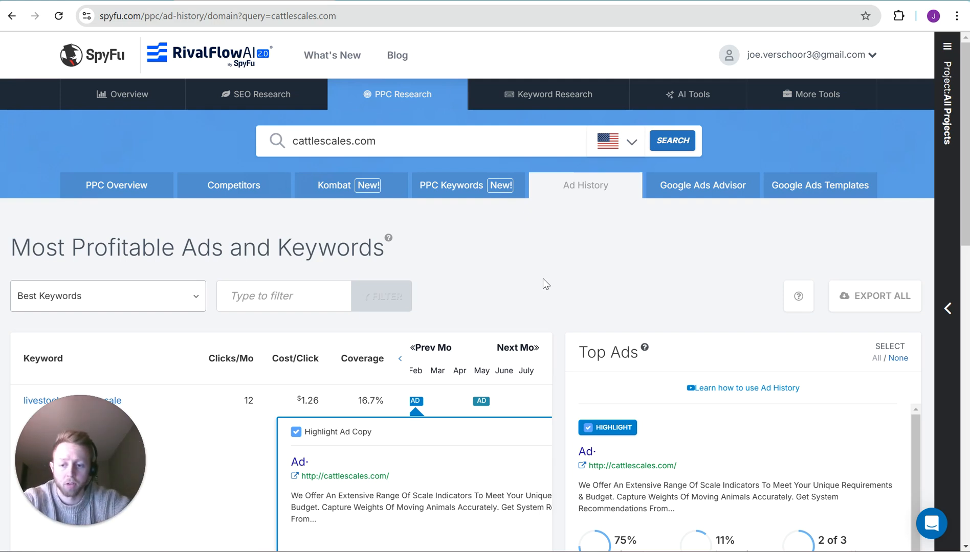
{"action": "mouse_move", "coordinate": [557, 337]}
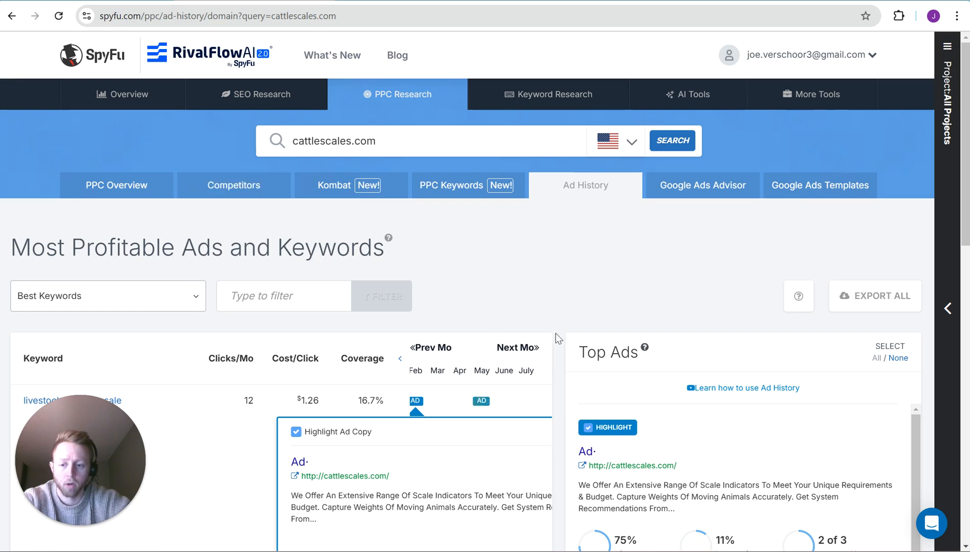
{"action": "scroll", "scroll_direction": "down", "scroll_amount": 3}
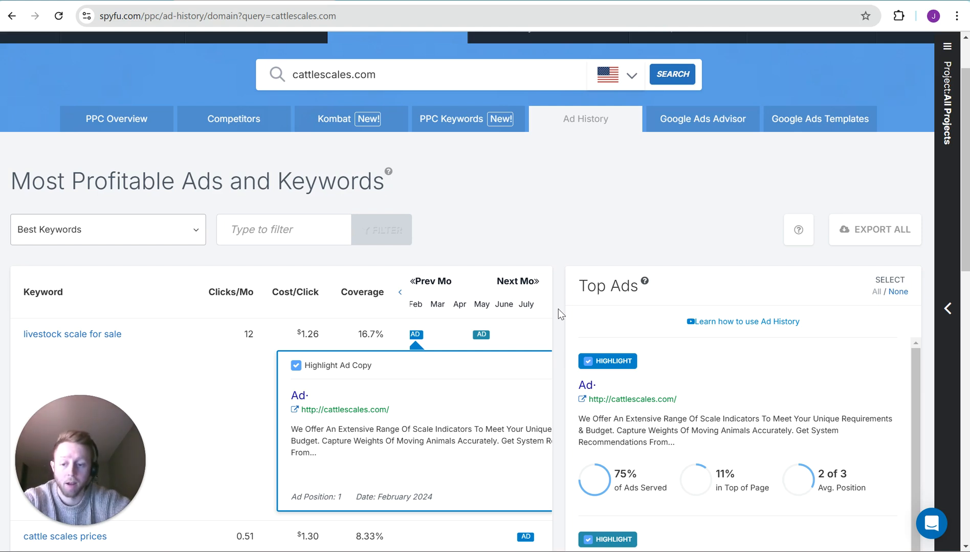
{"action": "scroll", "scroll_direction": "up", "scroll_amount": 3}
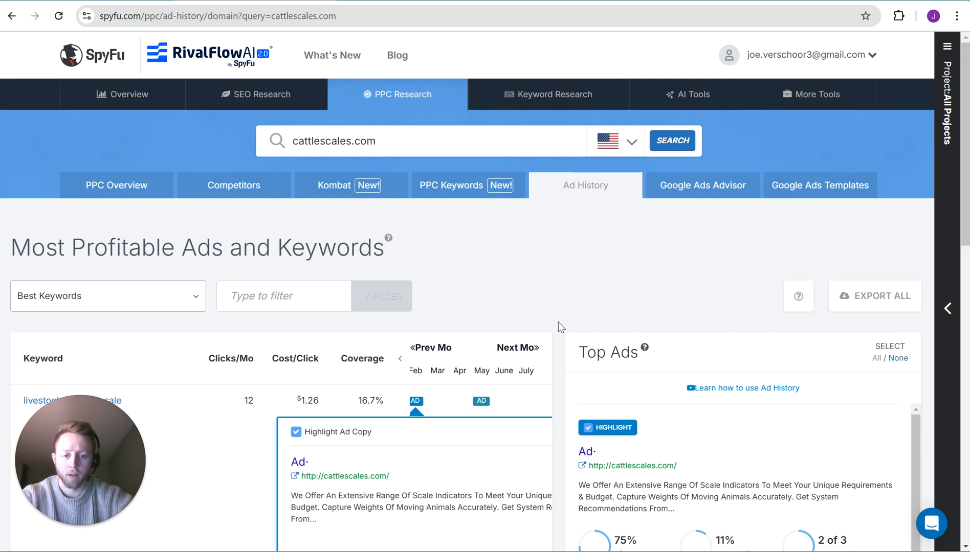
{"action": "scroll", "scroll_direction": "down", "scroll_amount": 3}
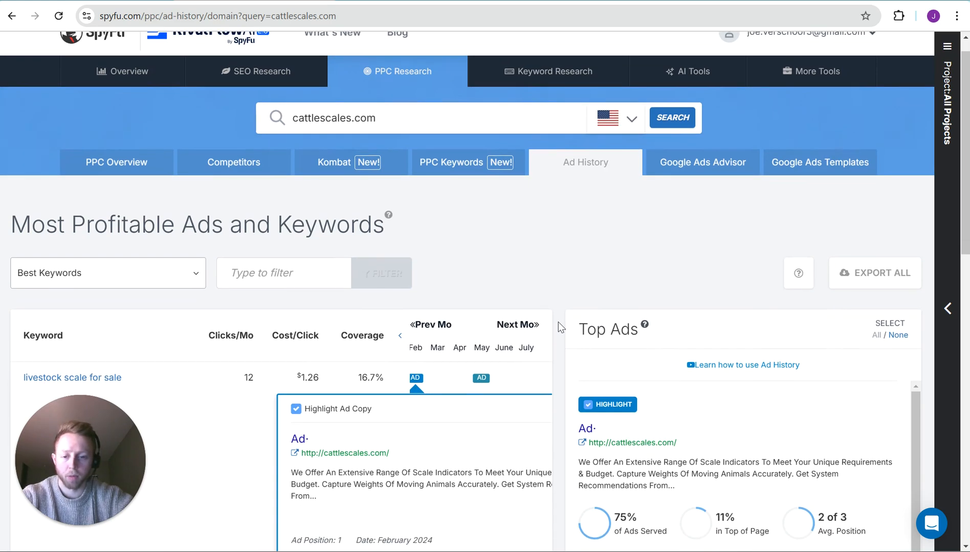